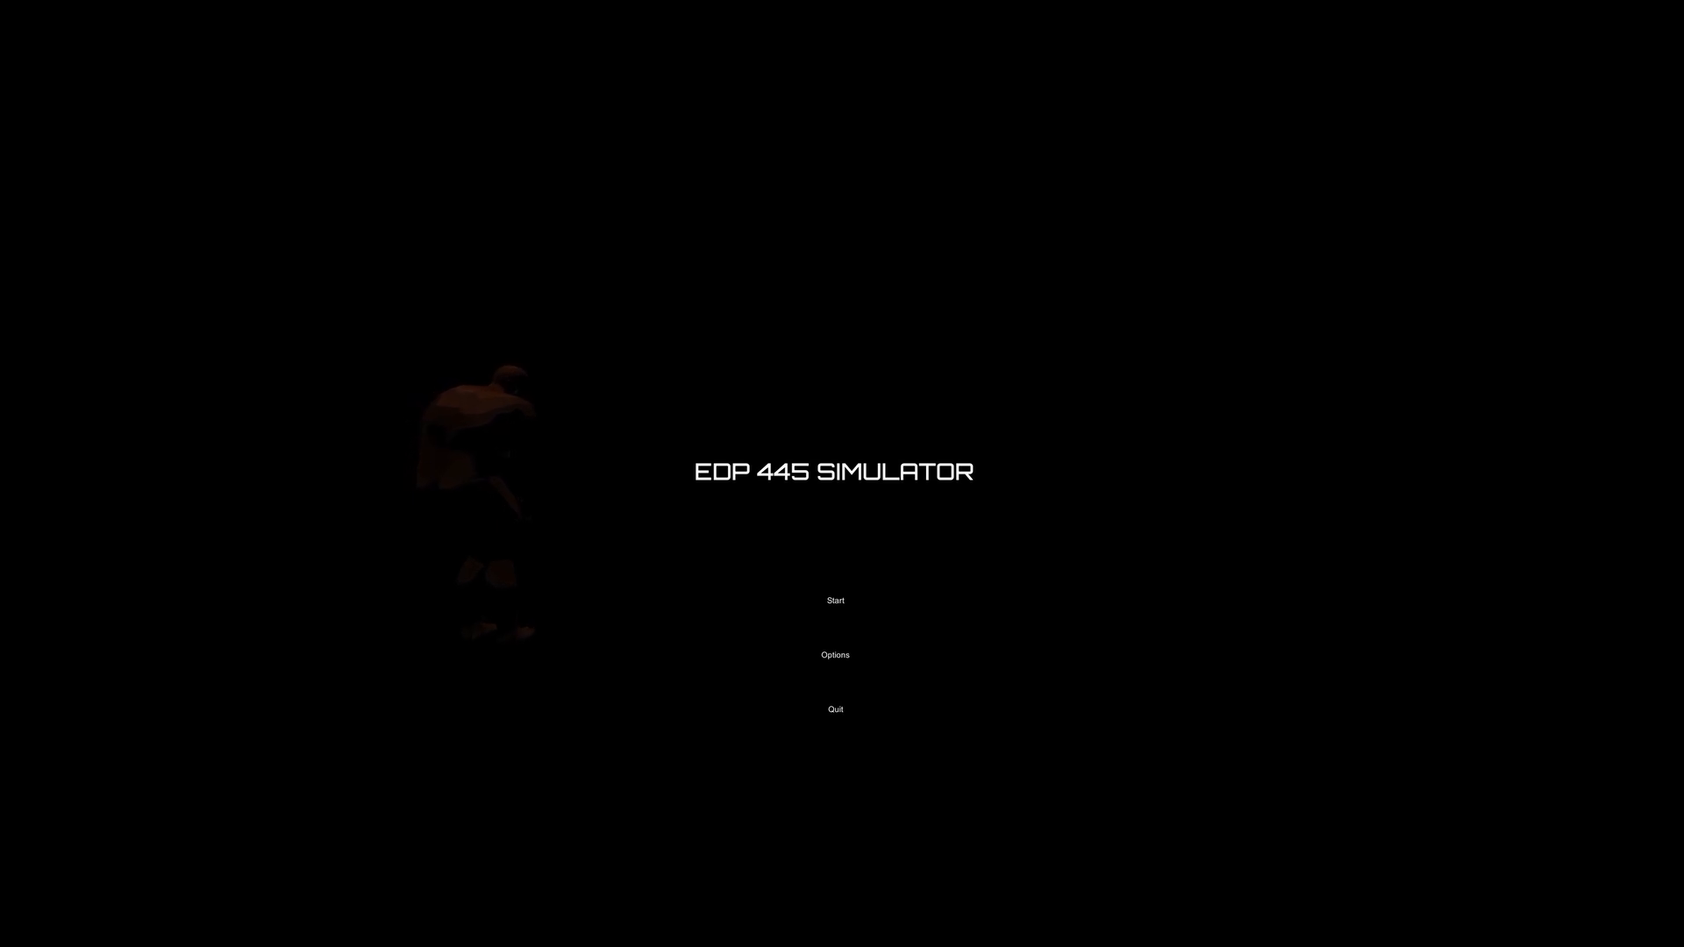
# Start a new game and collect the first cupcake, bringing the counter to 1/10
pyautogui.click(834, 600)
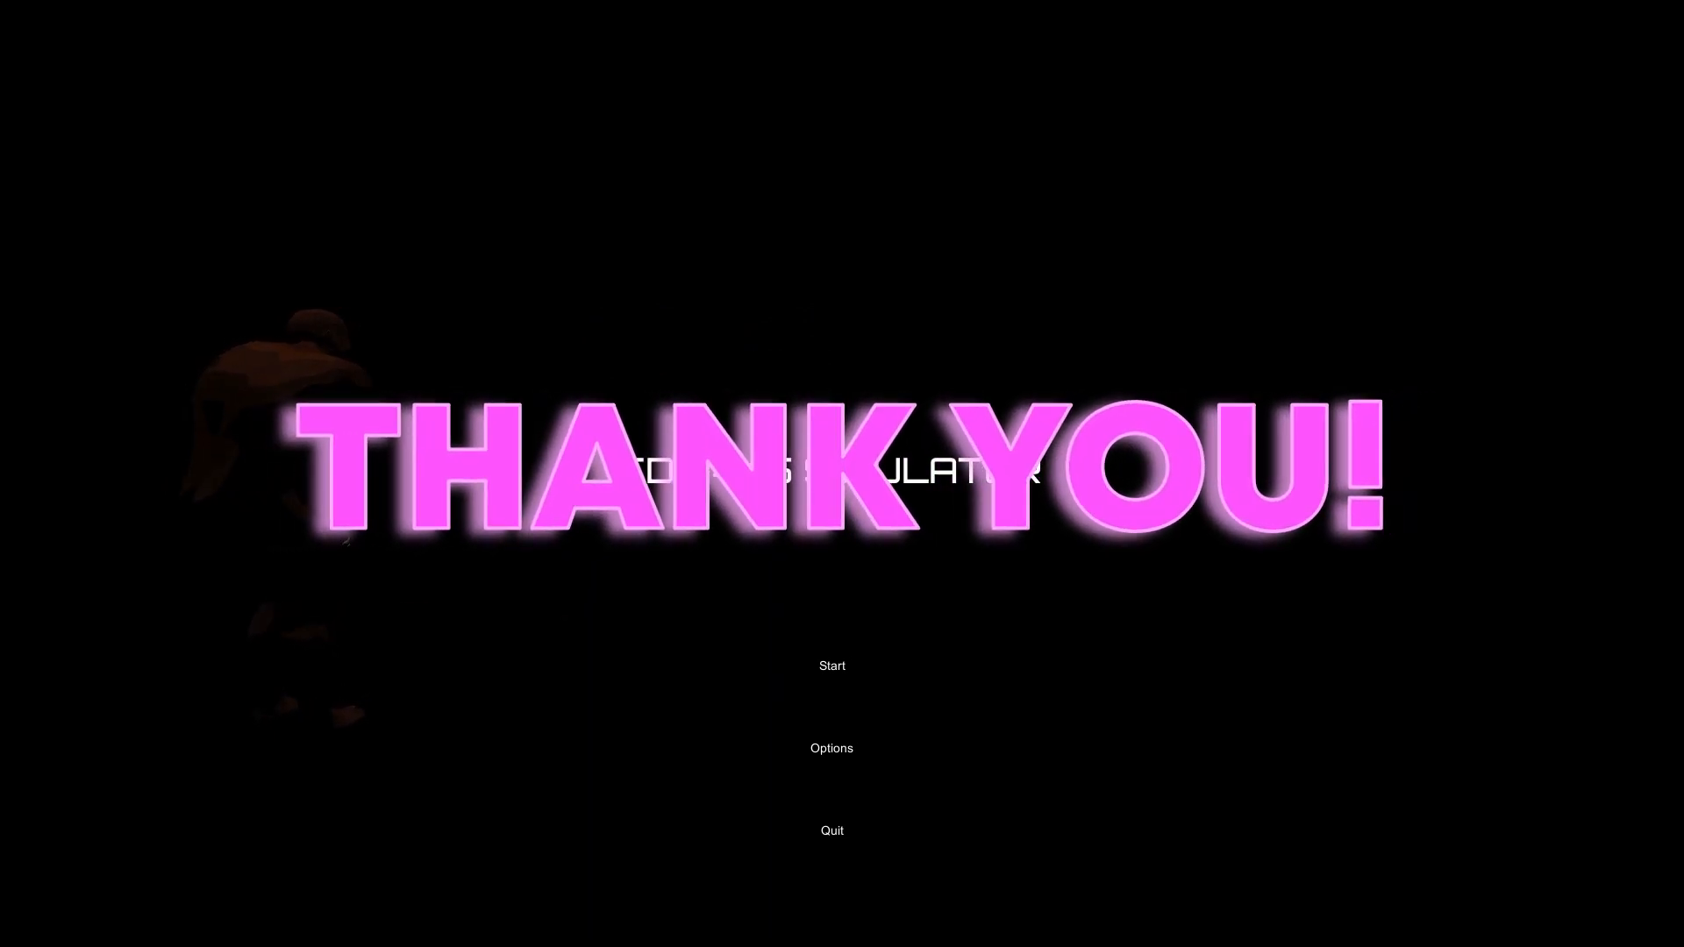
pyautogui.click(832, 665)
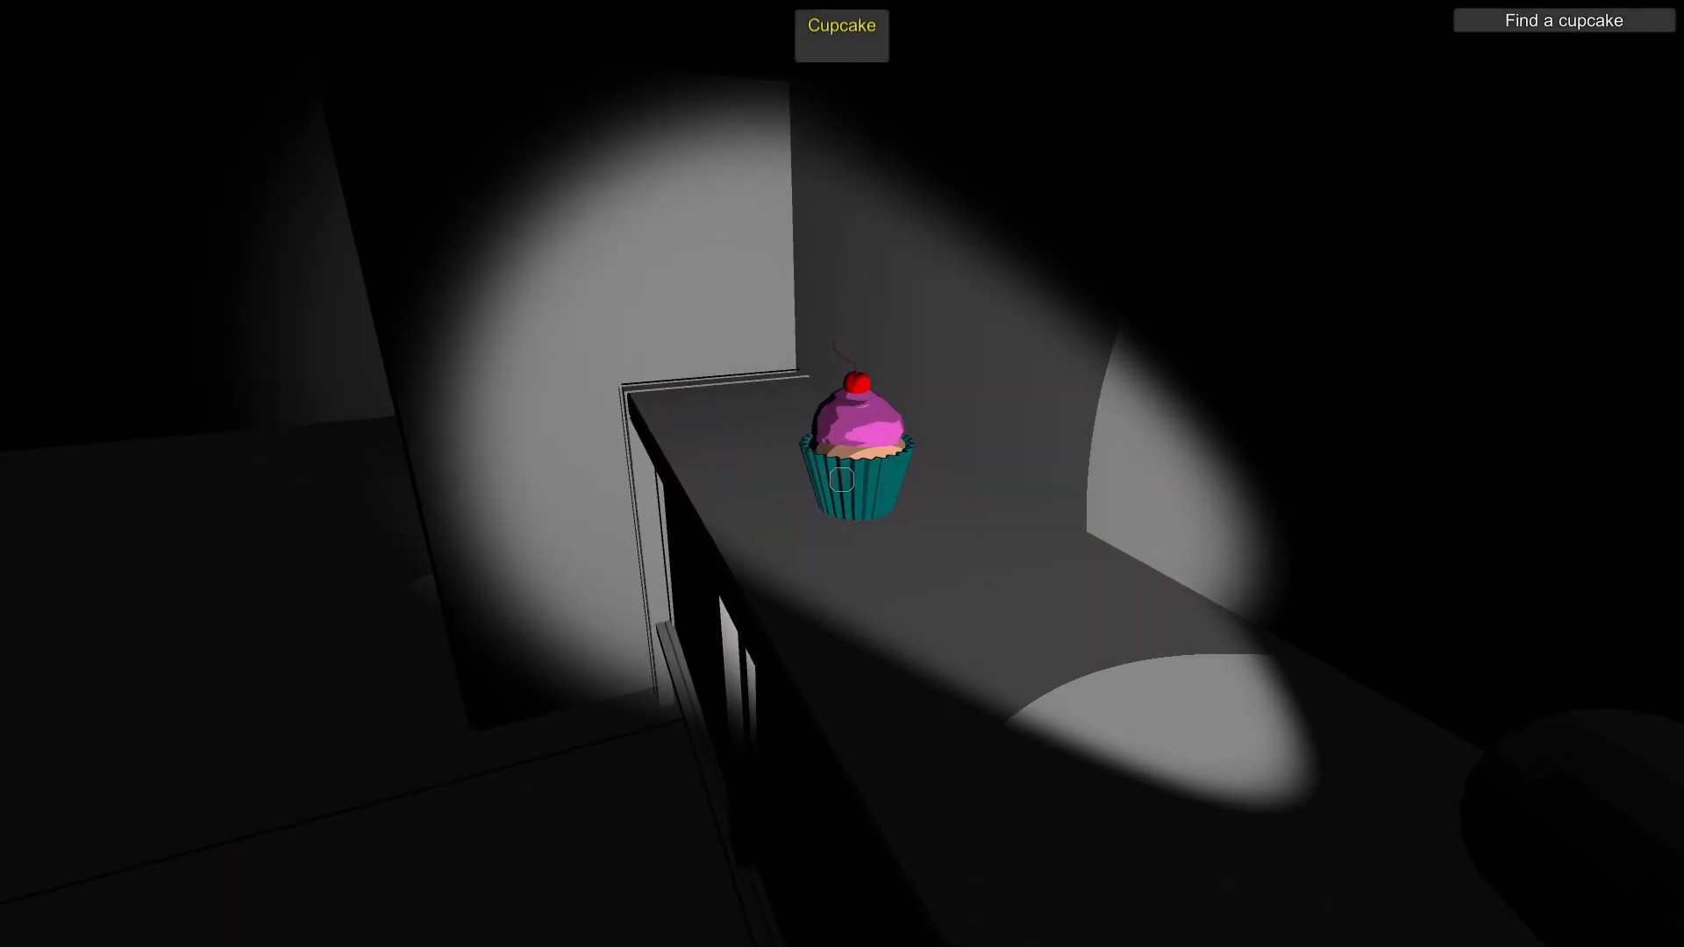
pyautogui.click(842, 480)
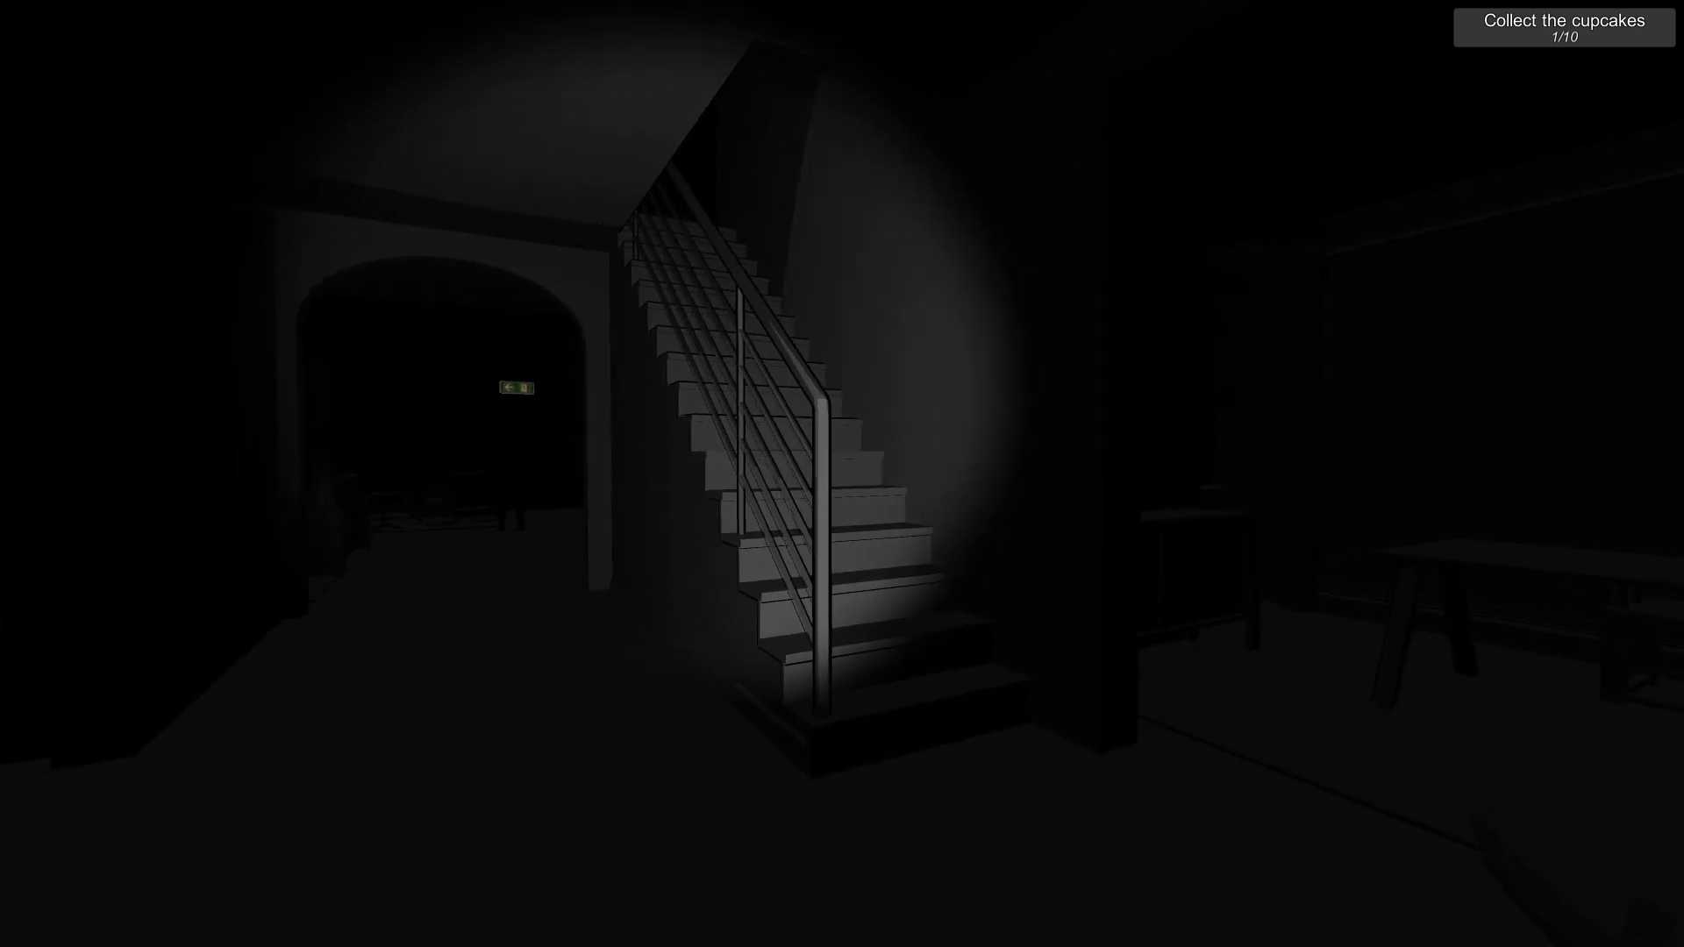
pyautogui.moveTo(842, 474)
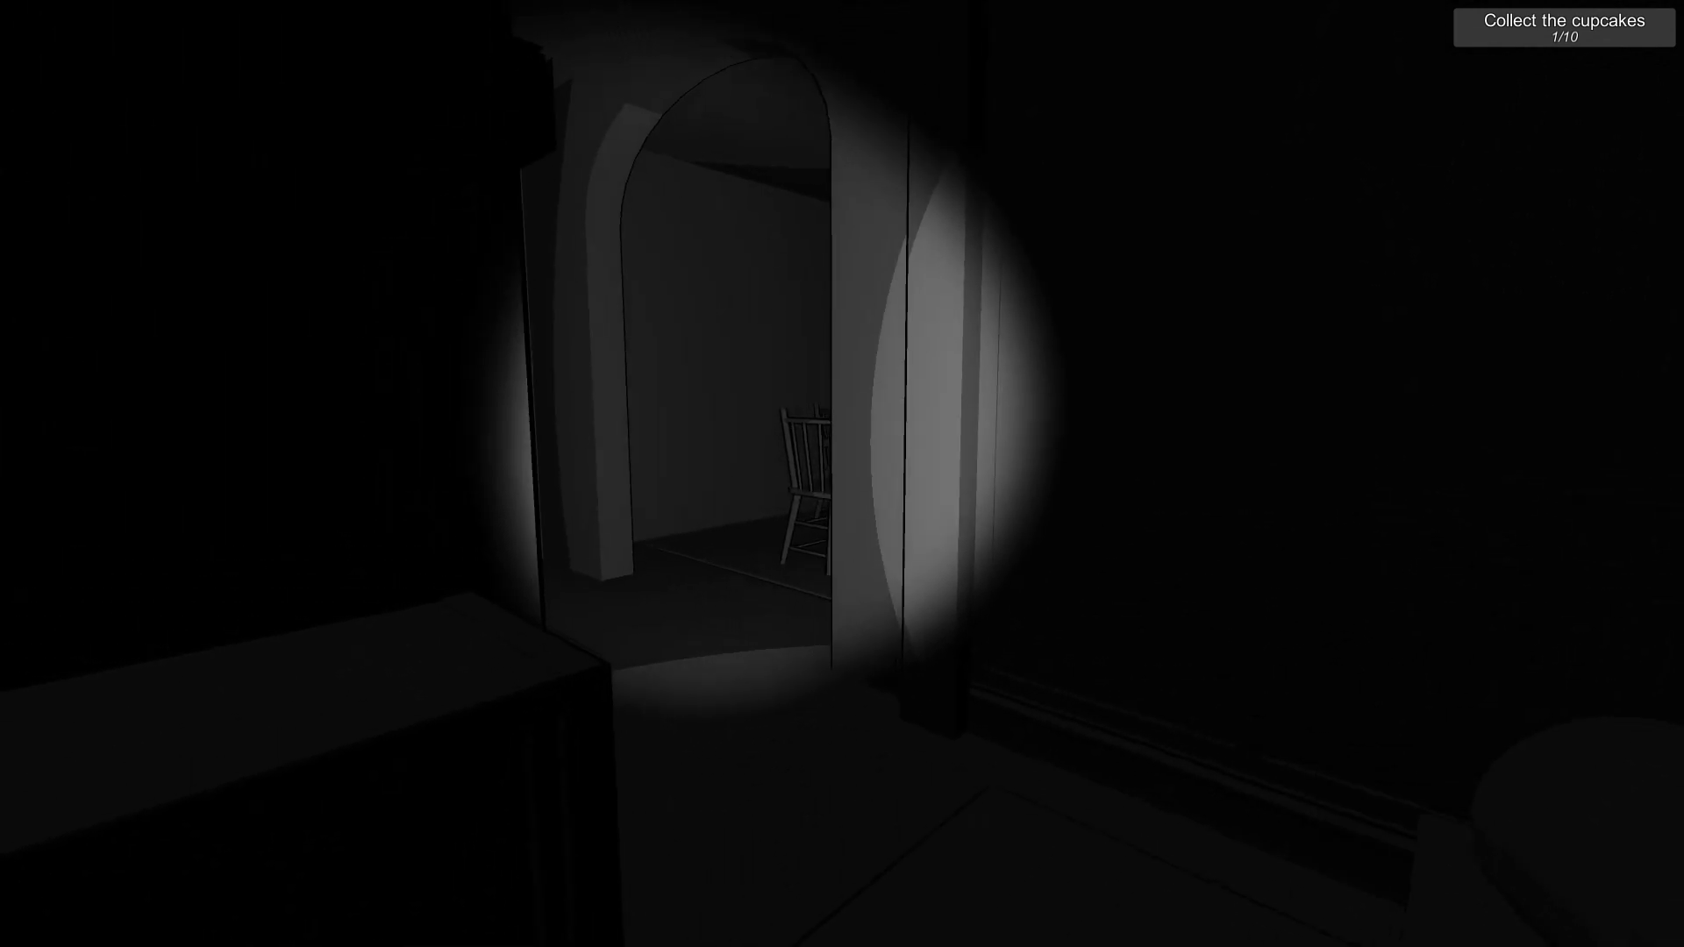
pyautogui.moveTo(842, 474)
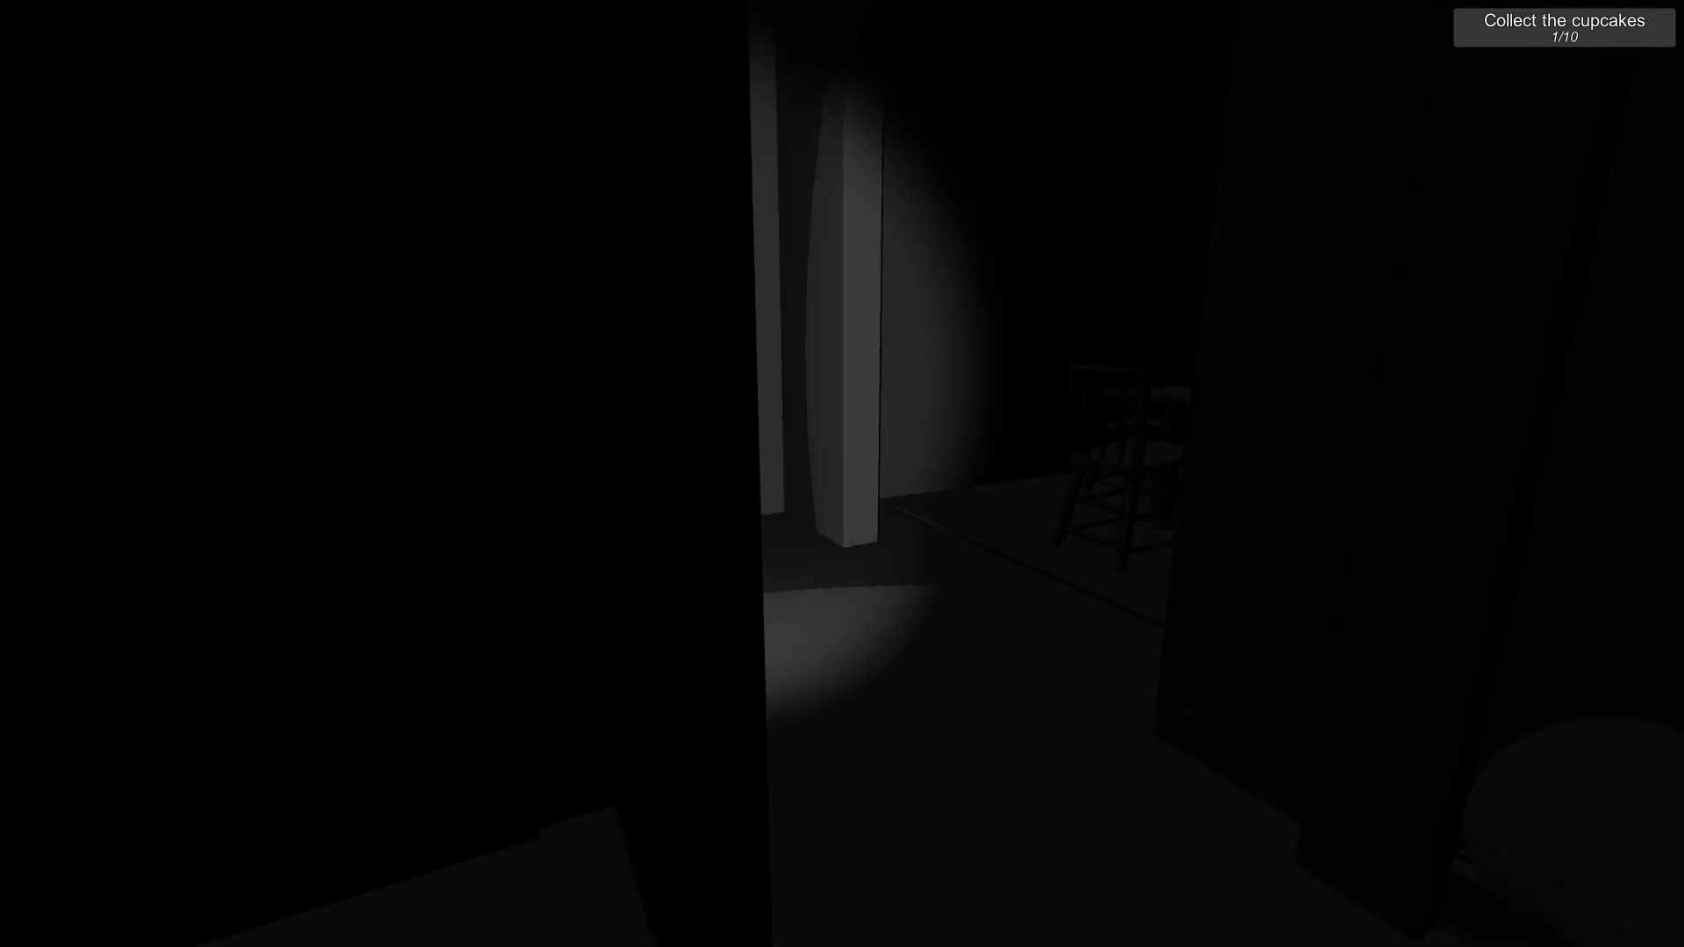
pyautogui.moveTo(842, 474)
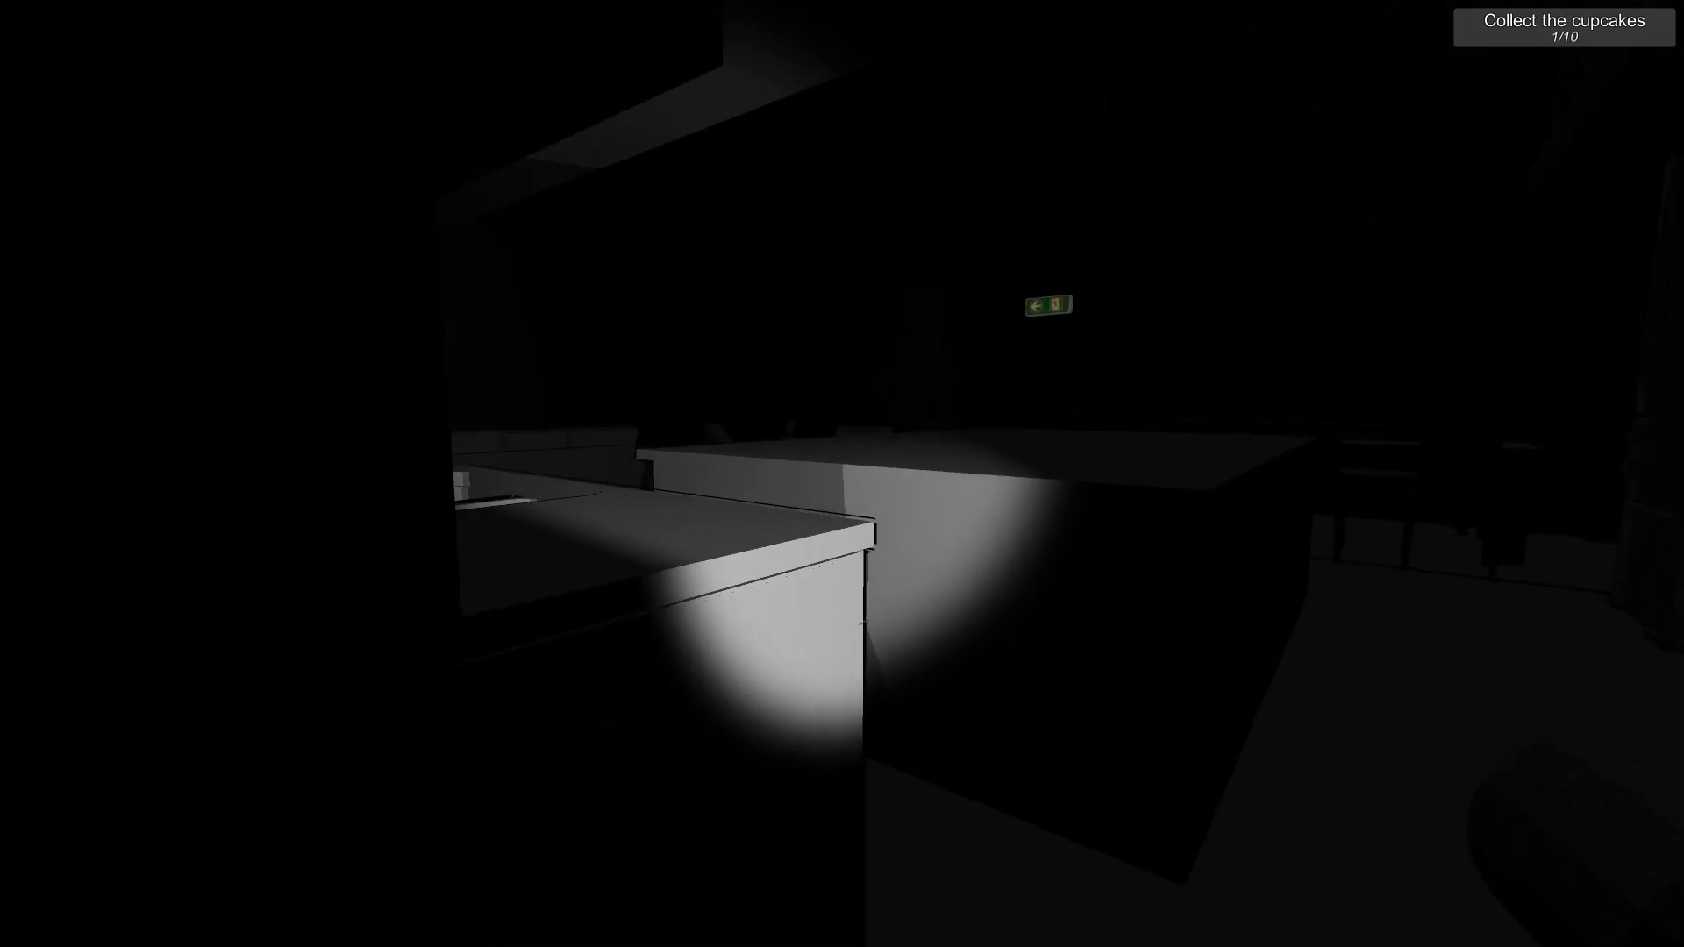
pyautogui.moveTo(842, 474)
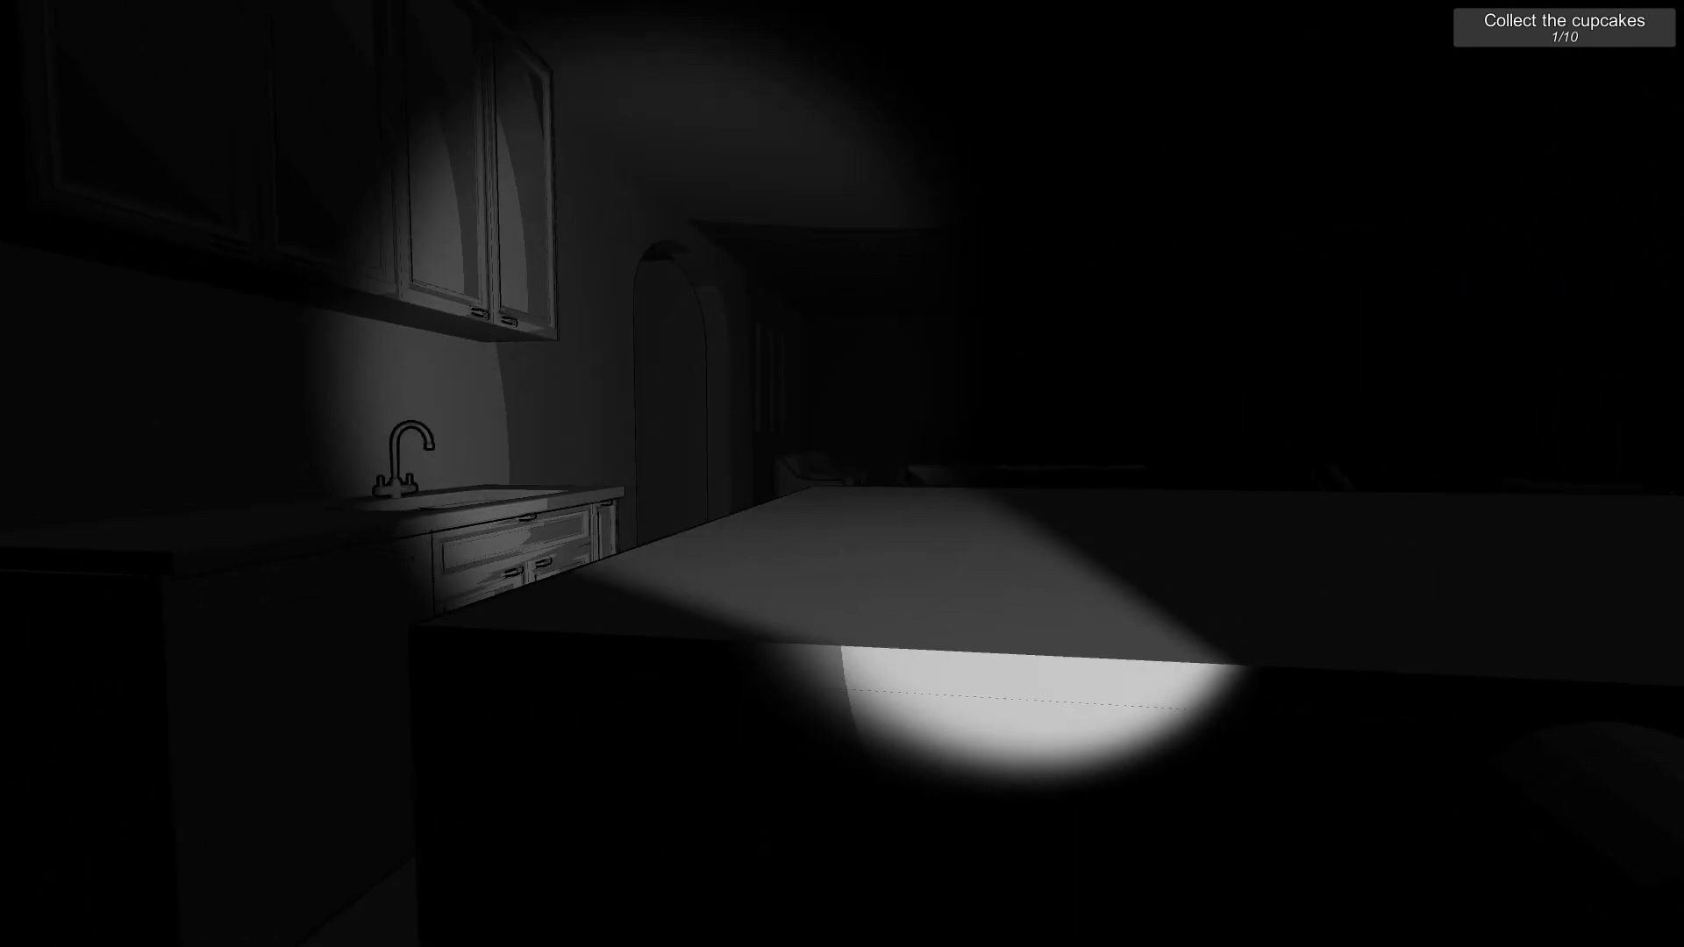
pyautogui.moveTo(842, 474)
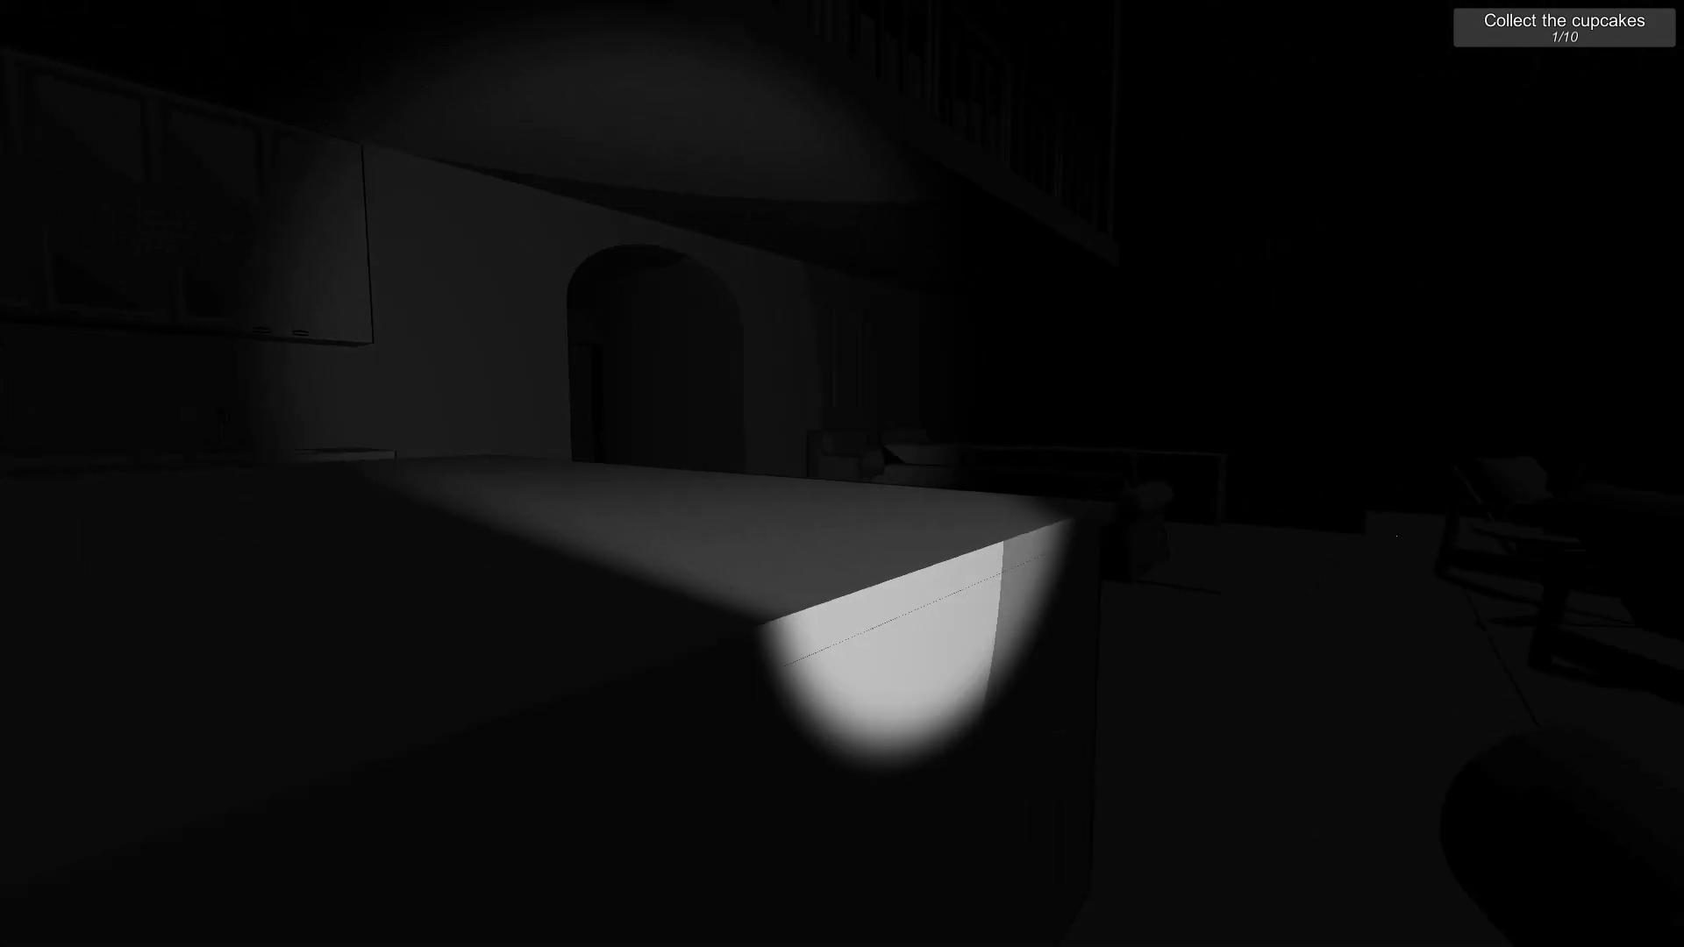
pyautogui.moveTo(842, 474)
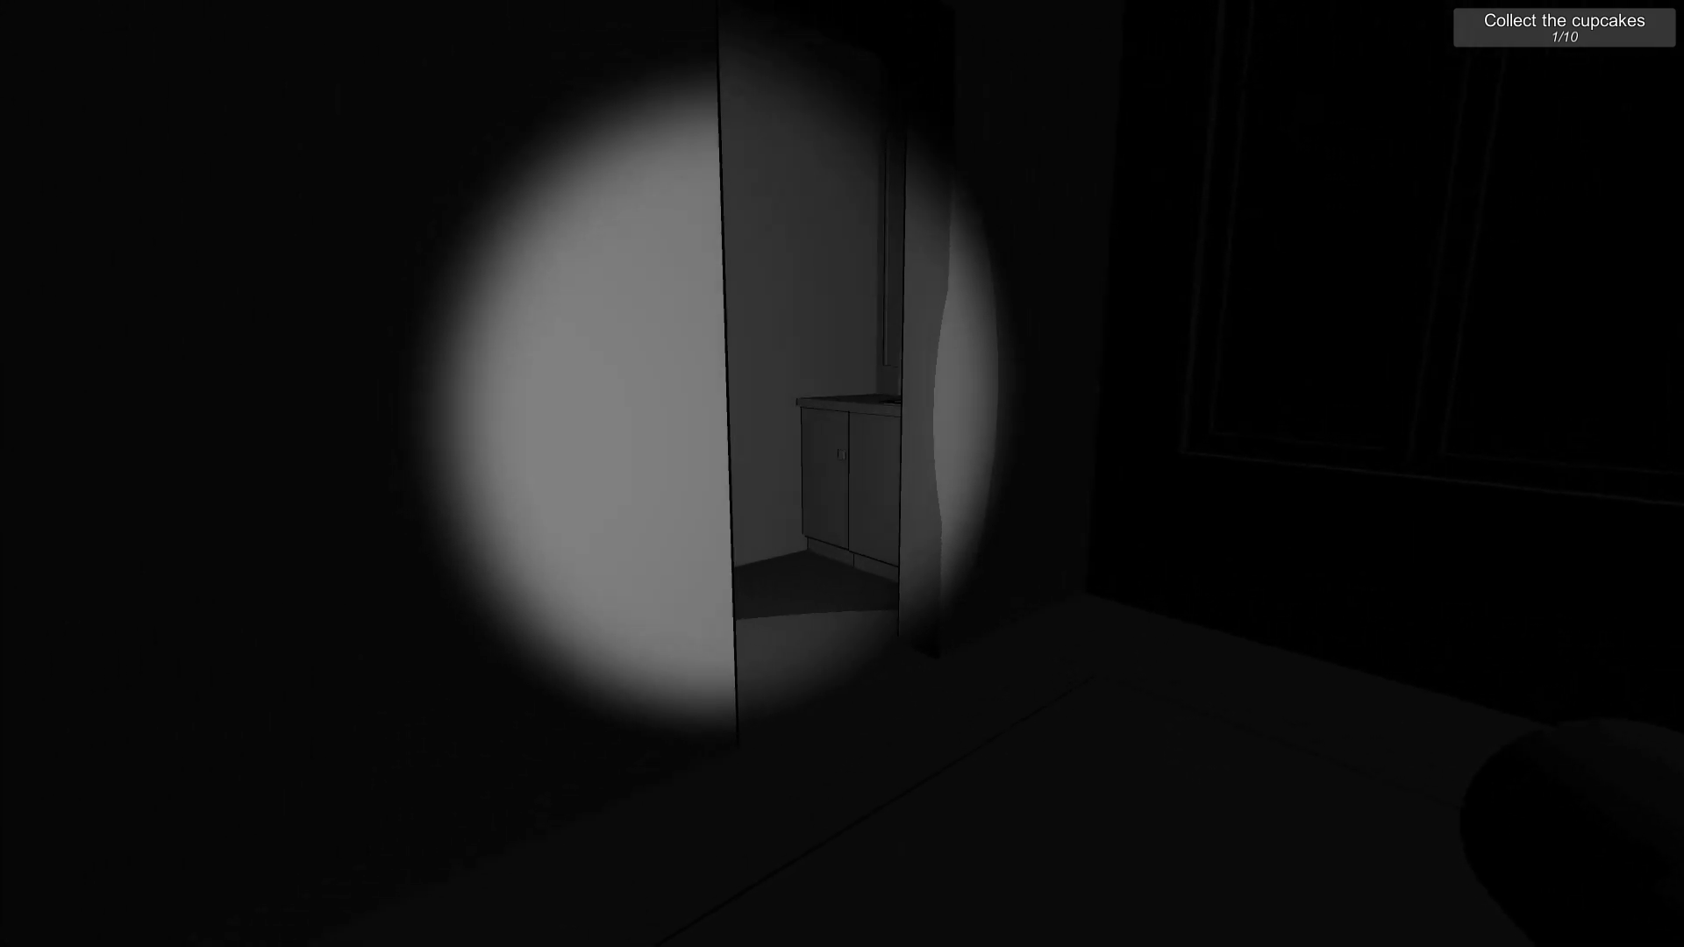
pyautogui.moveTo(842, 474)
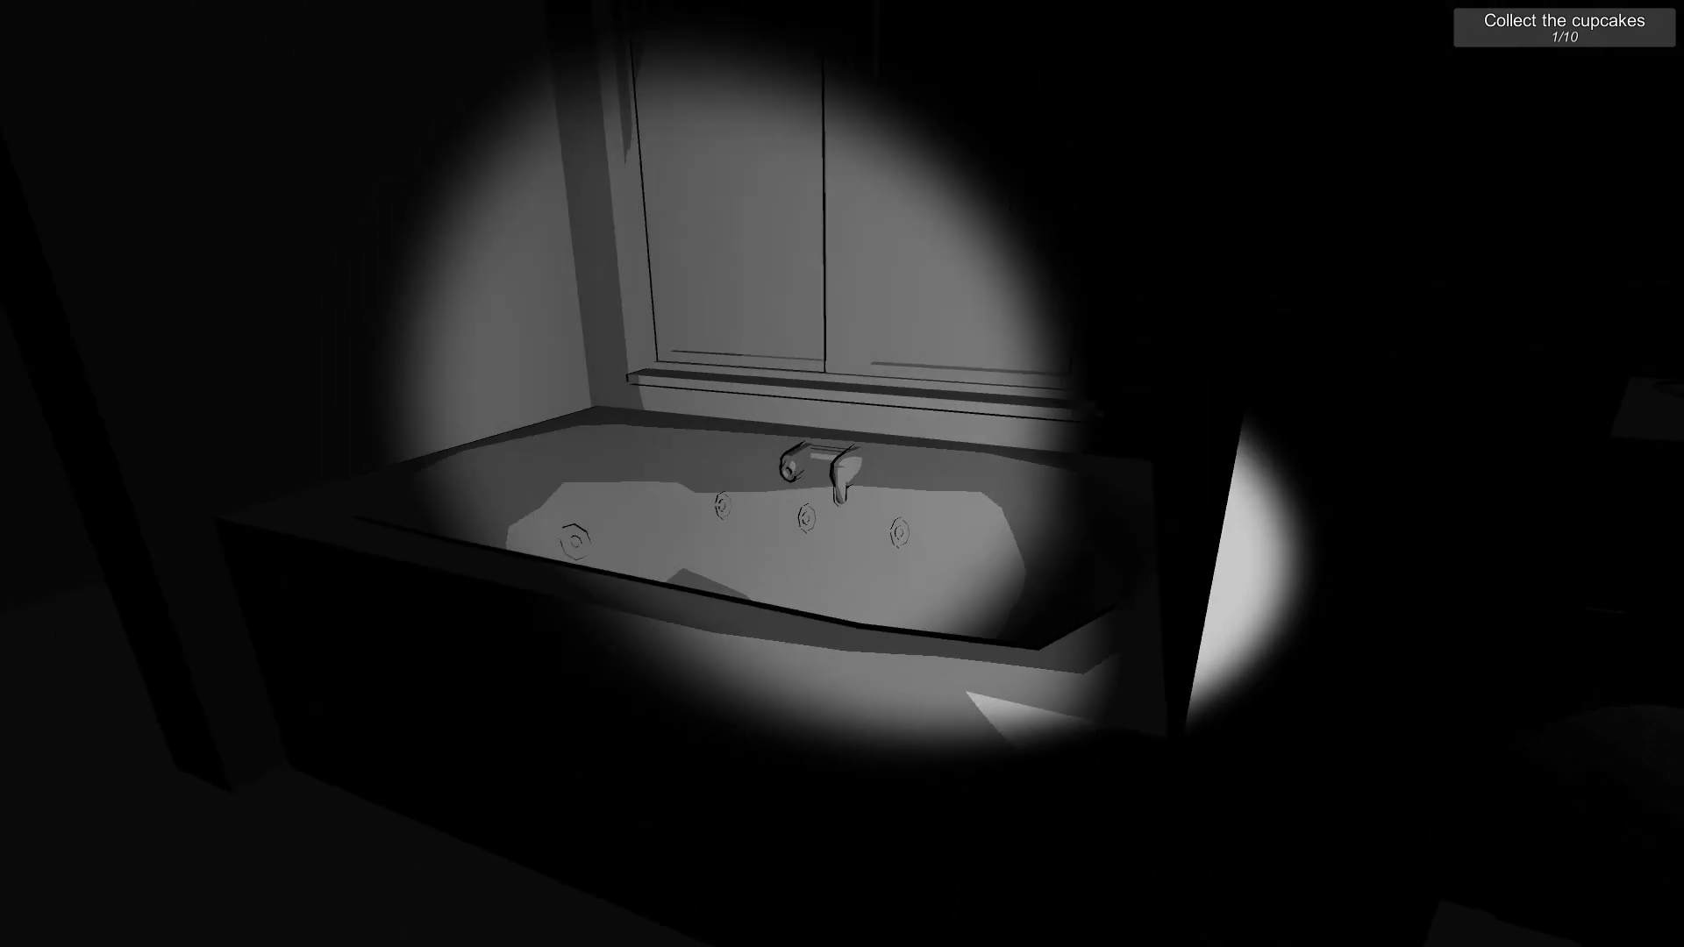
pyautogui.moveTo(842, 474)
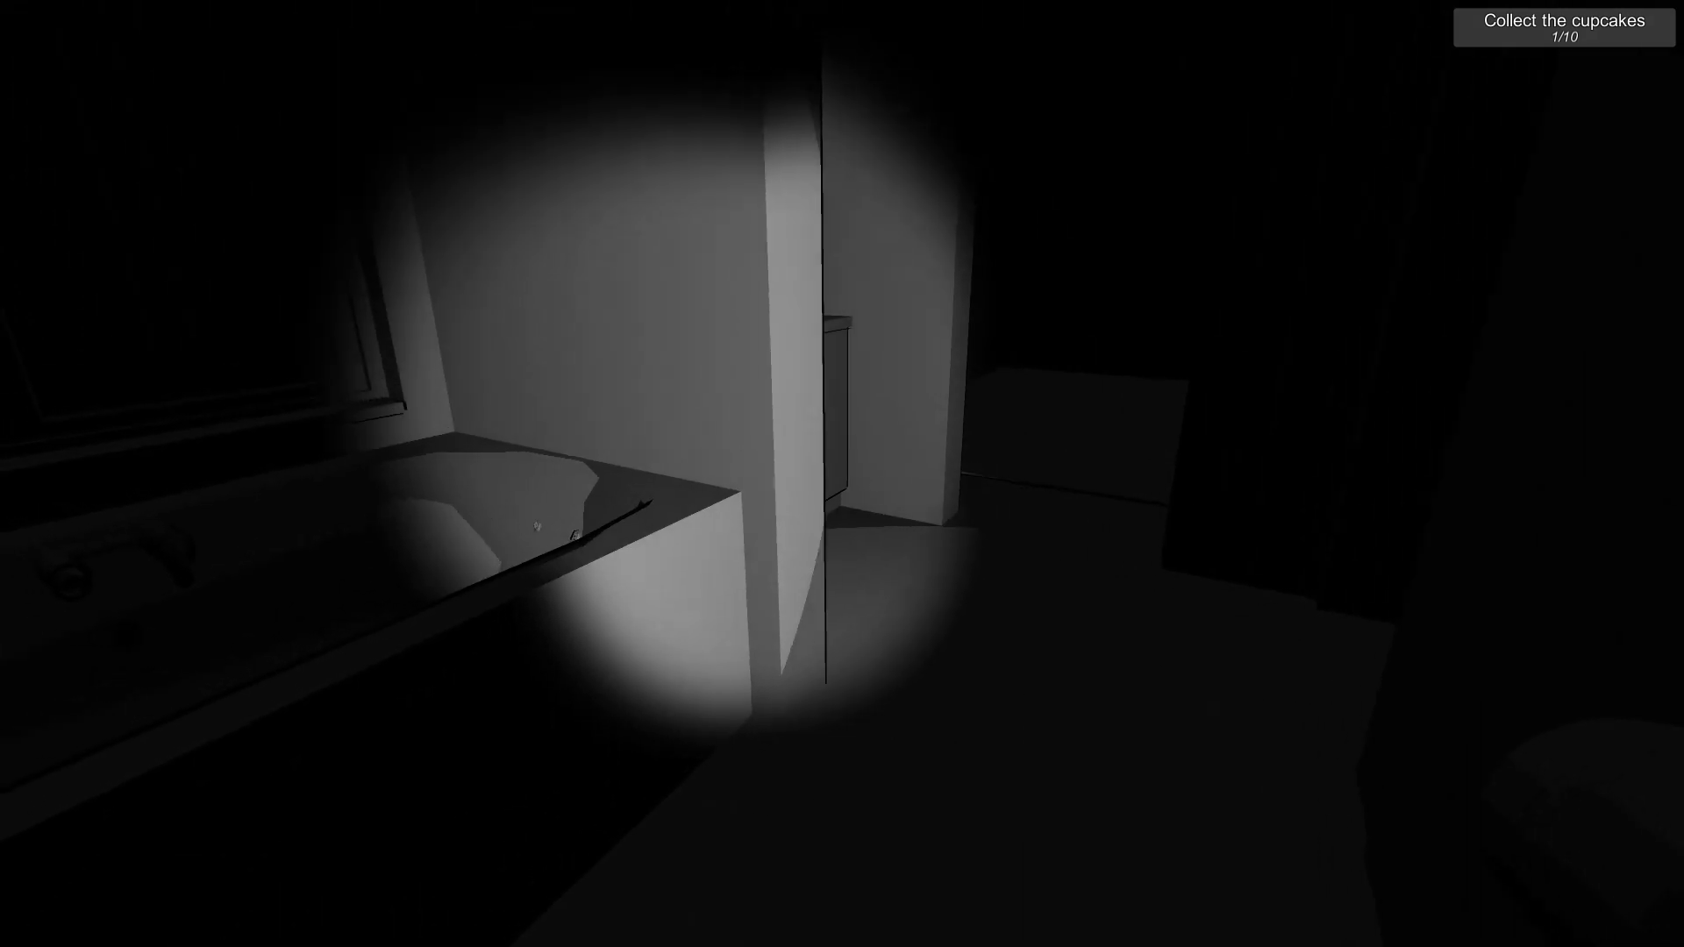
pyautogui.moveTo(842, 474)
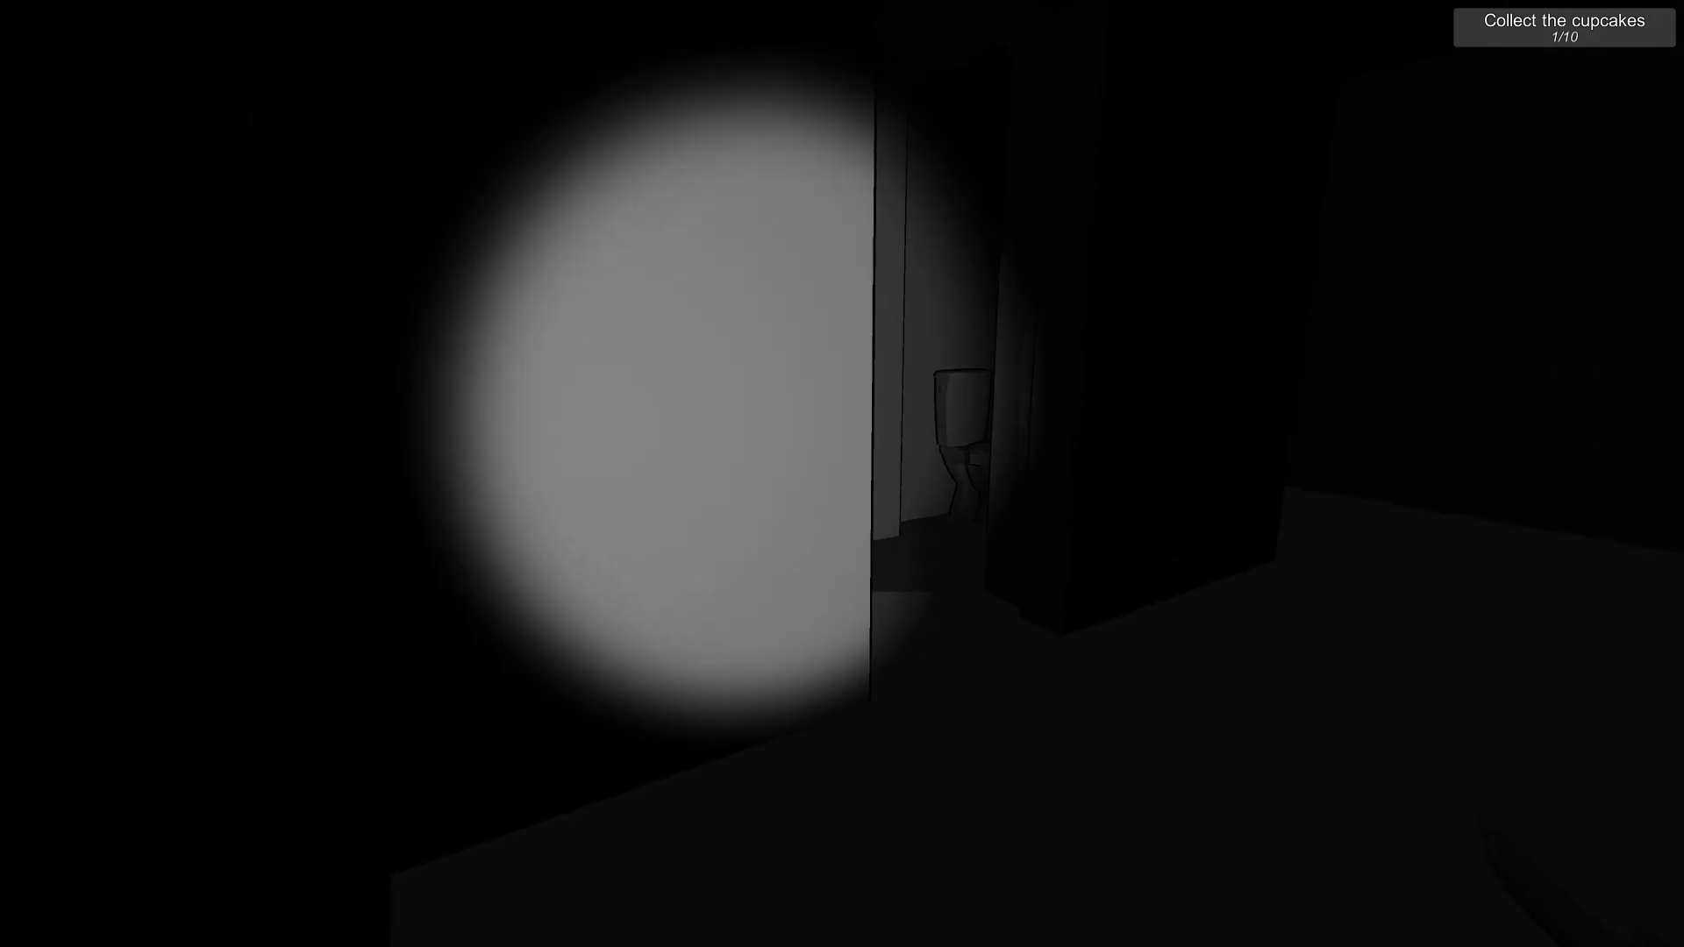
pyautogui.moveTo(842, 474)
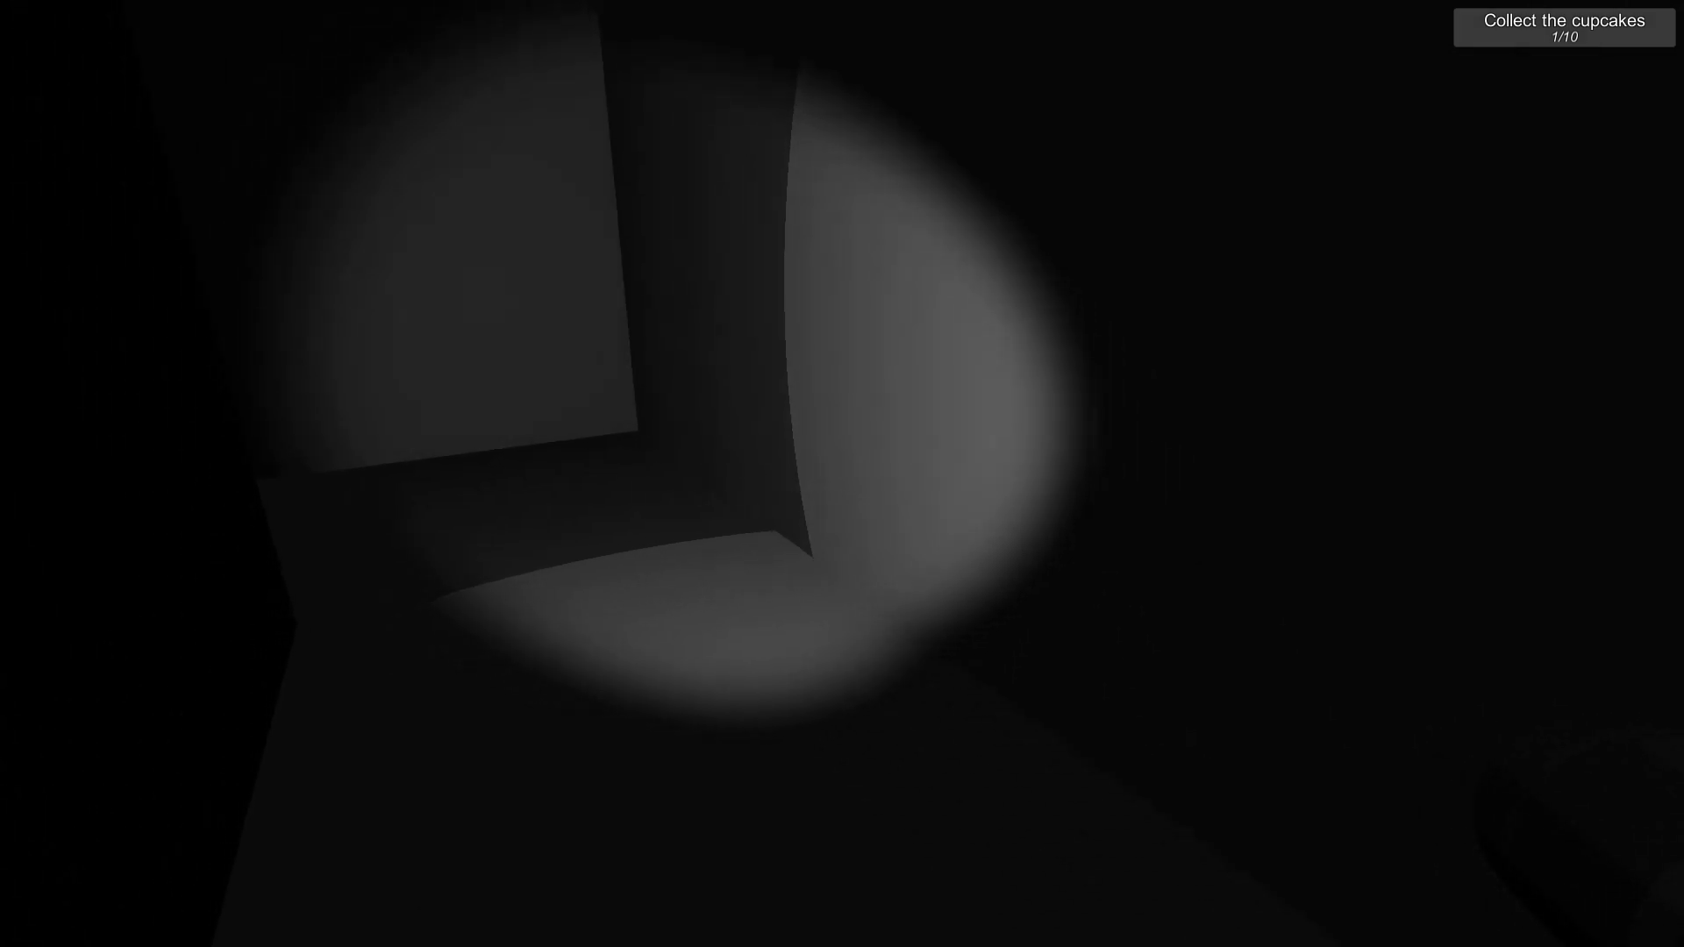
pyautogui.moveTo(842, 474)
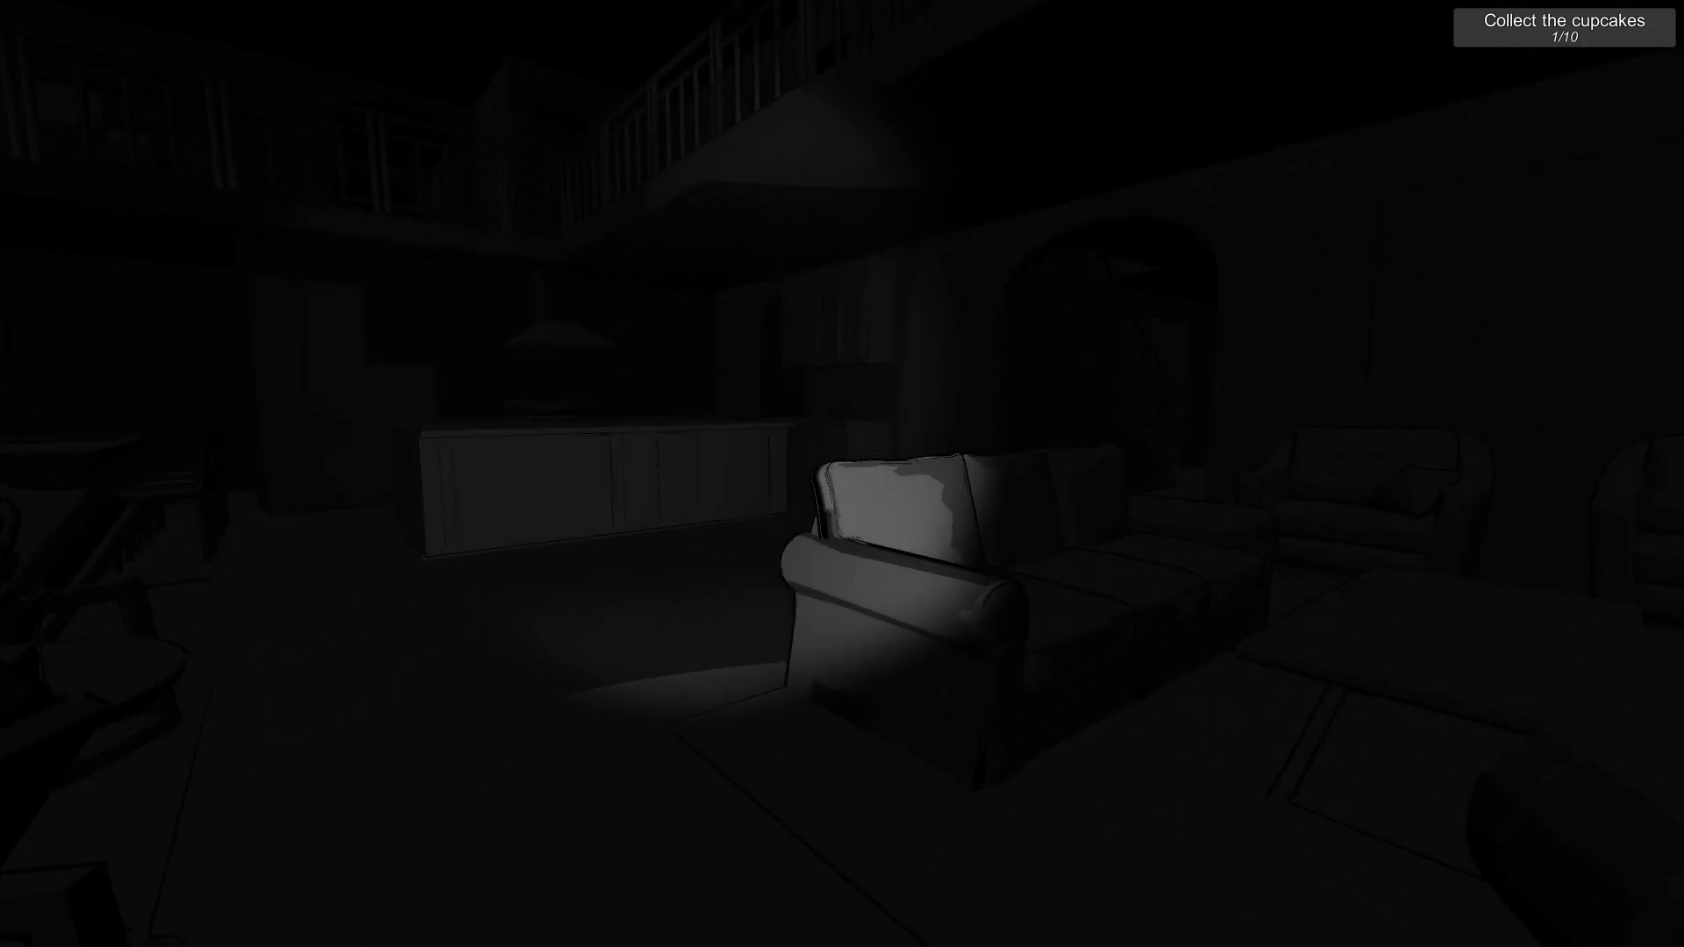
pyautogui.moveTo(842, 474)
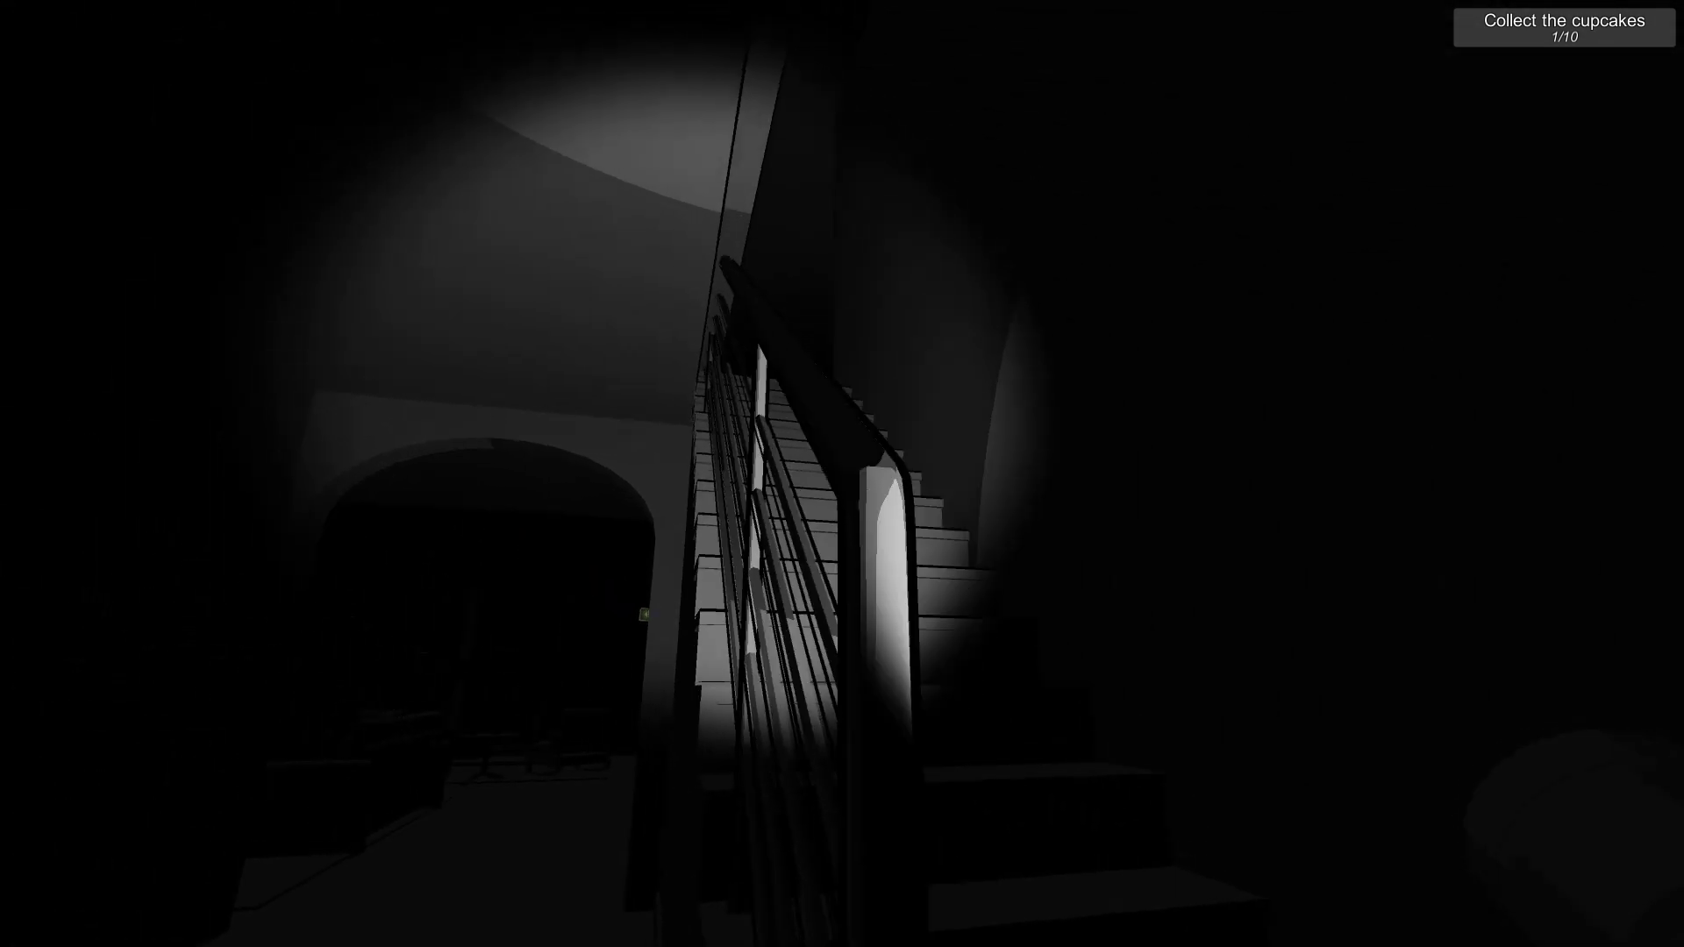
pyautogui.moveTo(842, 474)
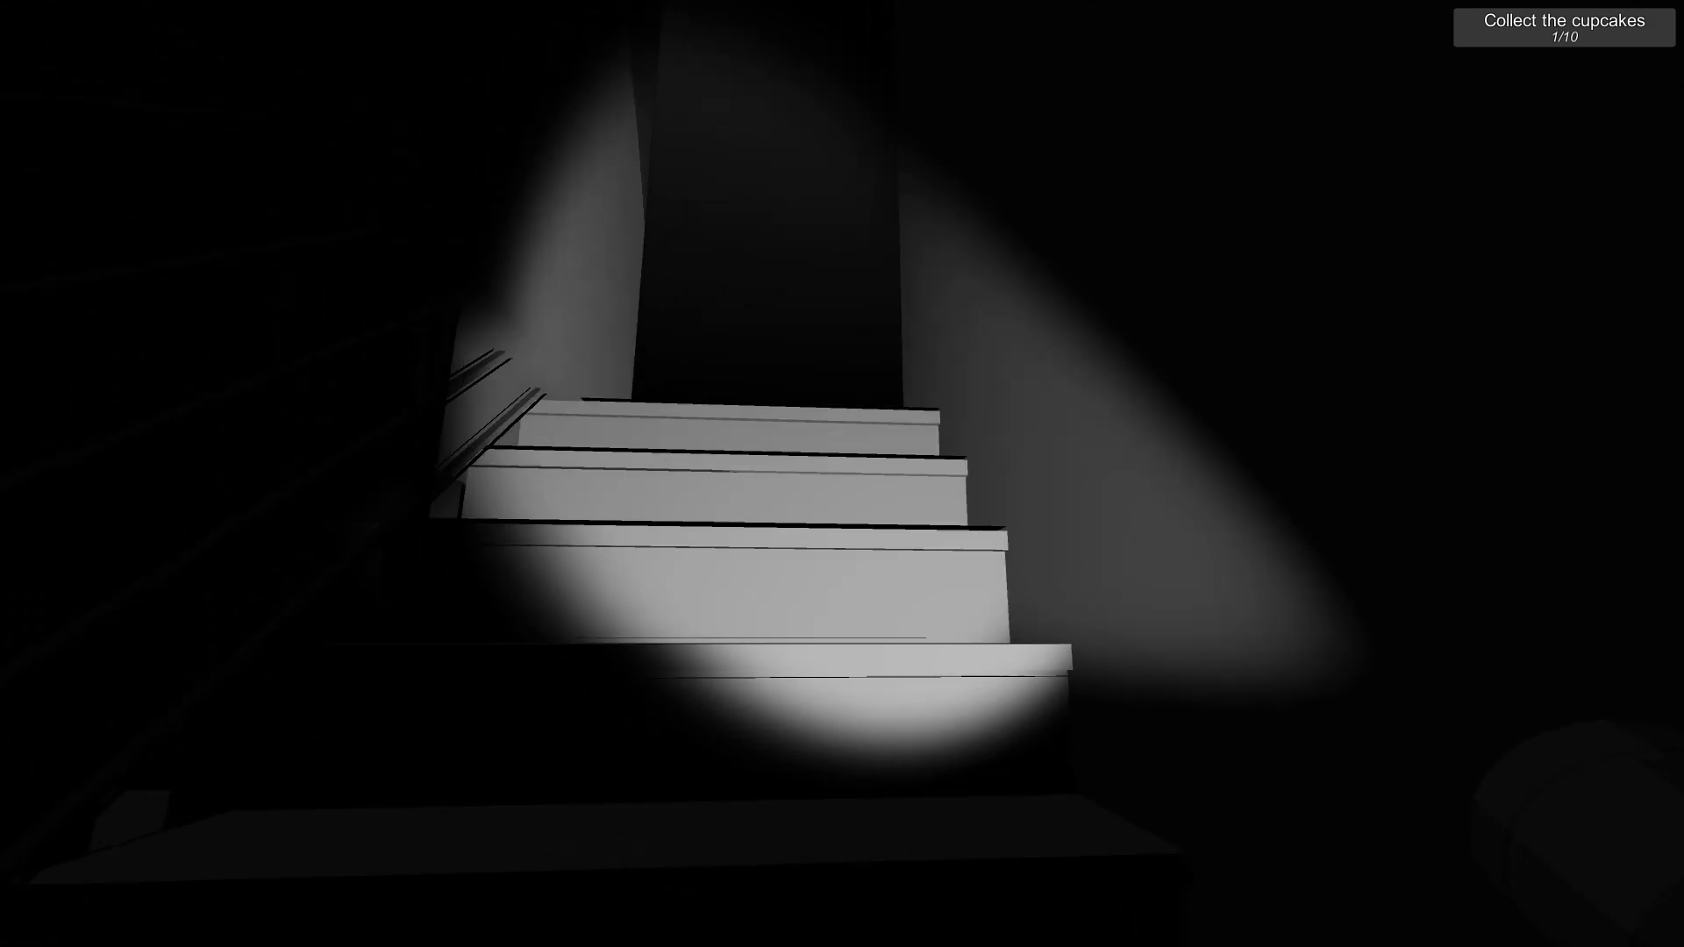
pyautogui.moveTo(842, 473)
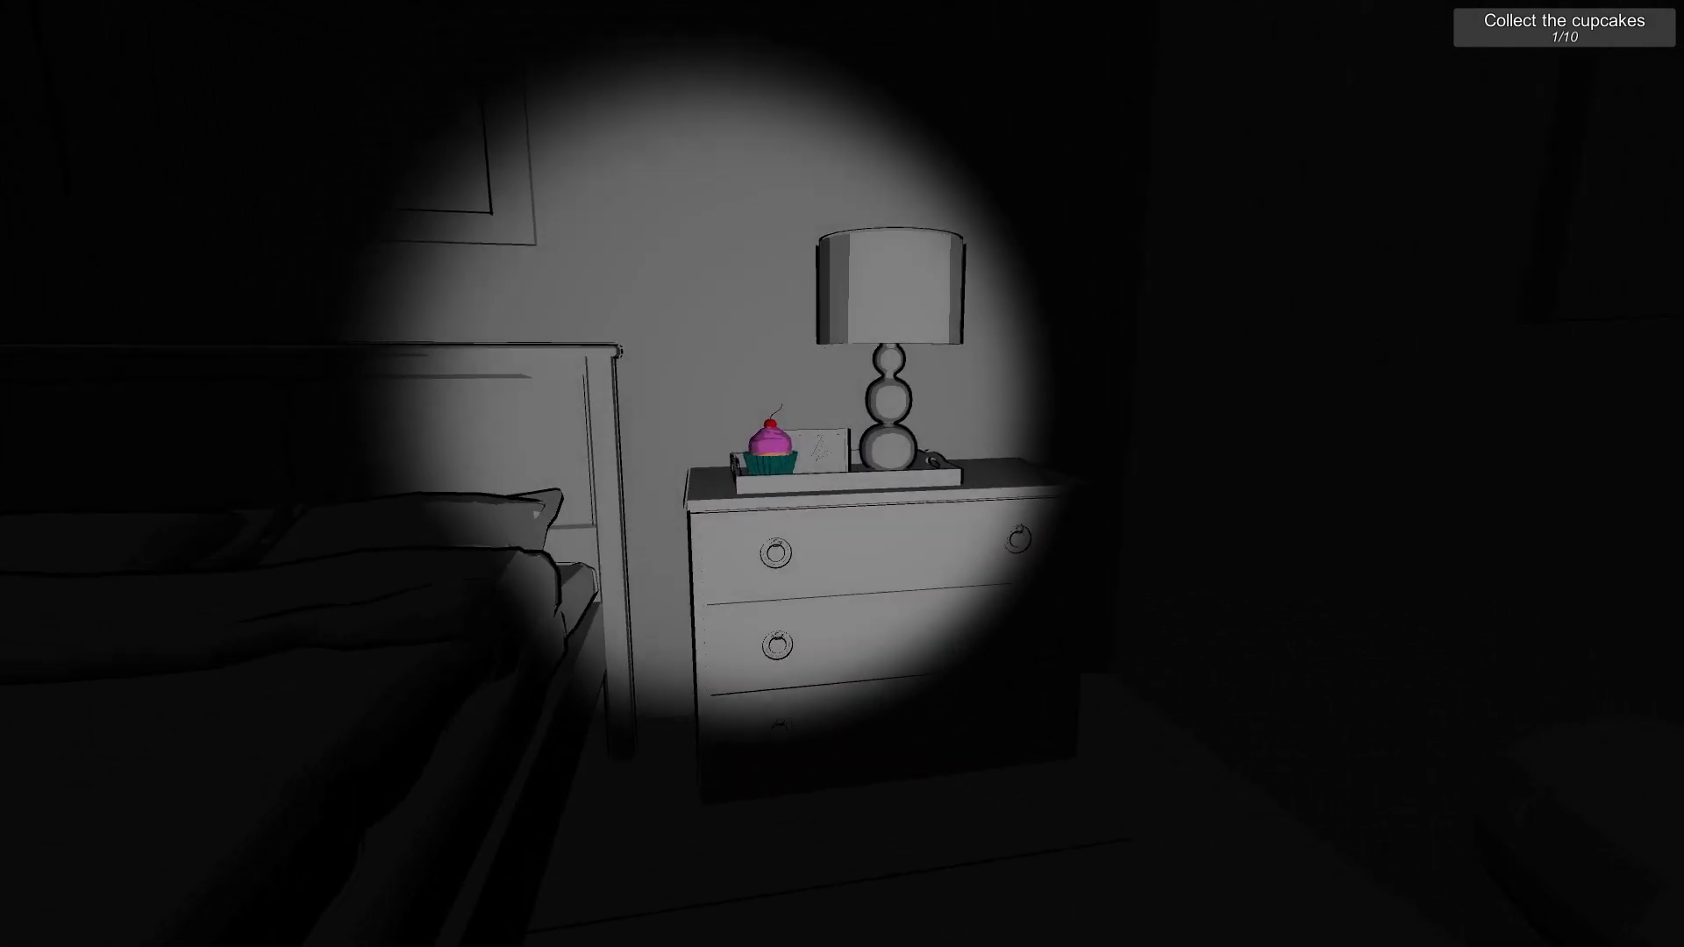
# Collect the second cupcake from the upstairs bedside table (2/10)
pyautogui.click(774, 445)
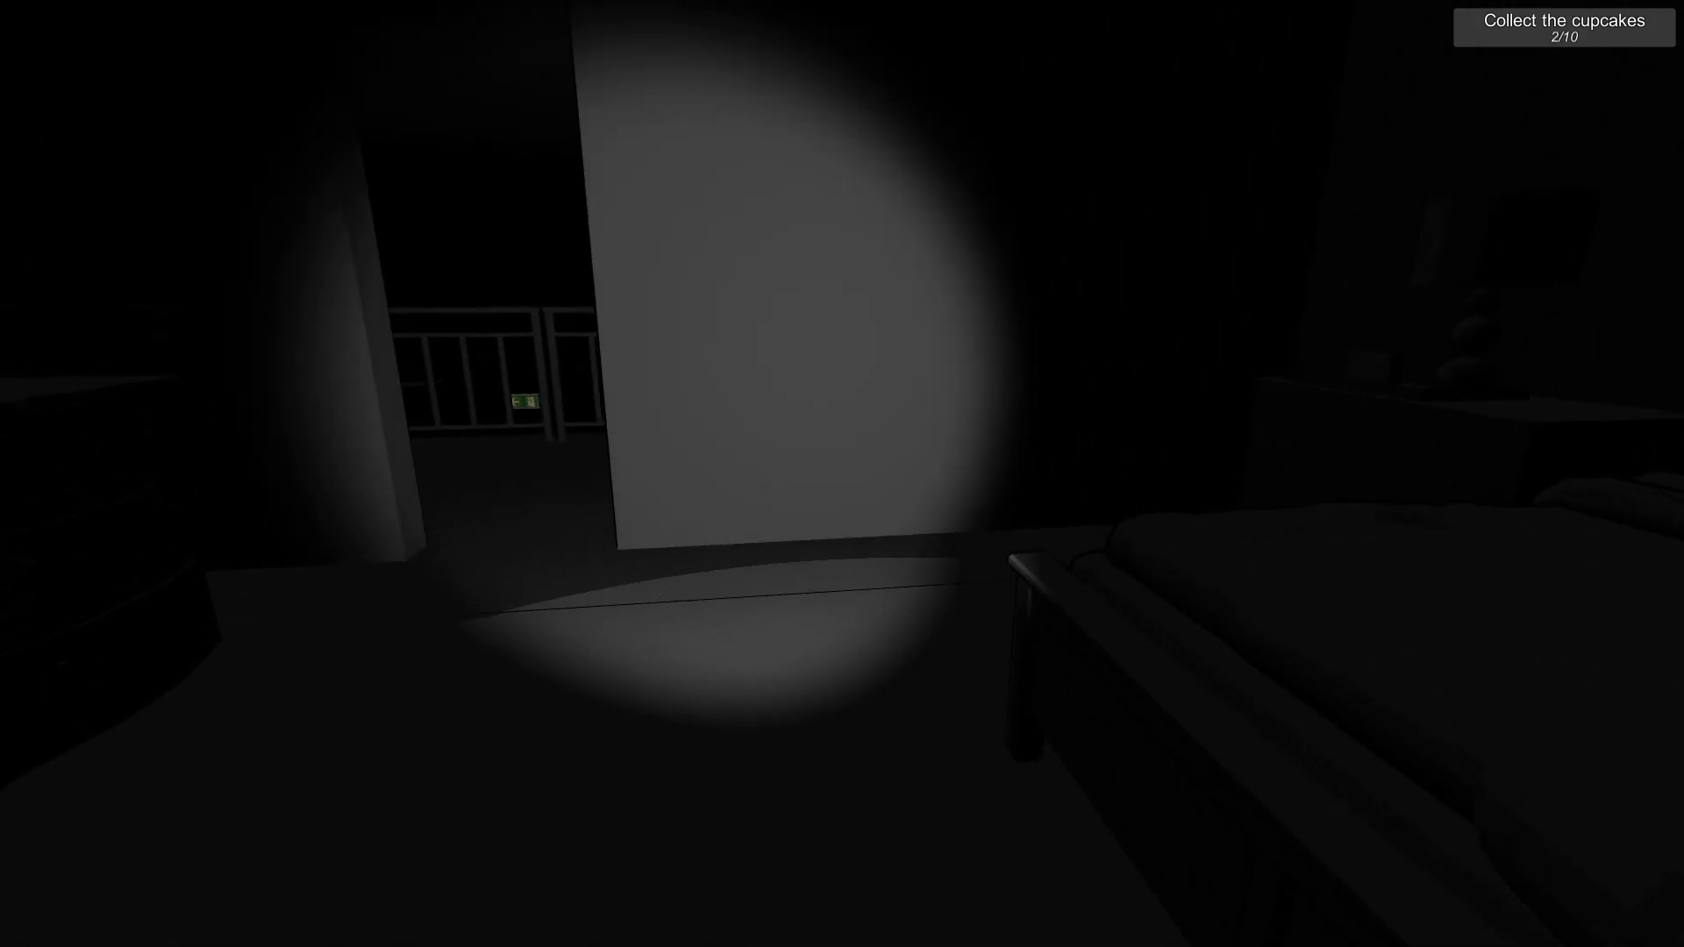
pyautogui.moveTo(842, 473)
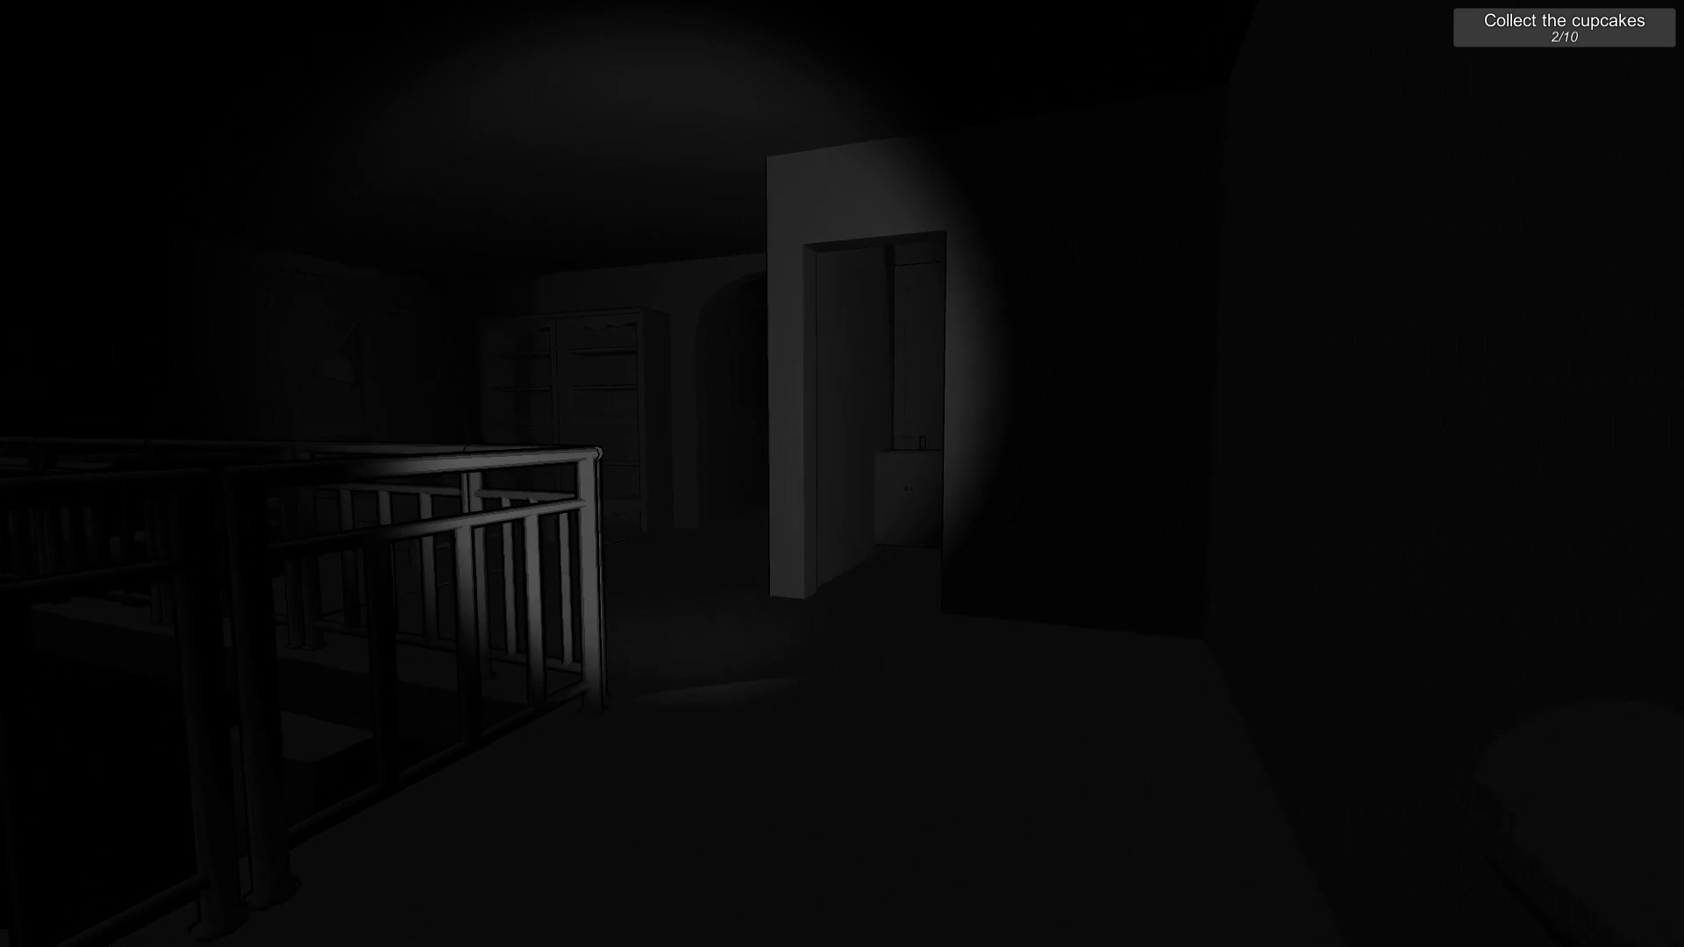
pyautogui.moveTo(842, 474)
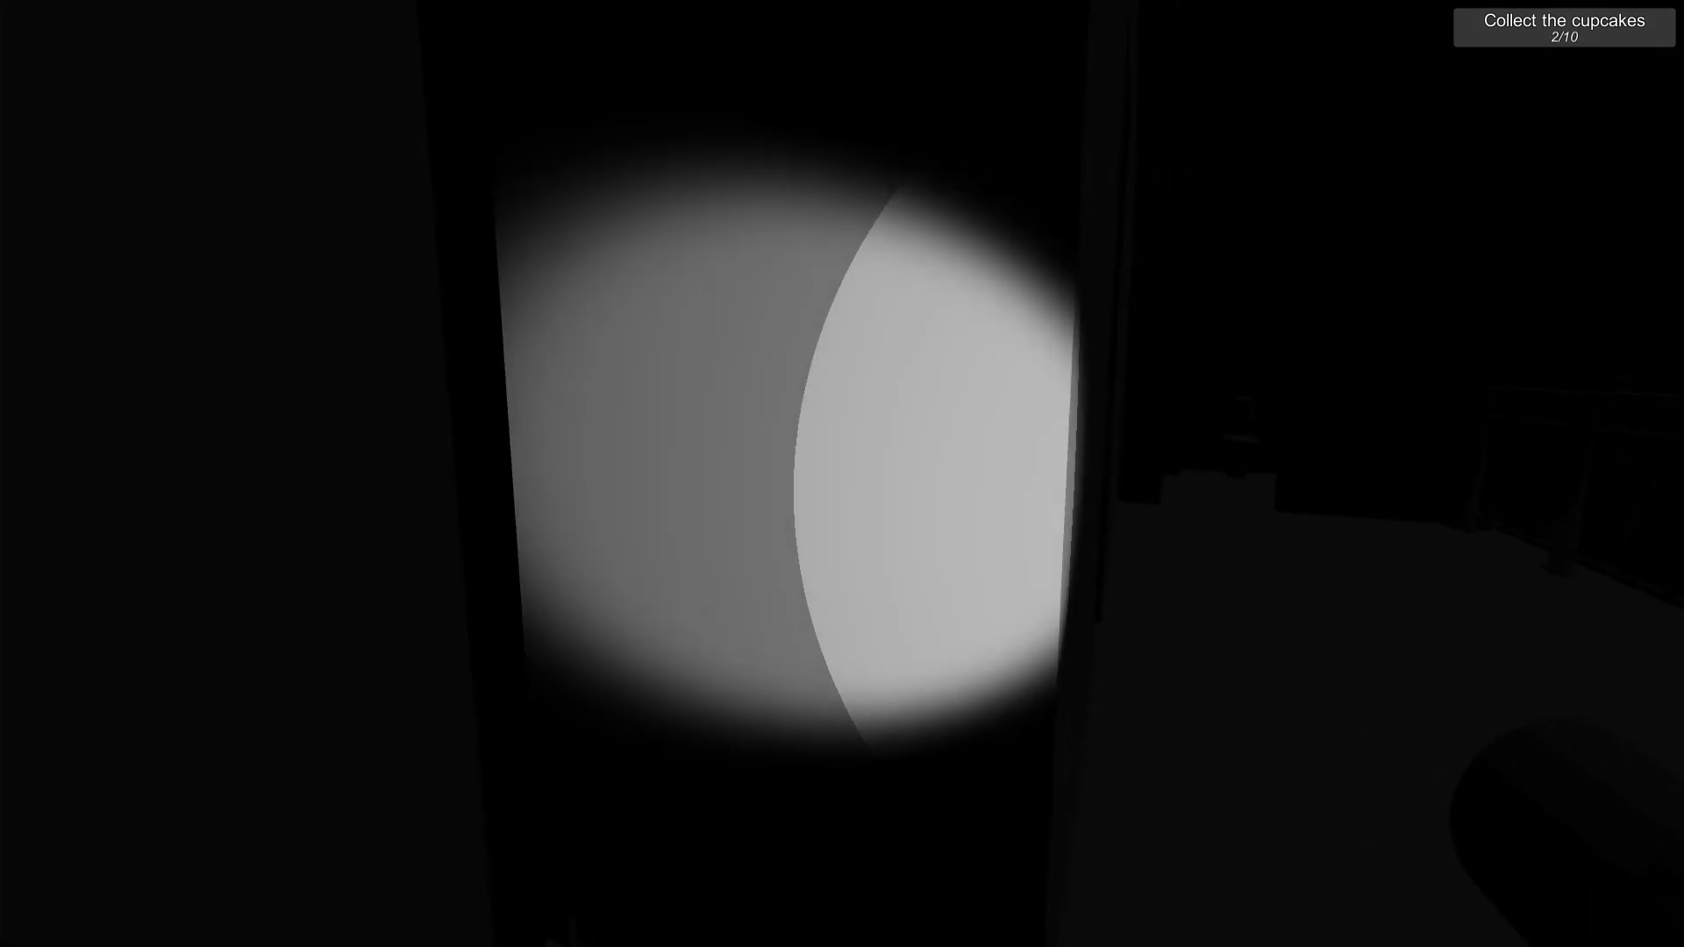
pyautogui.moveTo(842, 474)
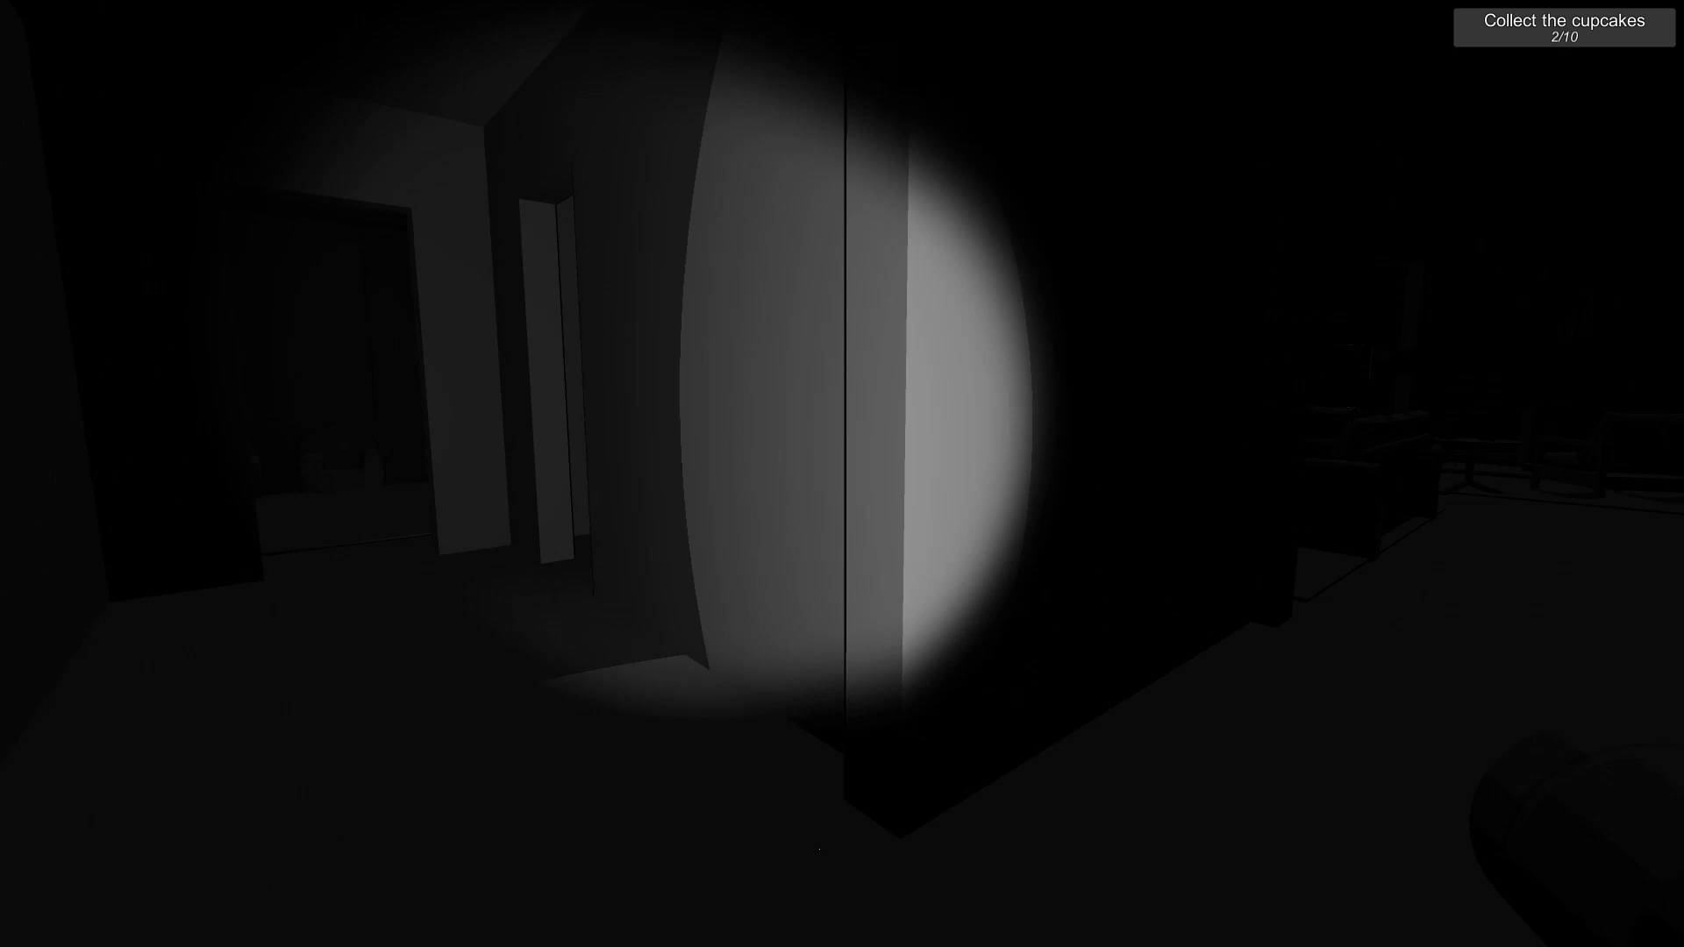
pyautogui.moveTo(843, 474)
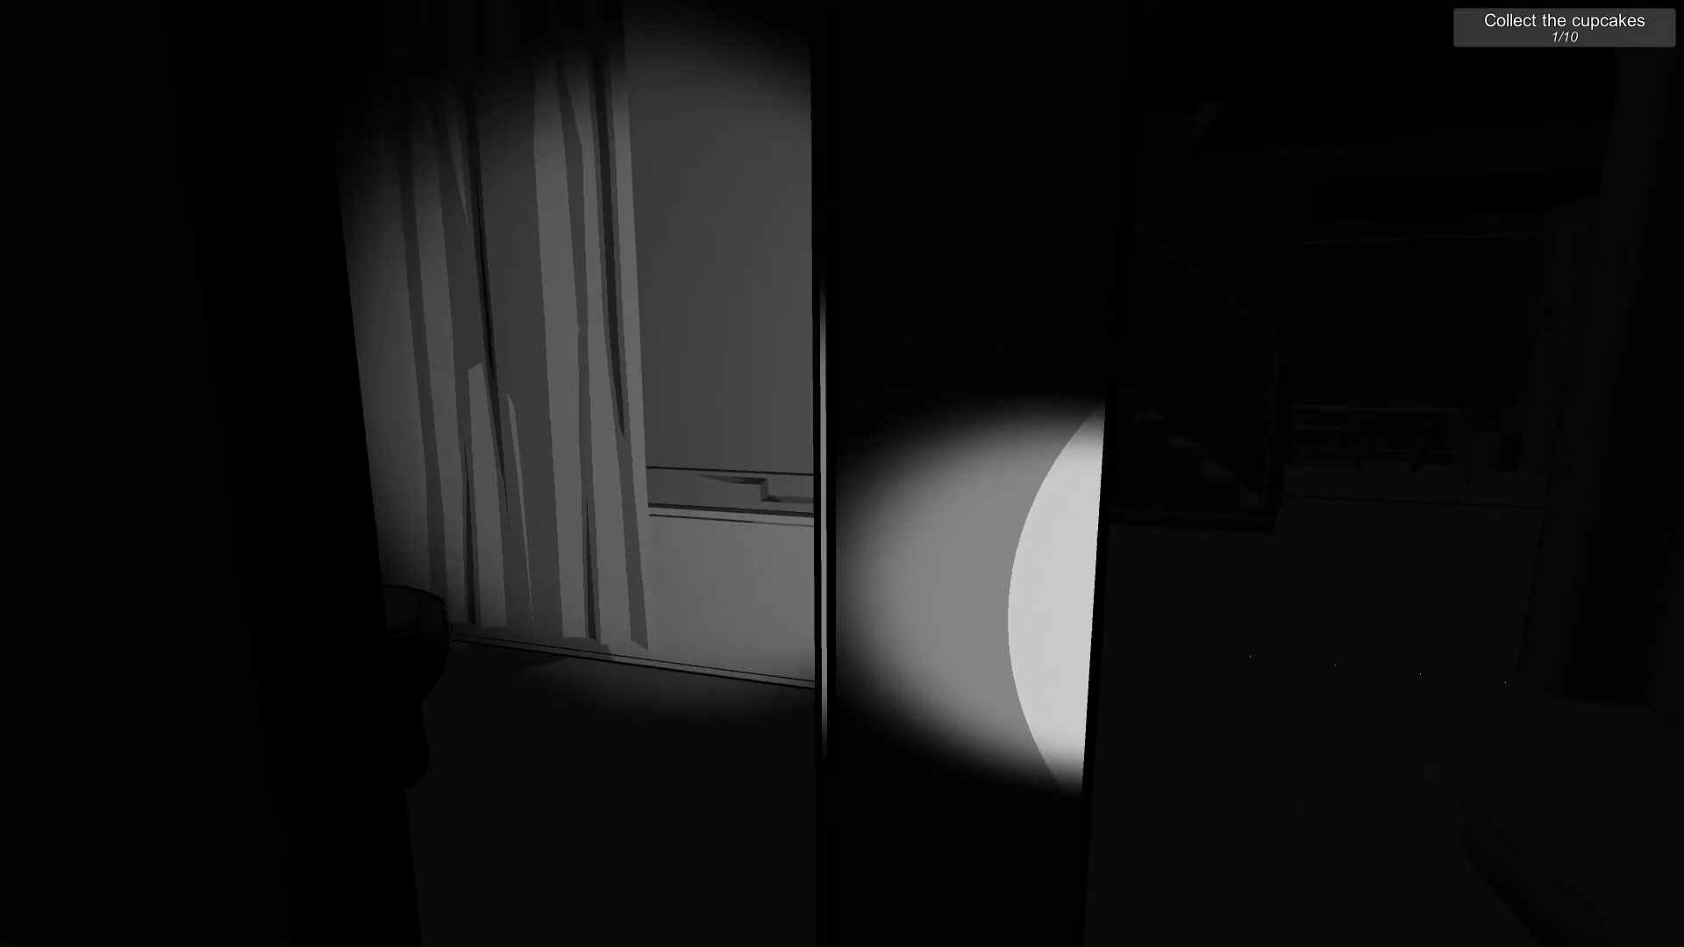
pyautogui.moveTo(842, 473)
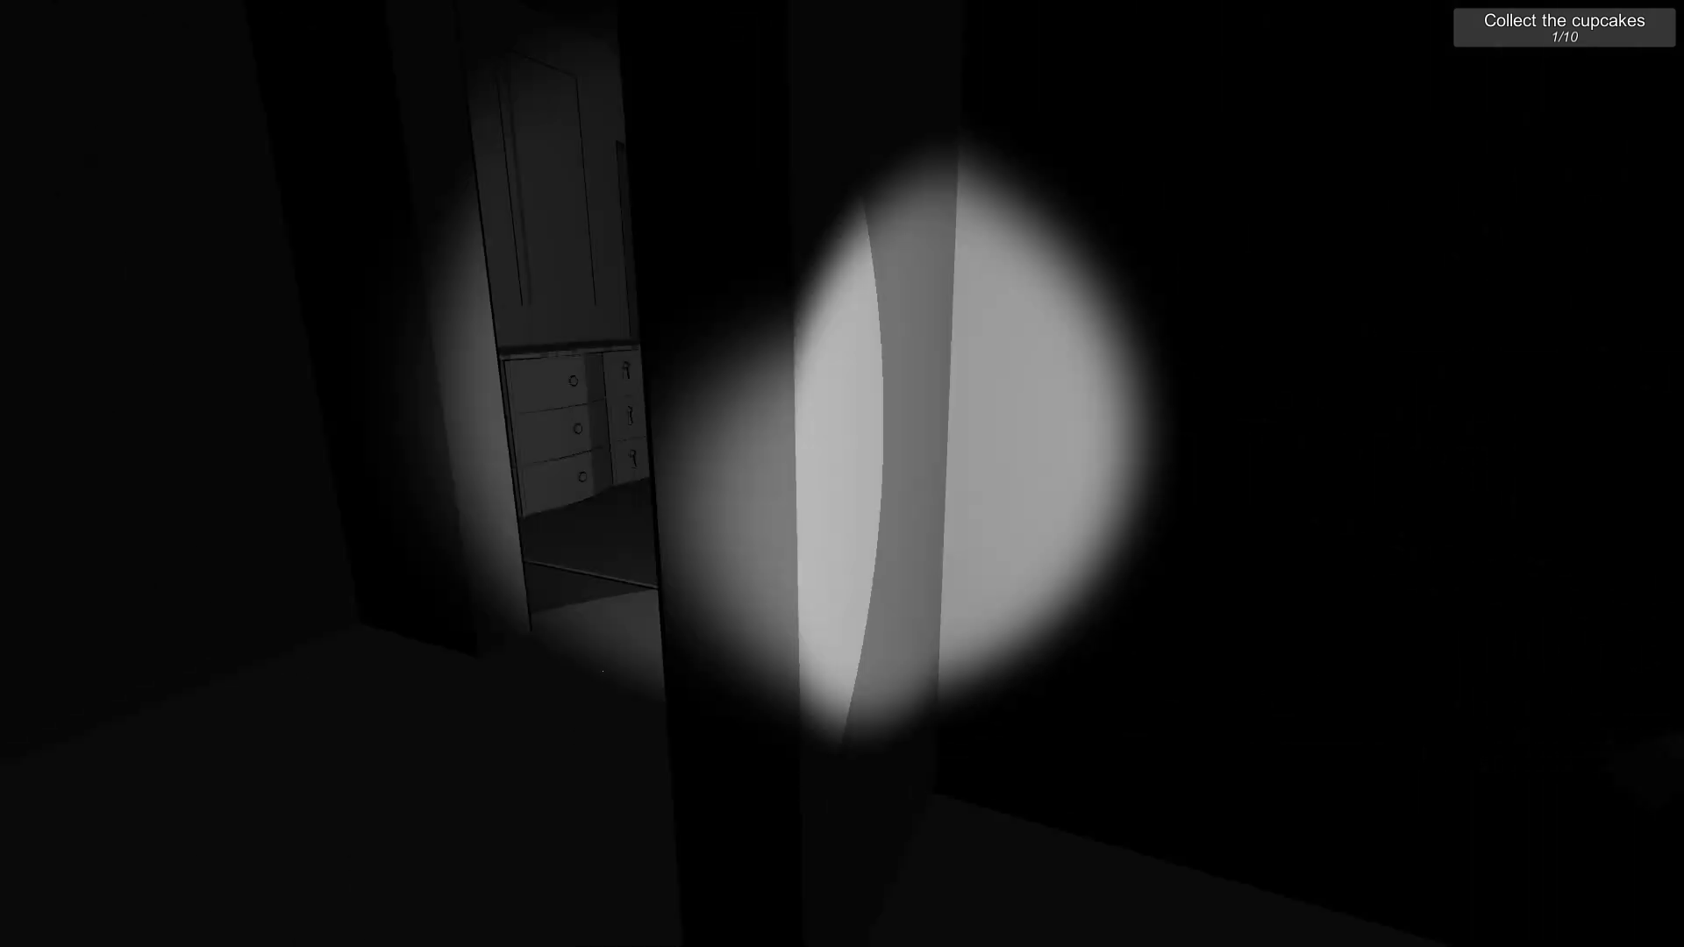
pyautogui.moveTo(842, 474)
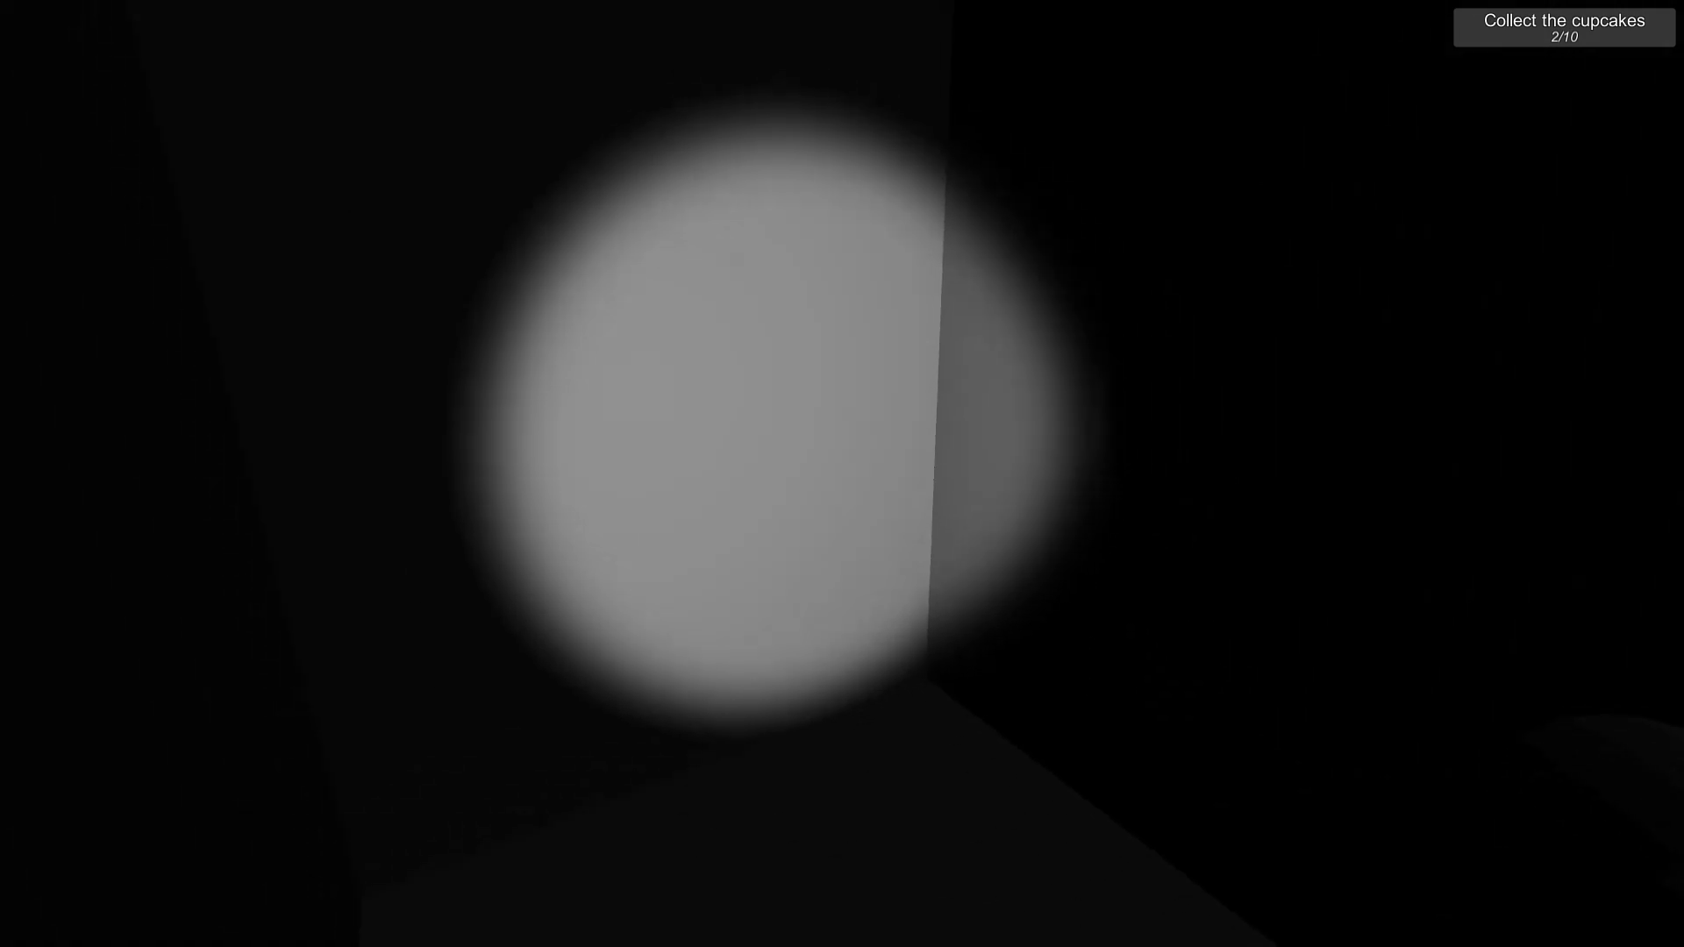
pyautogui.moveTo(842, 474)
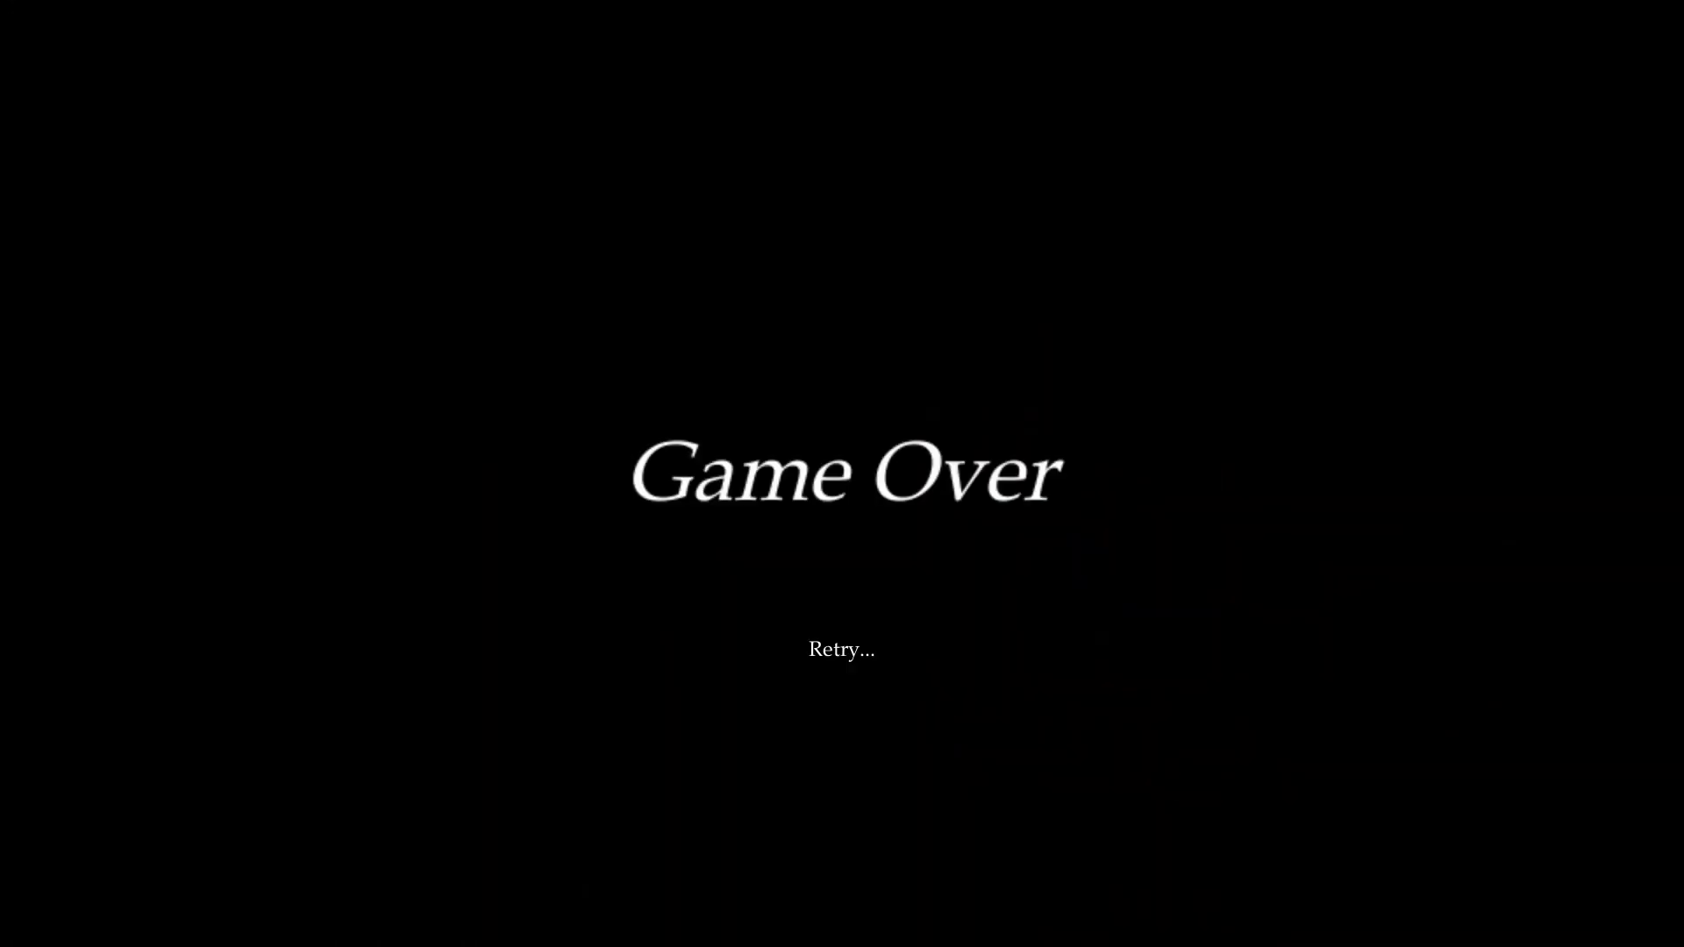
pyautogui.moveTo(844, 482)
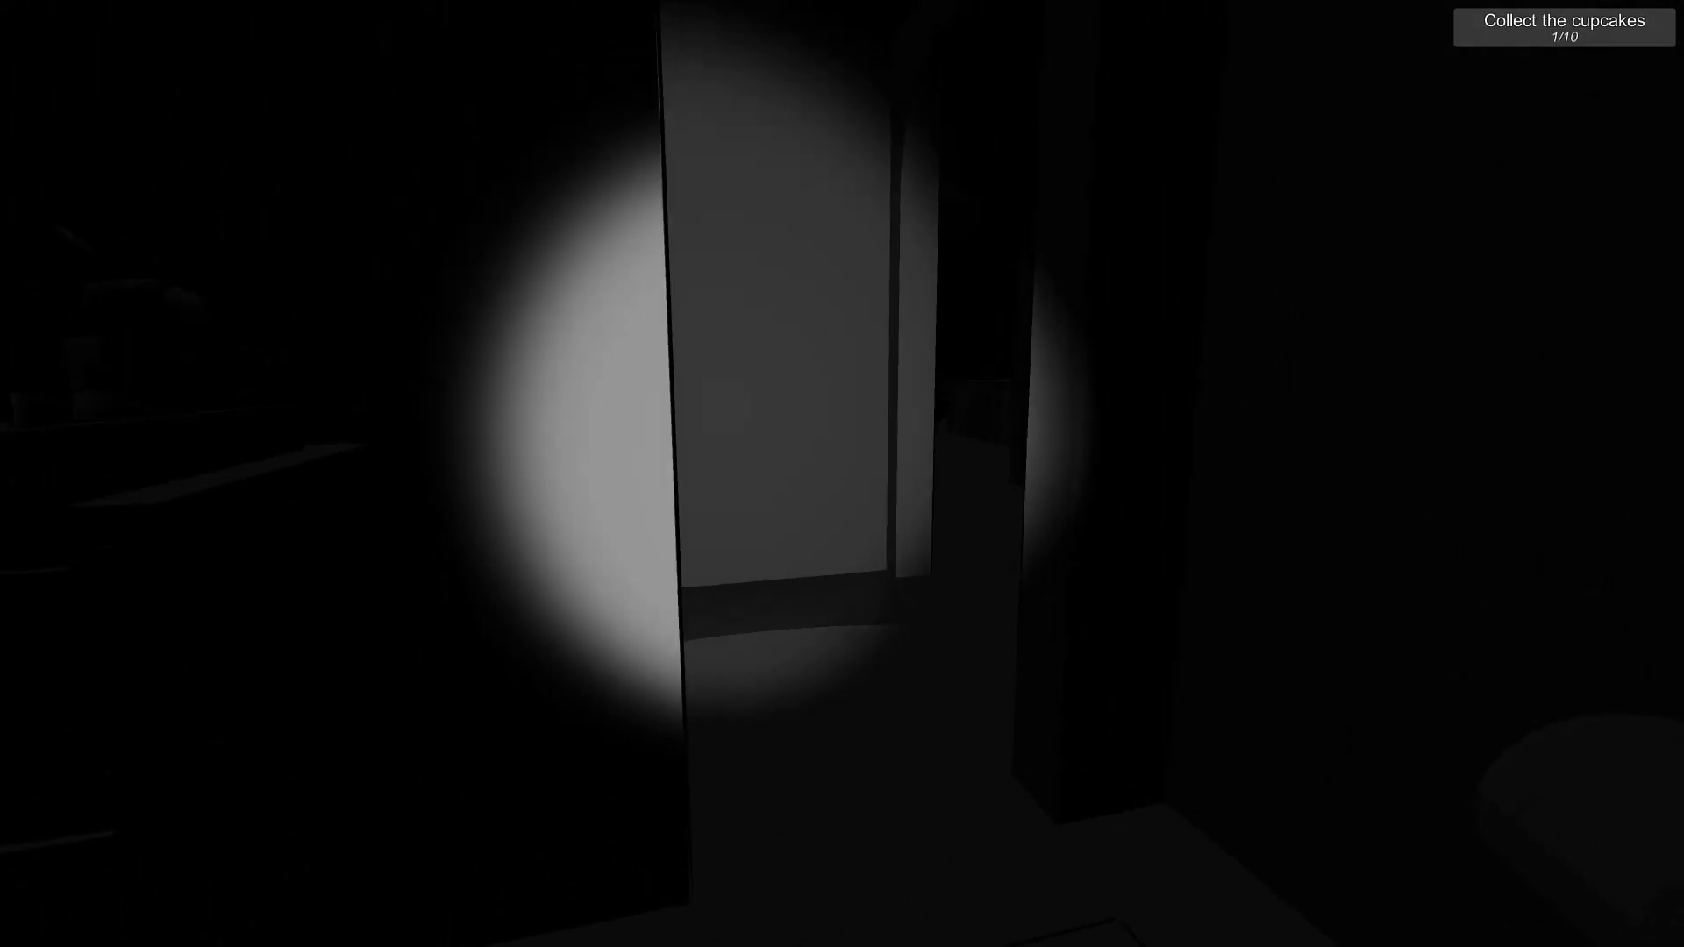
pyautogui.moveTo(842, 474)
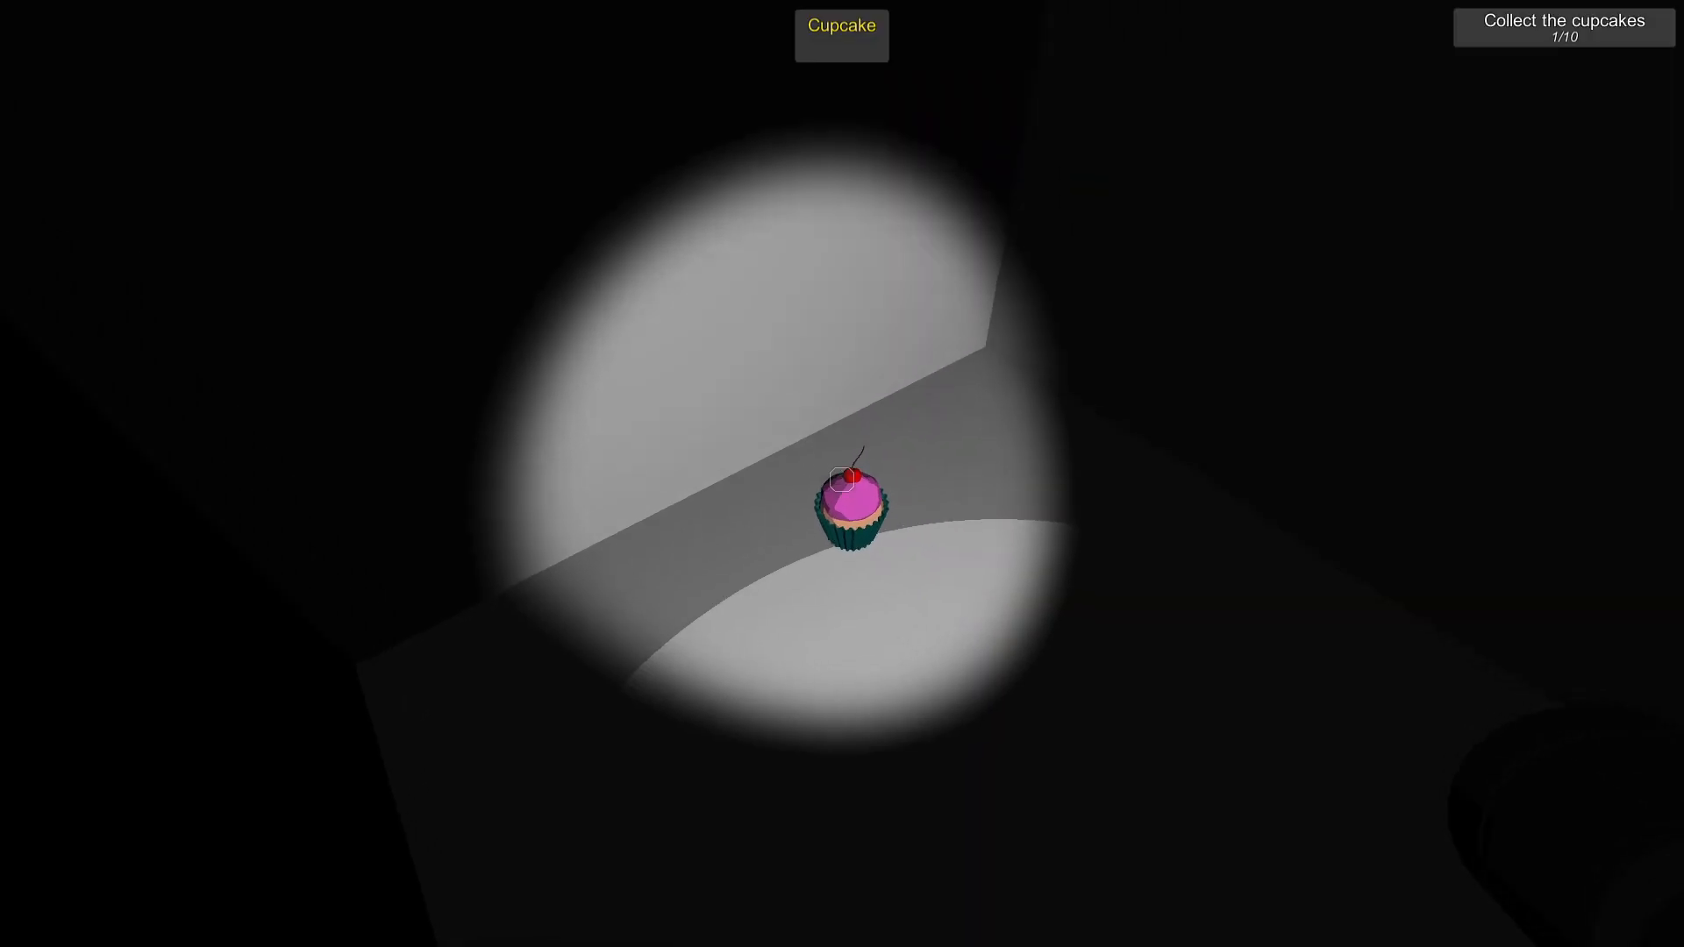
# Collect the cupcakes on the counter, in the bowl, on the nightstand and on the desk
pyautogui.click(856, 505)
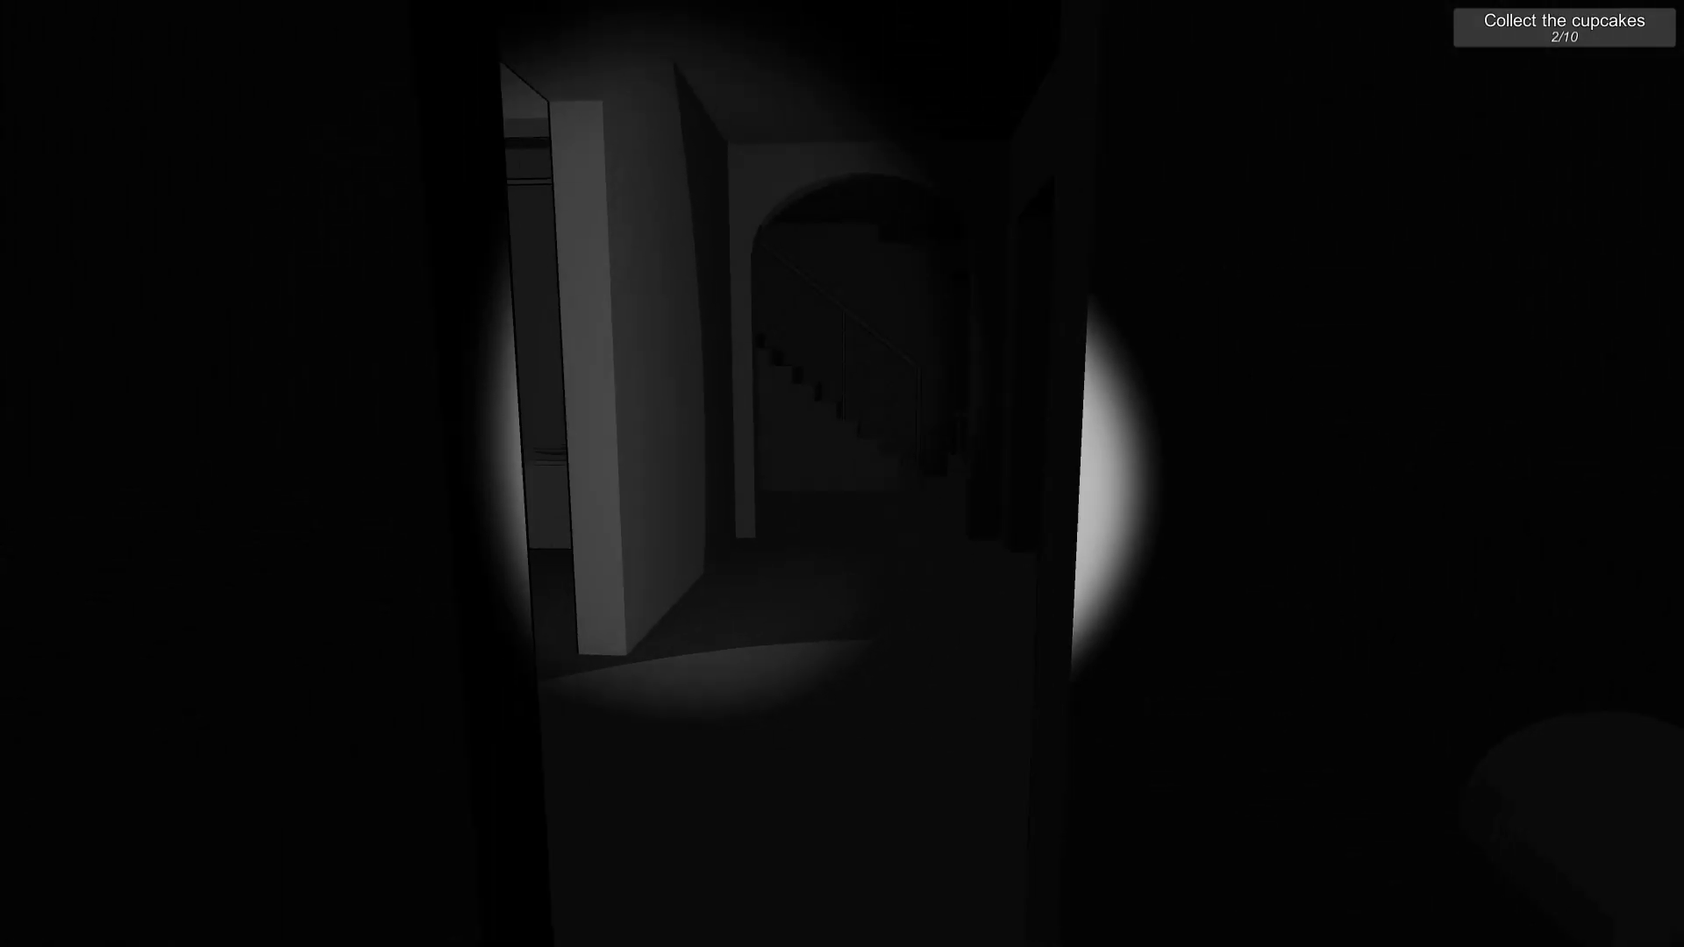
pyautogui.moveTo(842, 474)
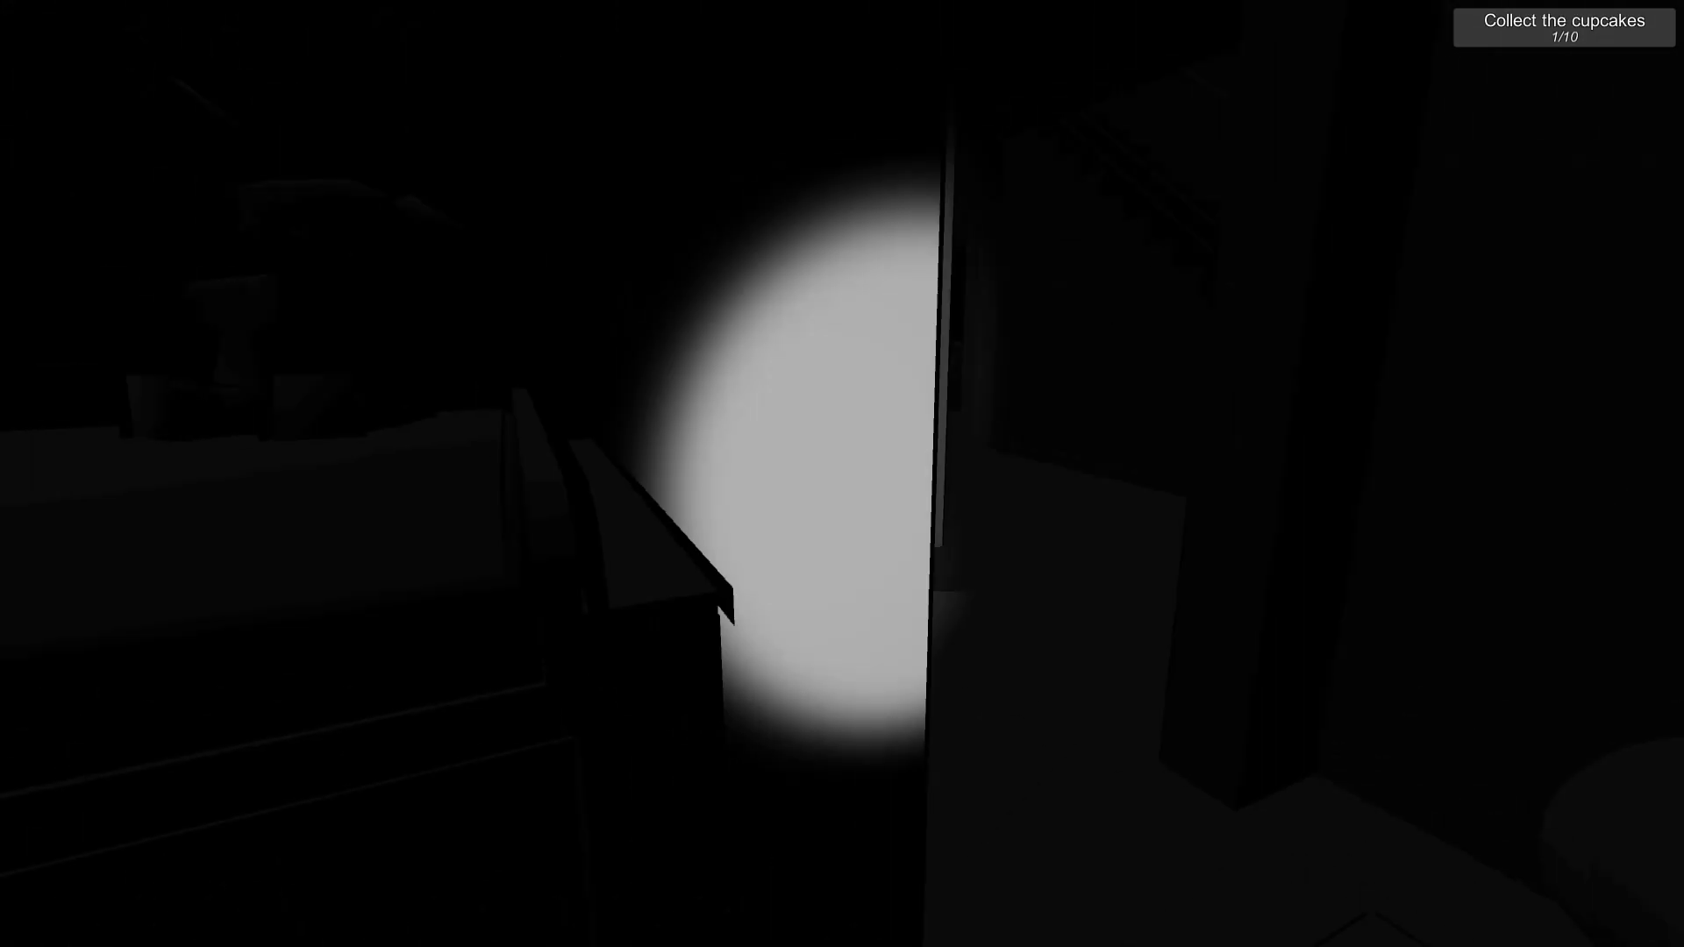
pyautogui.moveTo(842, 474)
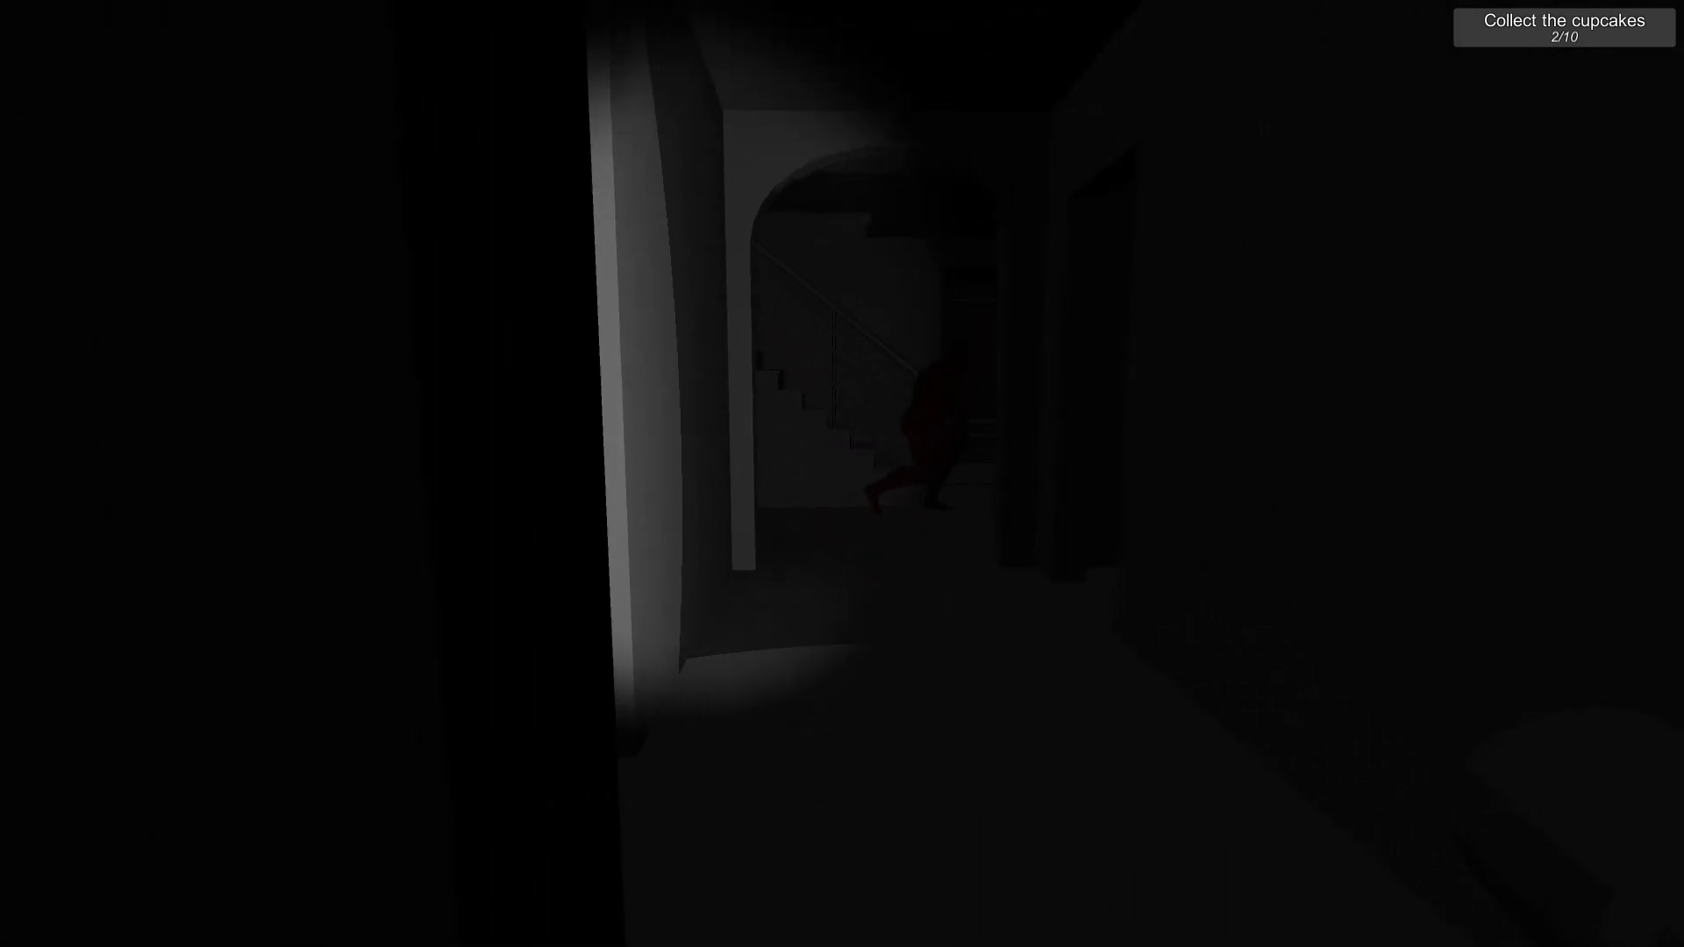
pyautogui.moveTo(842, 474)
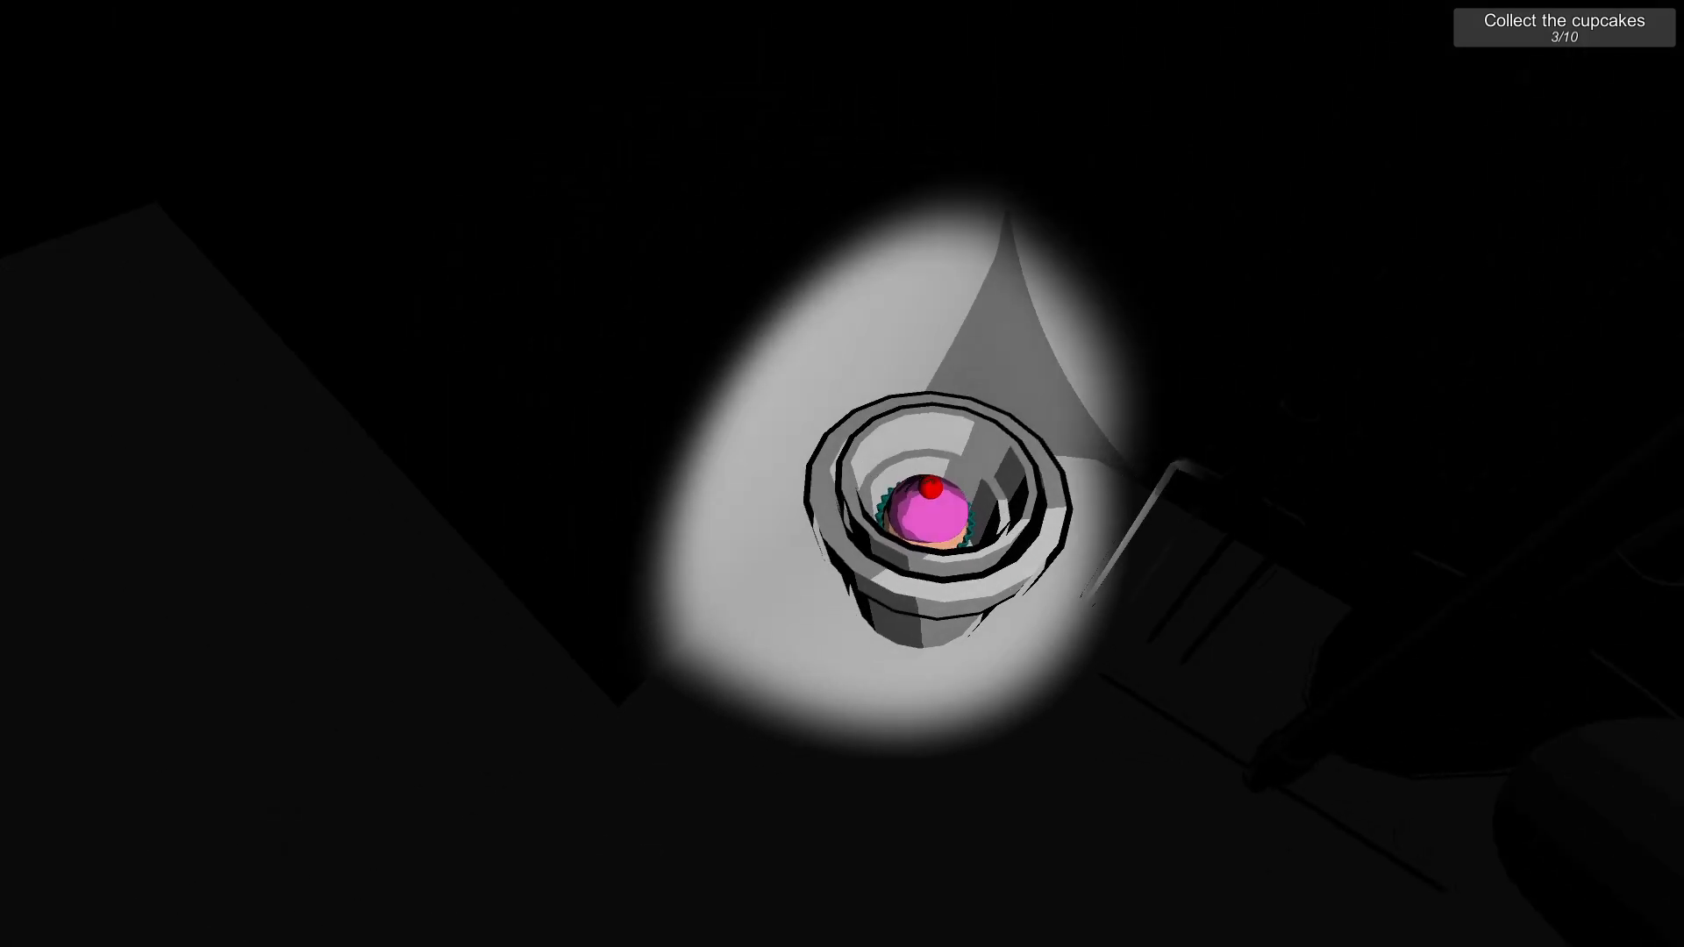
pyautogui.click(933, 521)
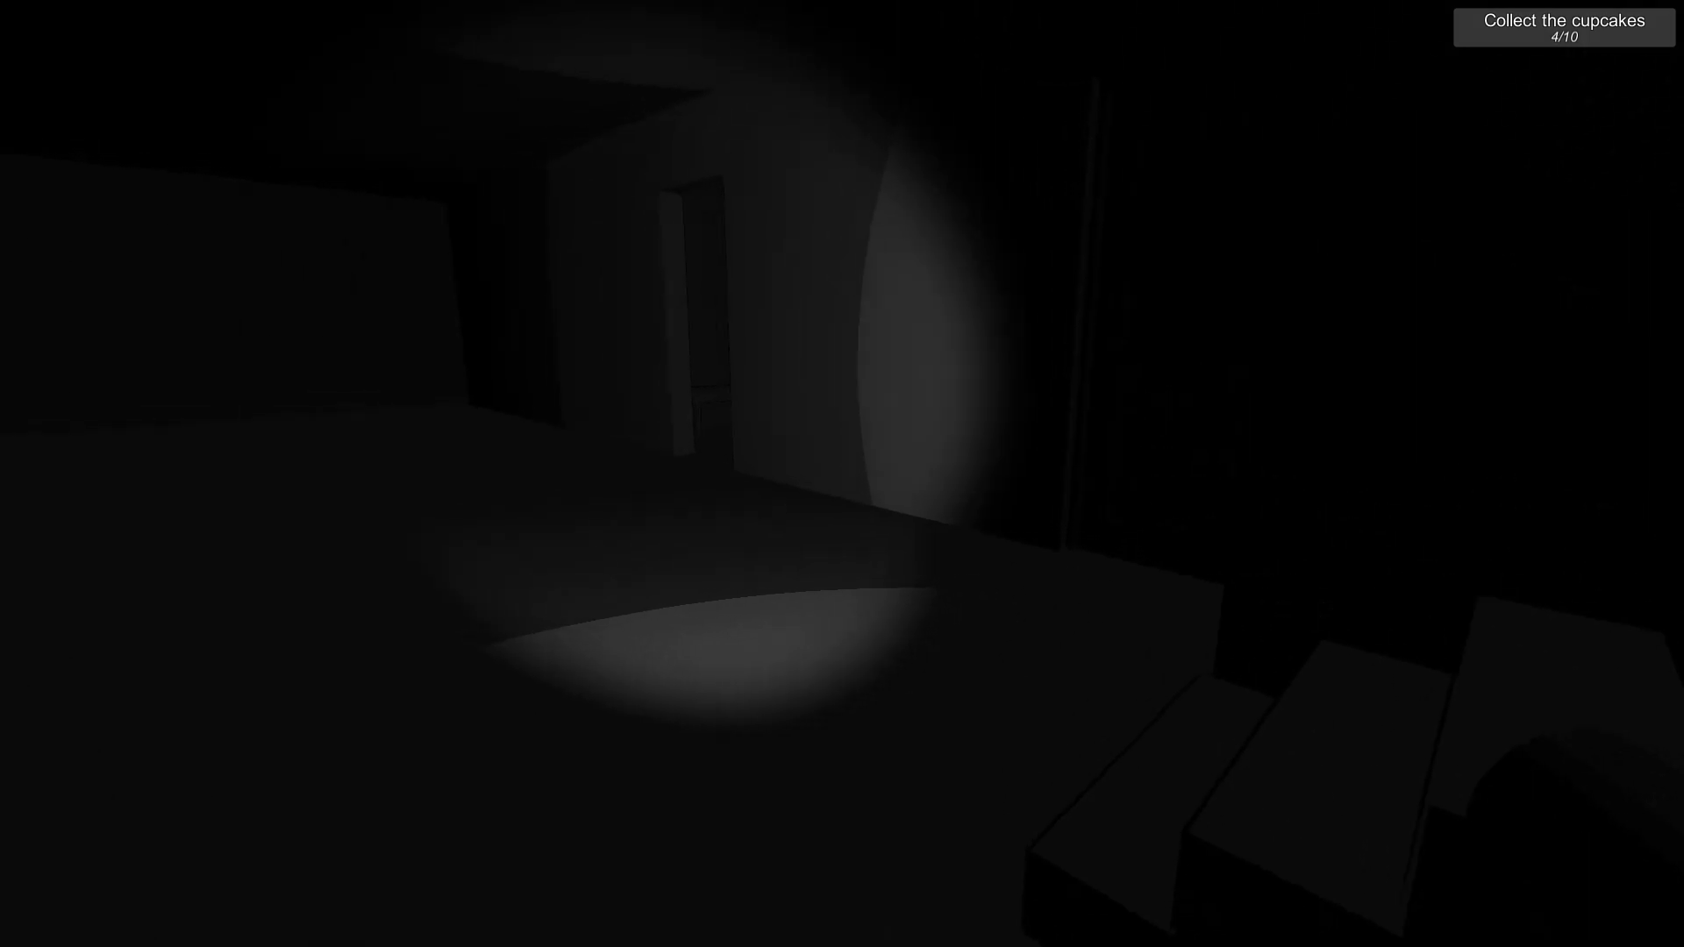
pyautogui.moveTo(842, 474)
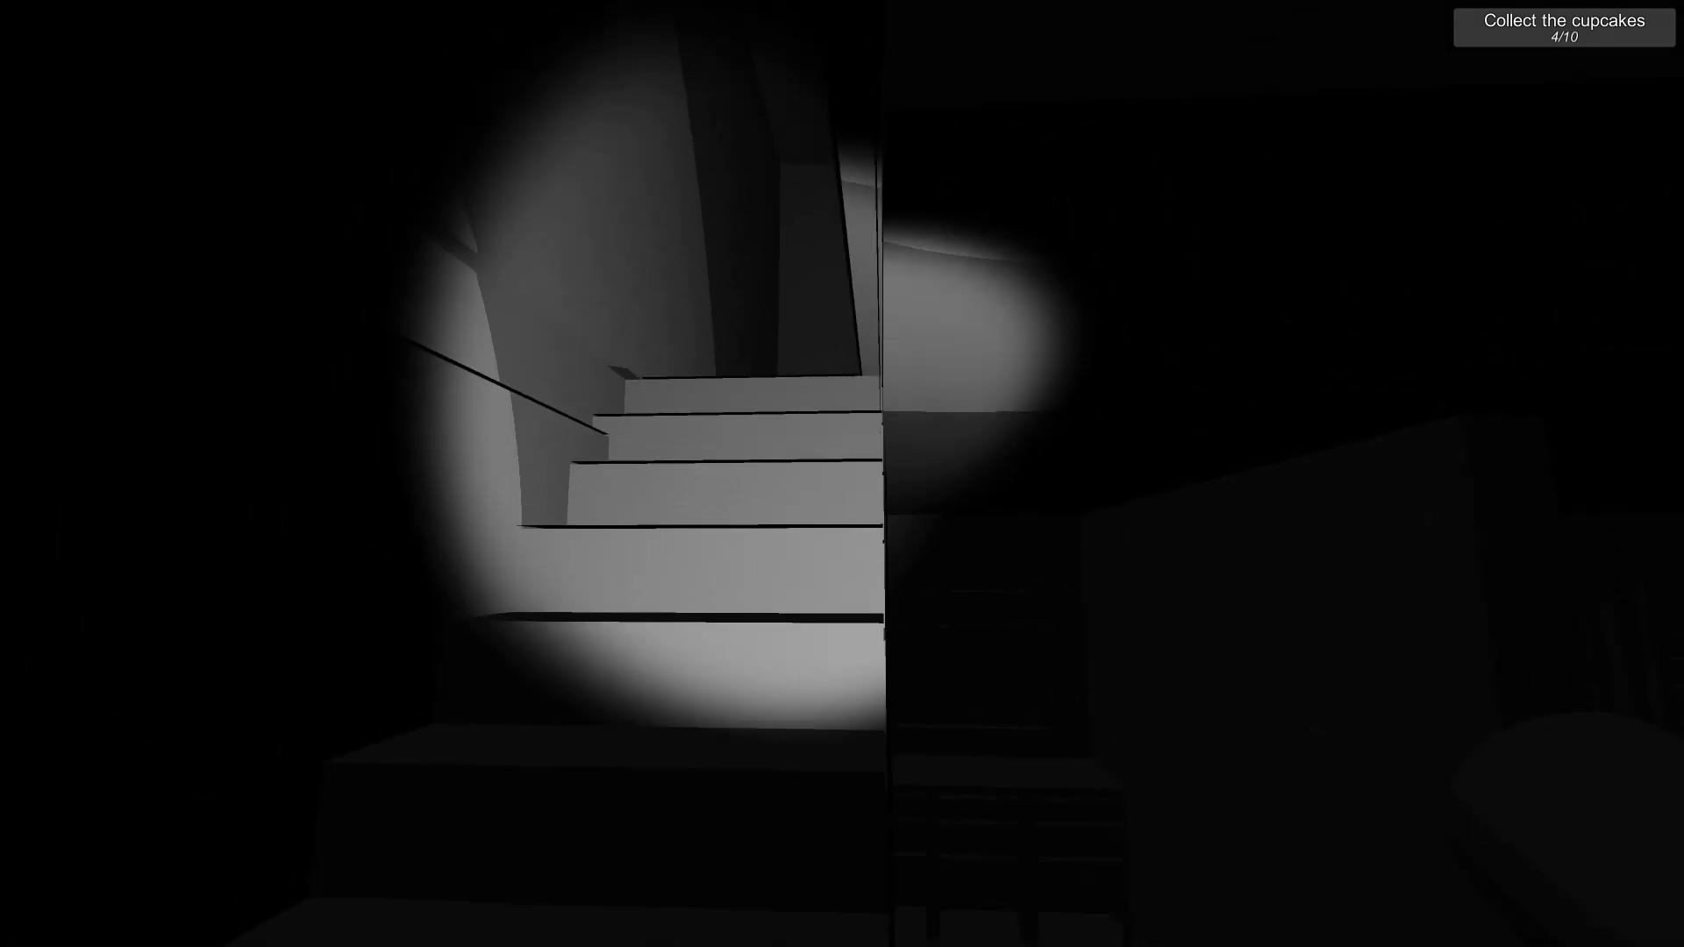
pyautogui.moveTo(842, 474)
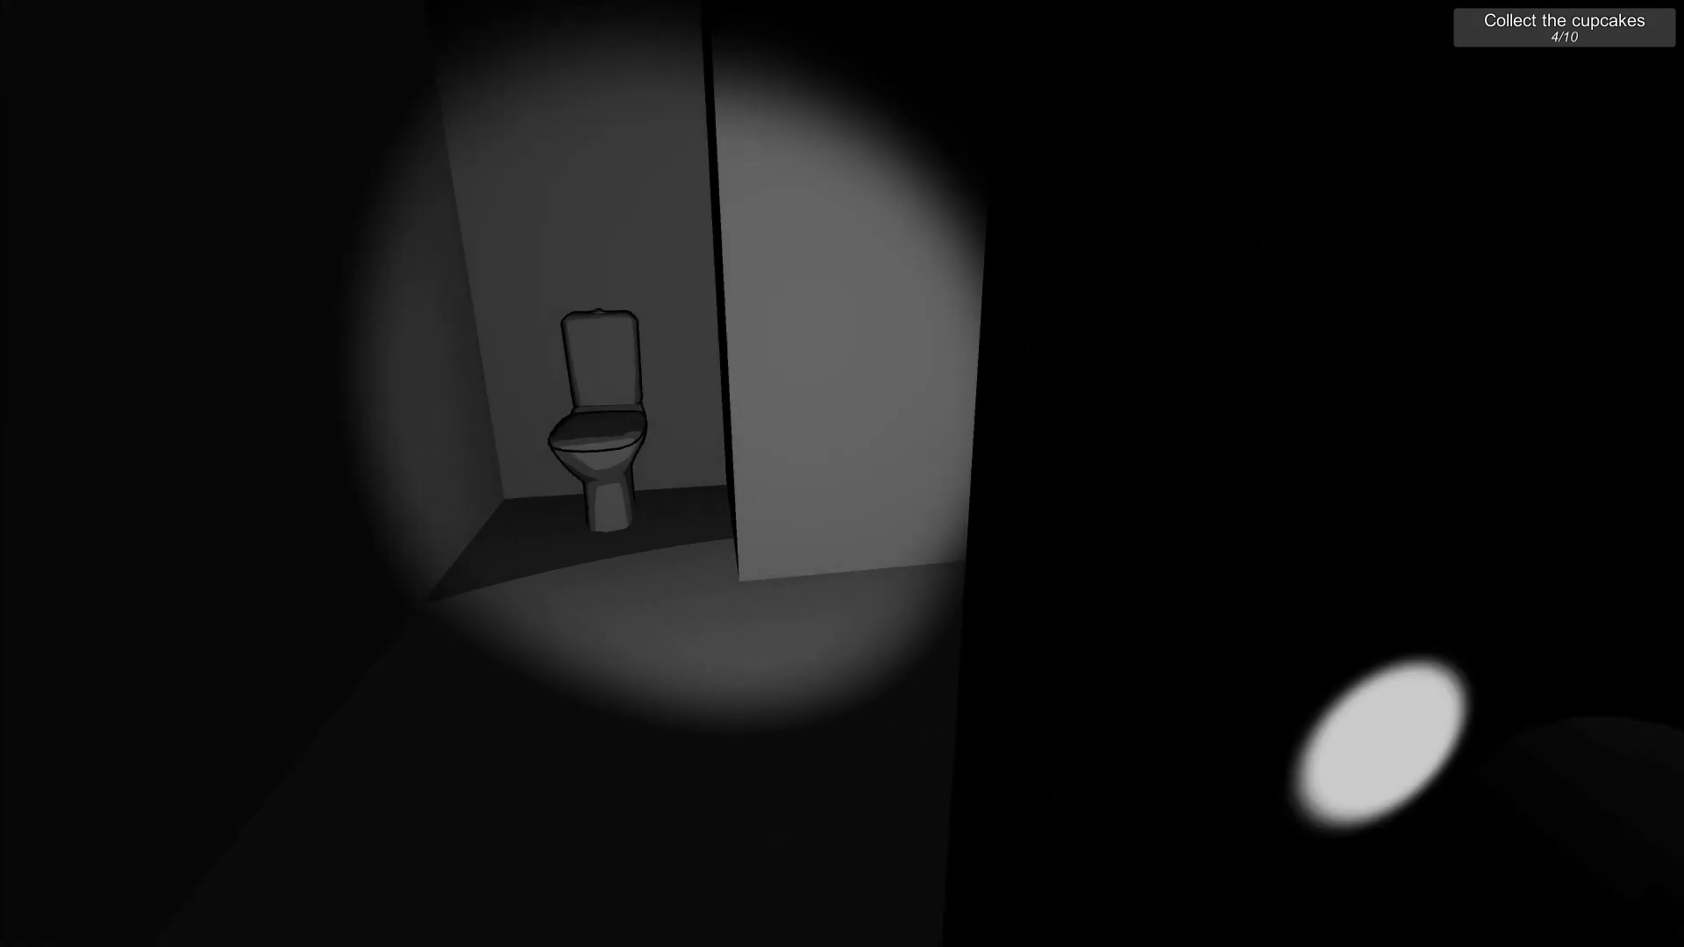
pyautogui.moveTo(842, 474)
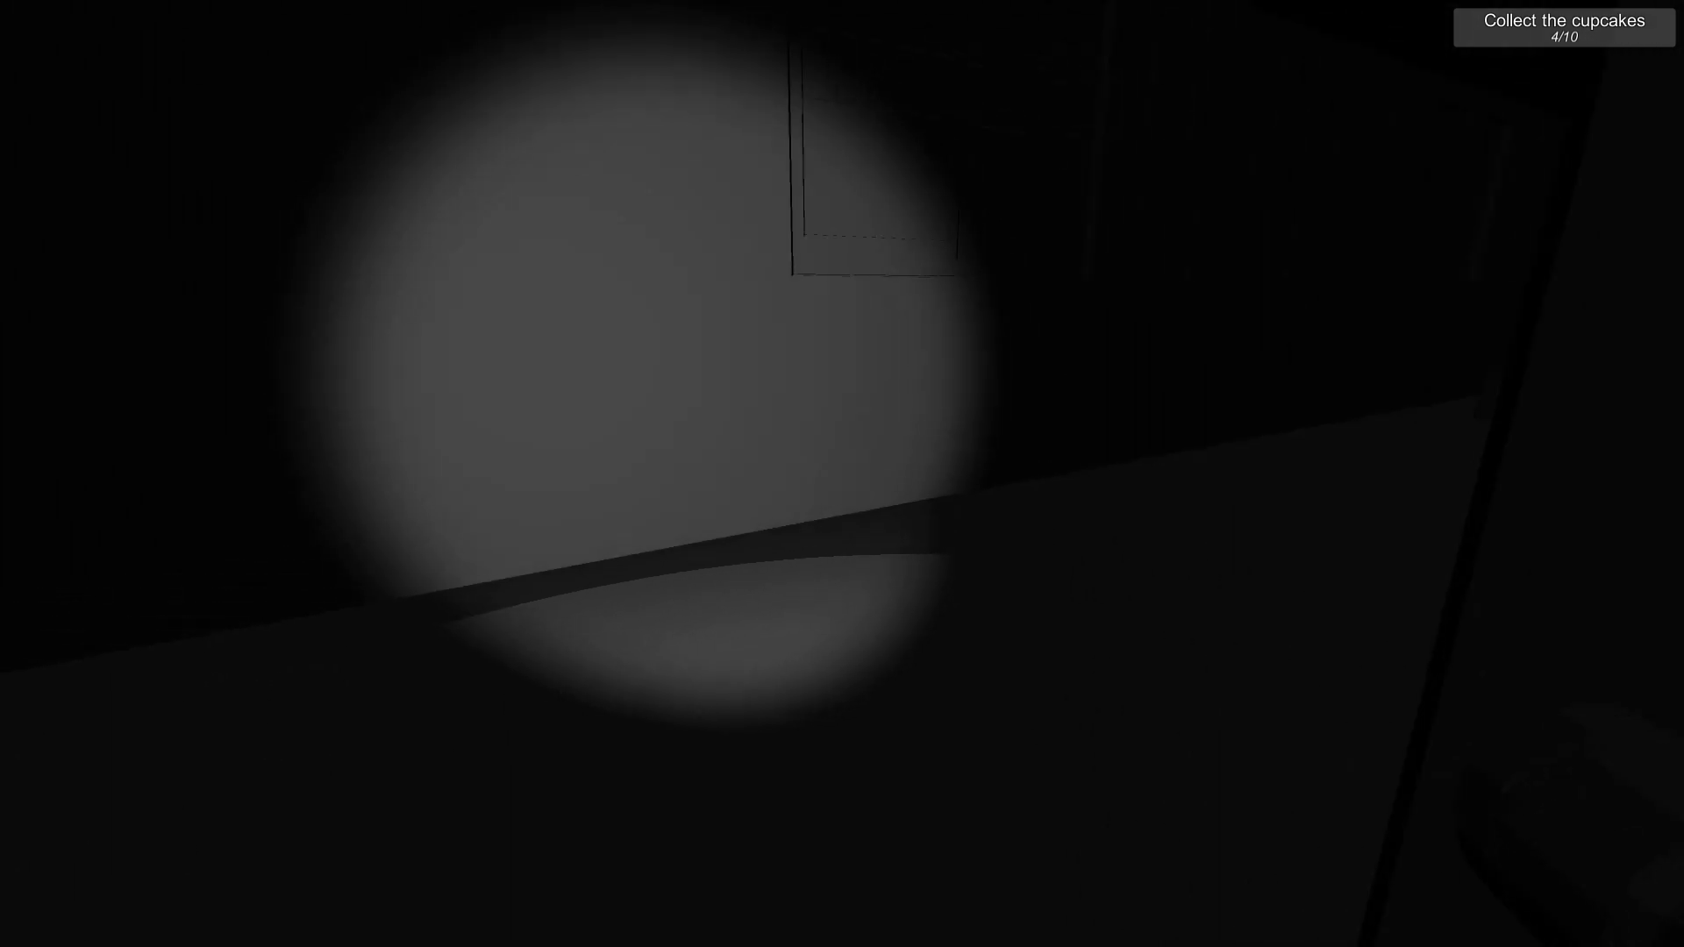
pyautogui.moveTo(842, 474)
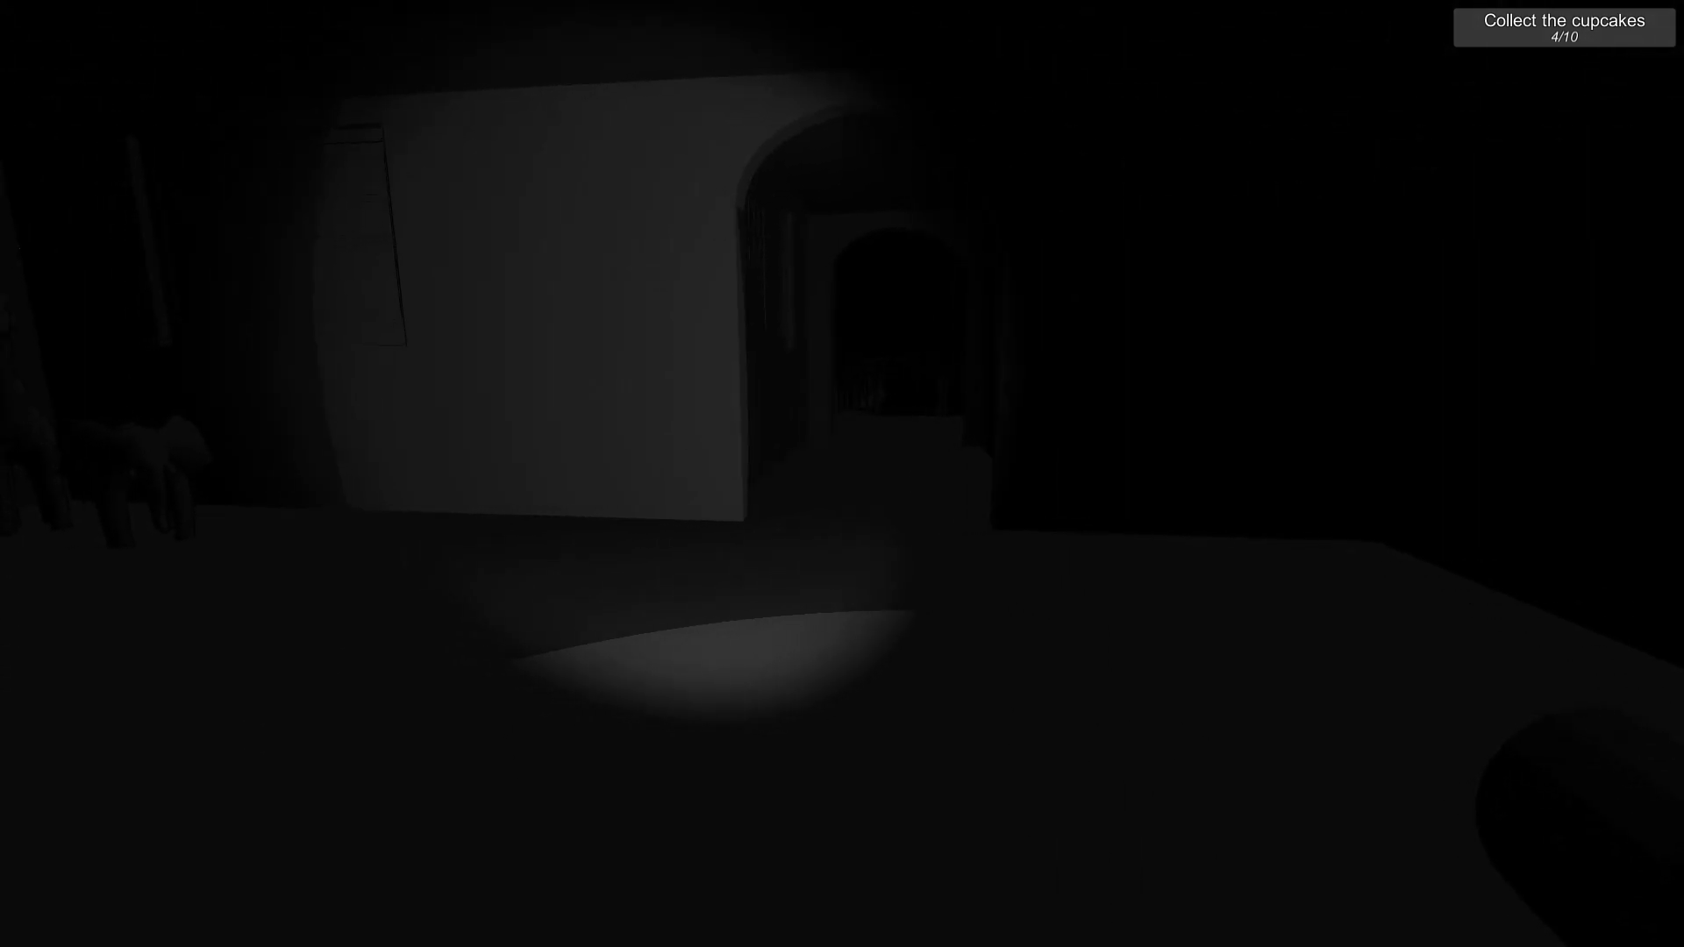
pyautogui.moveTo(842, 473)
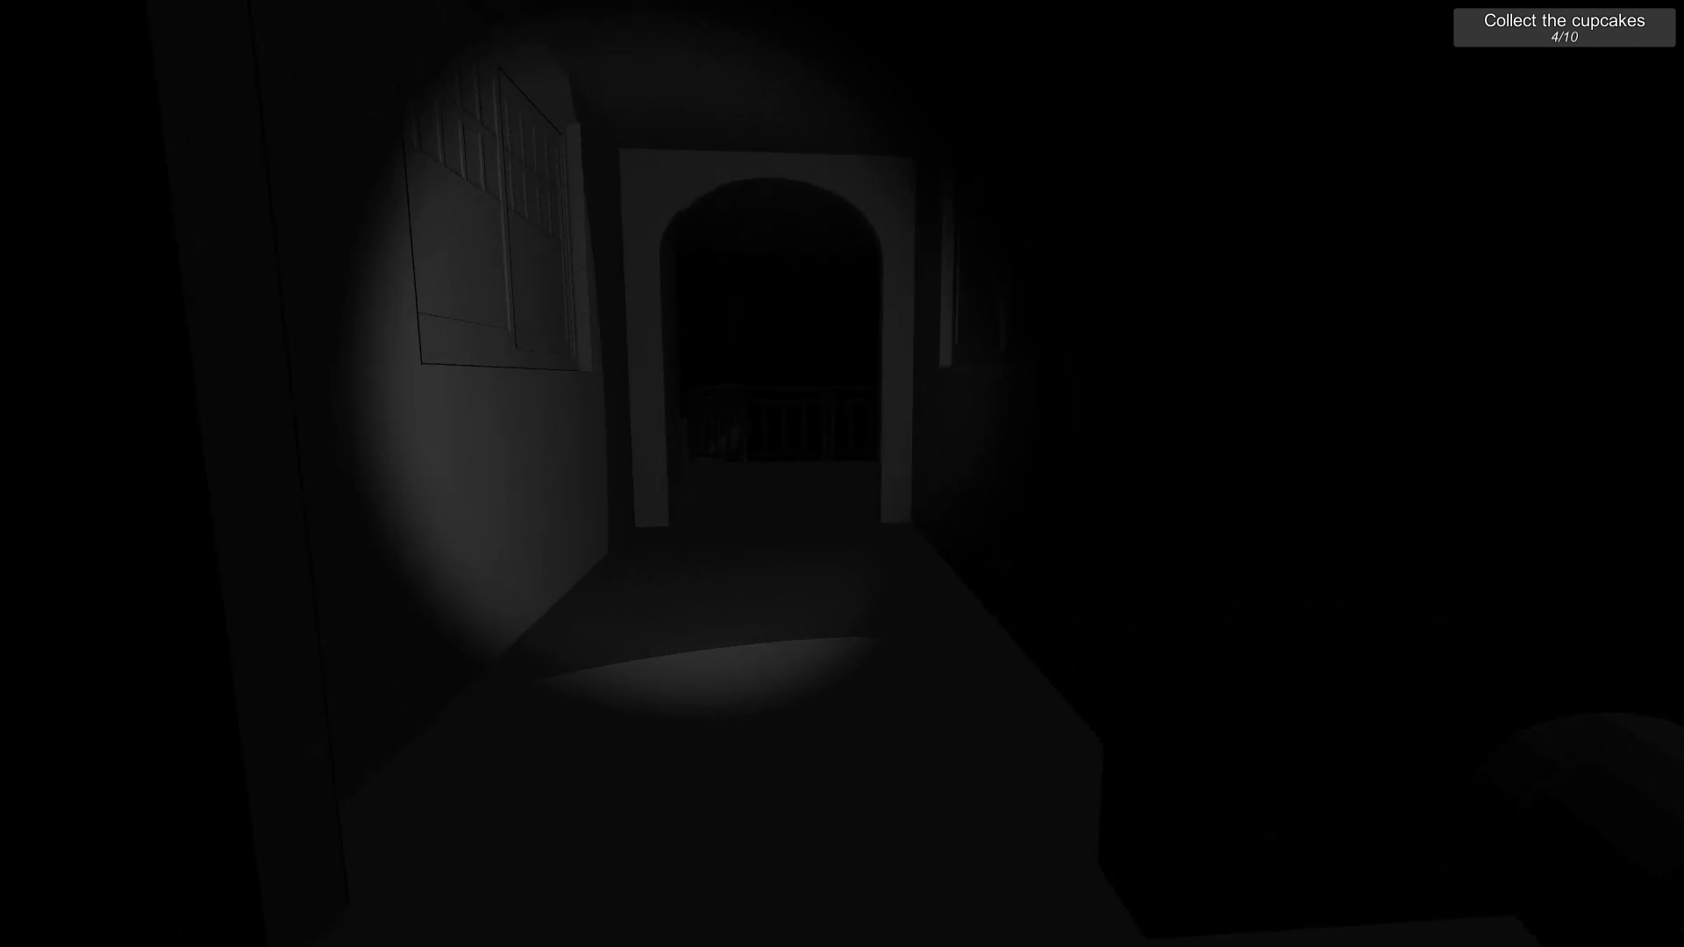
pyautogui.press('w')
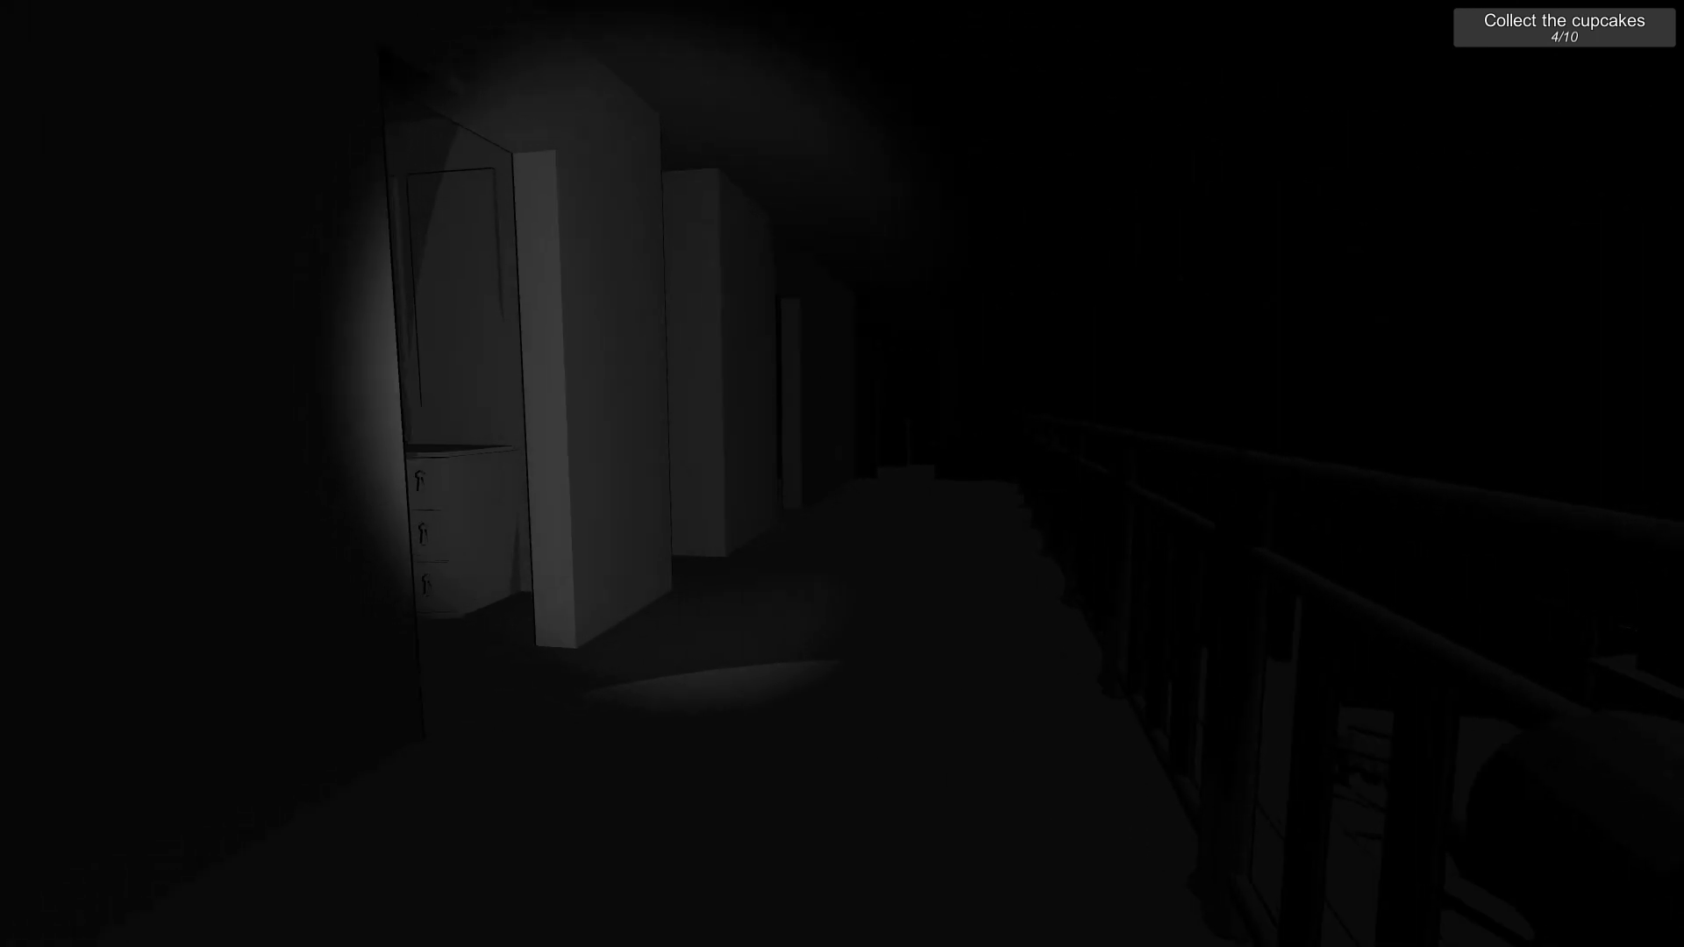
pyautogui.moveTo(842, 473)
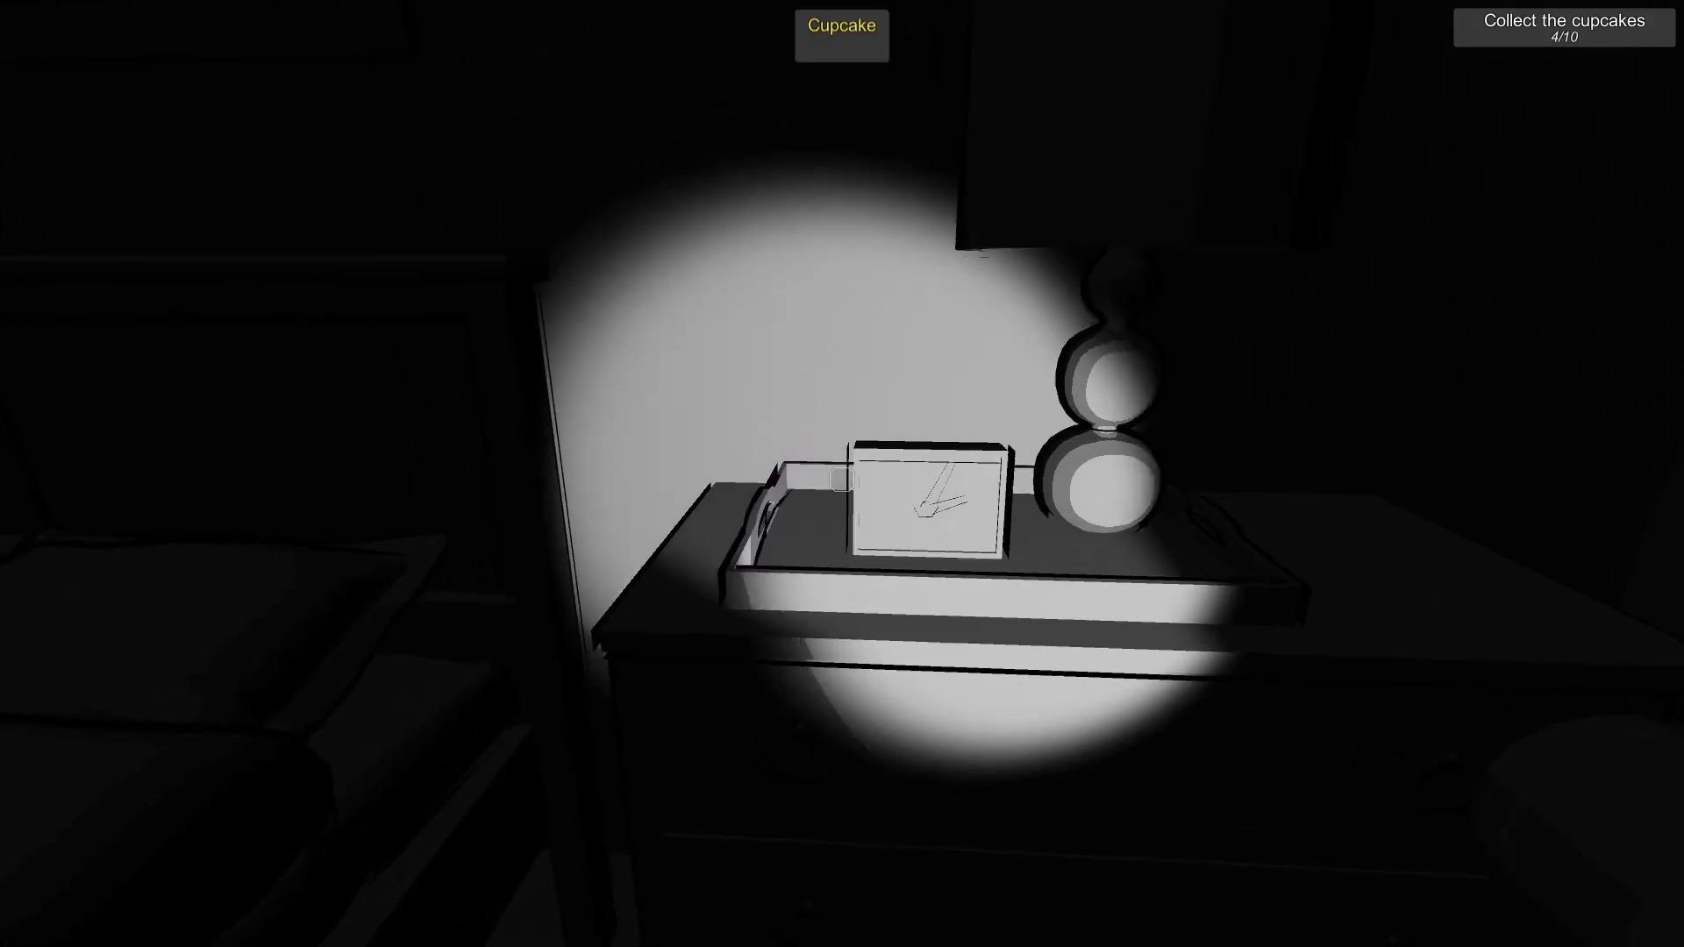
pyautogui.click(841, 34)
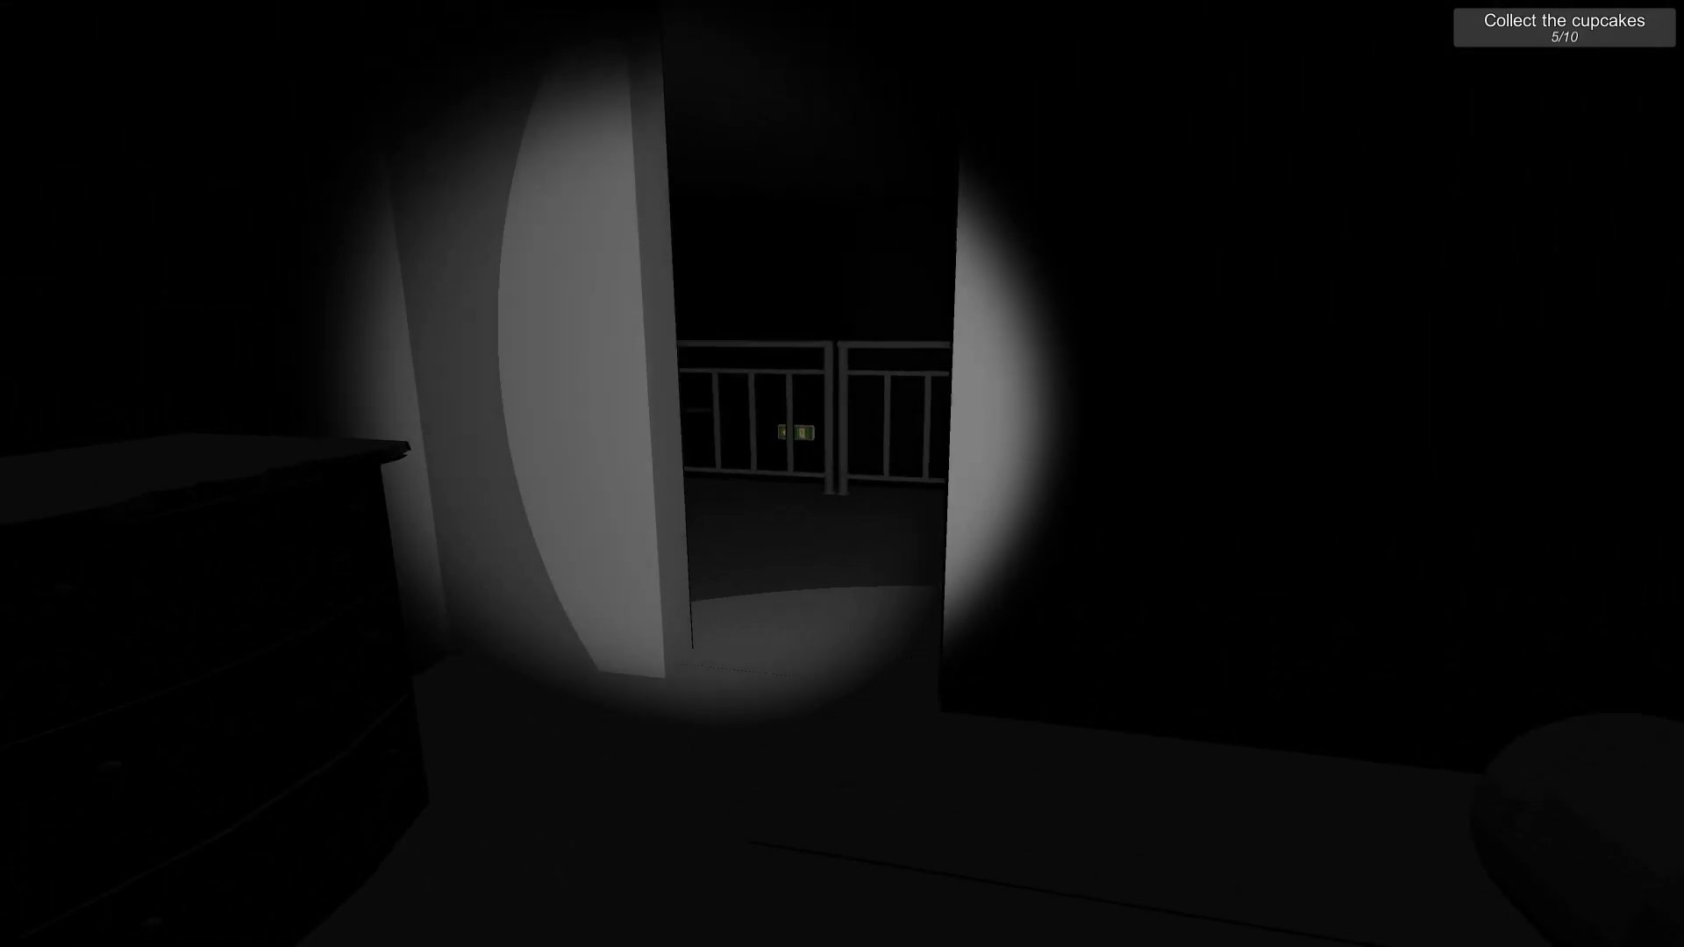
pyautogui.moveTo(842, 473)
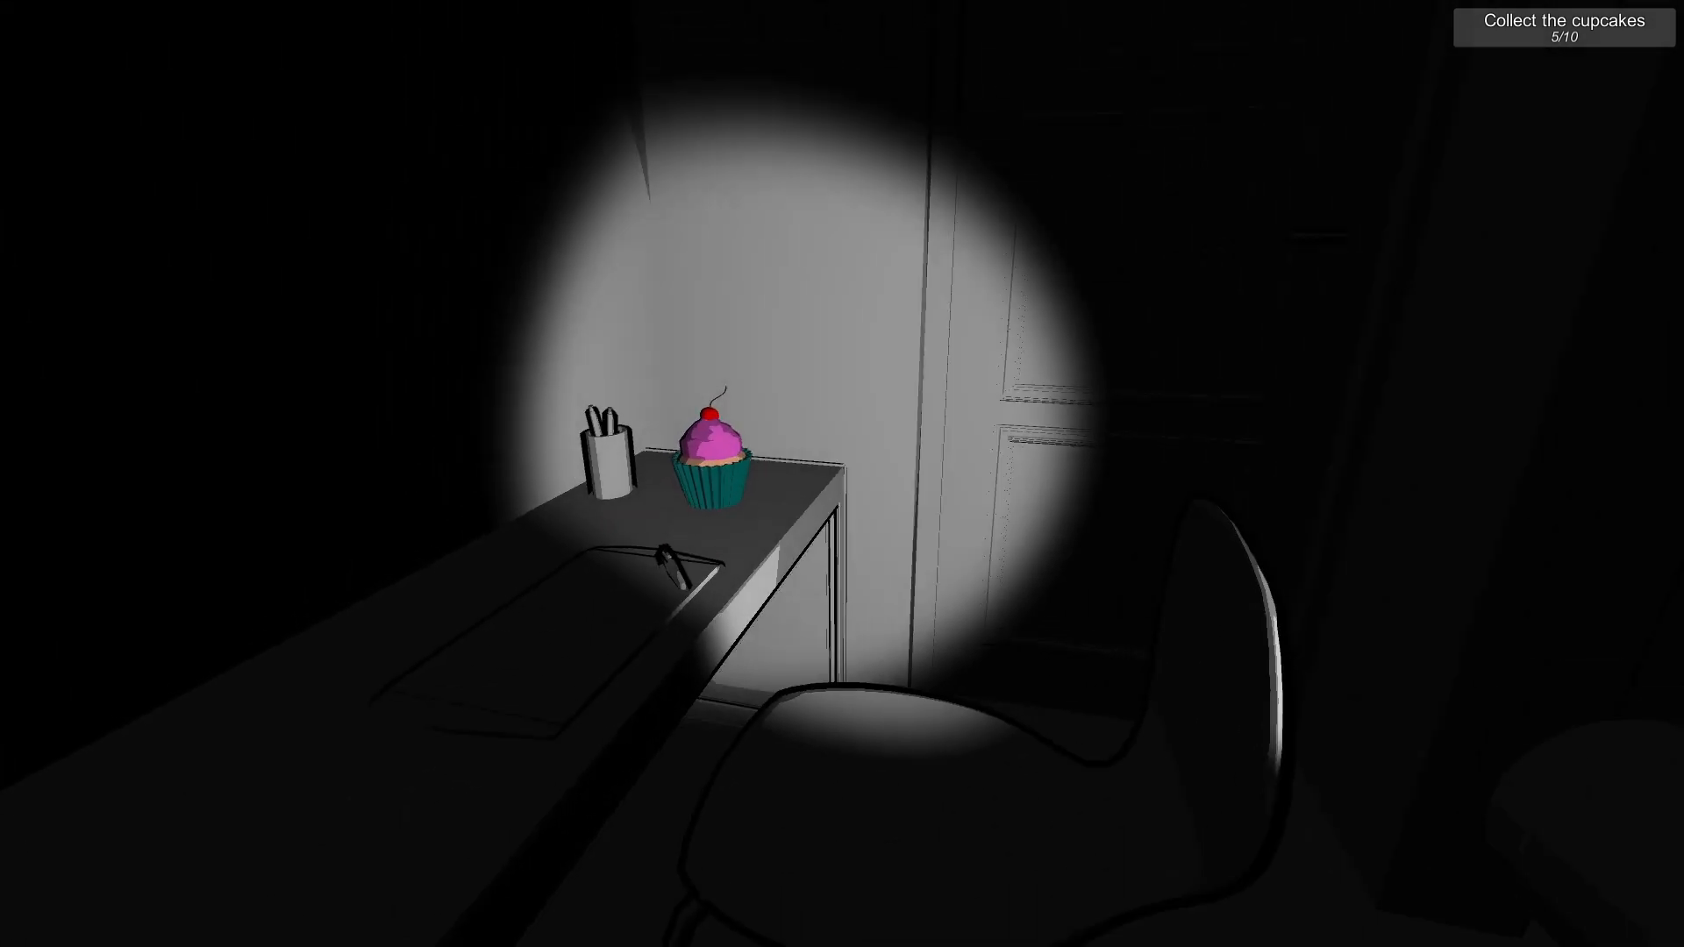
pyautogui.click(717, 451)
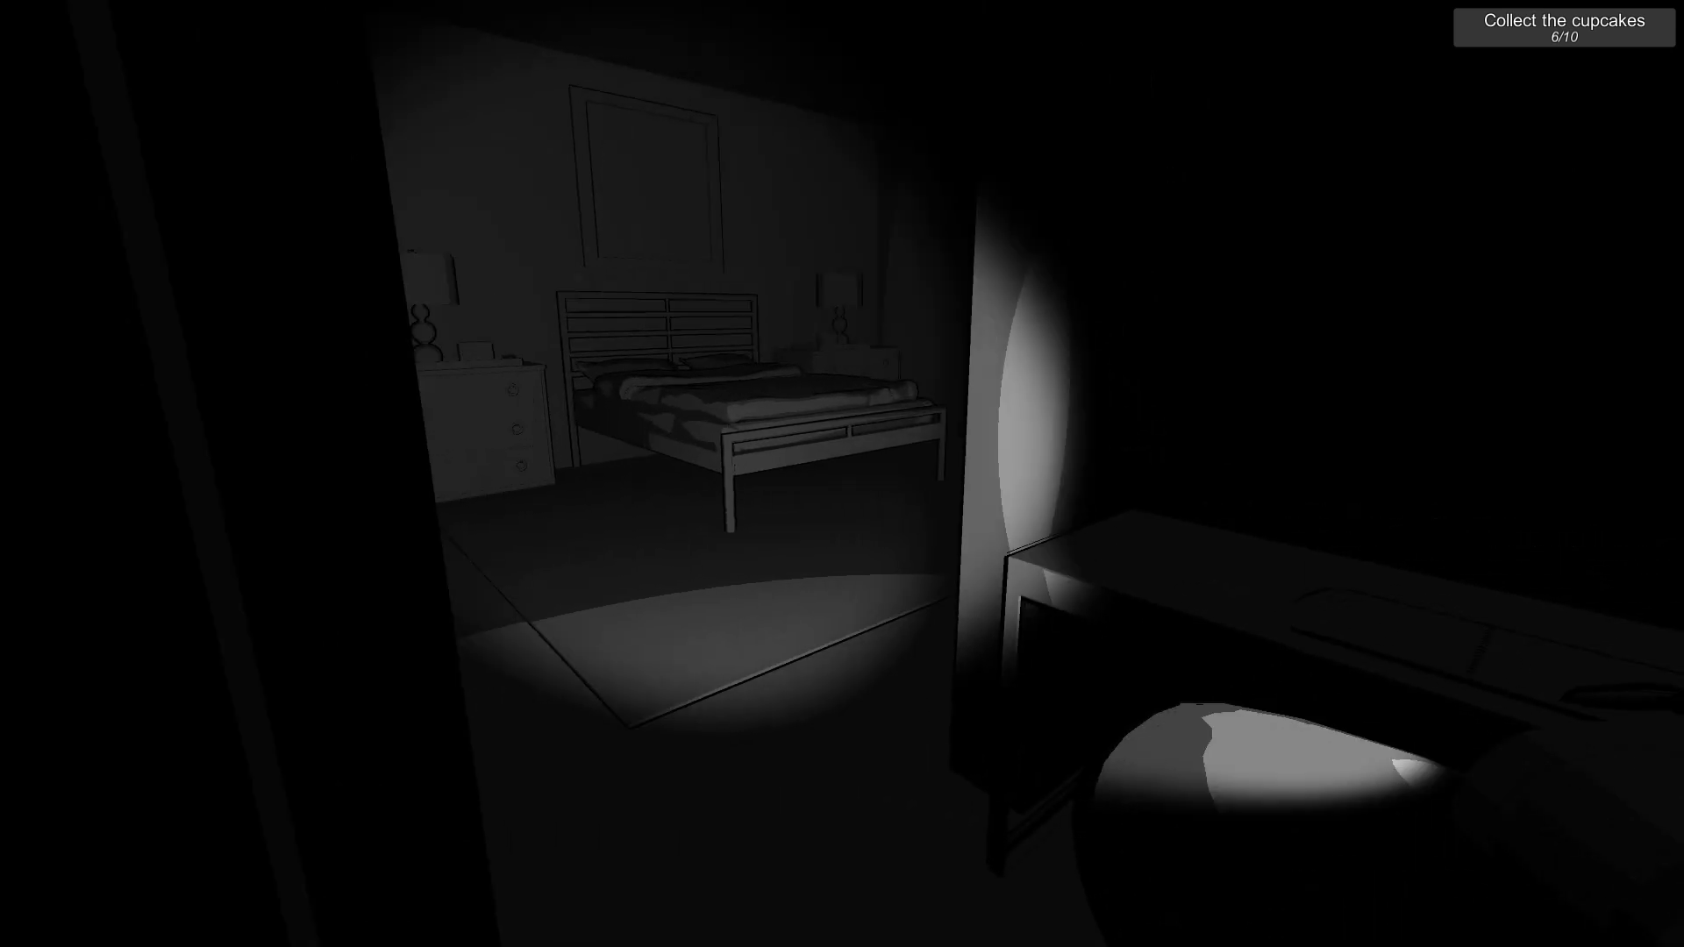
pyautogui.moveTo(842, 474)
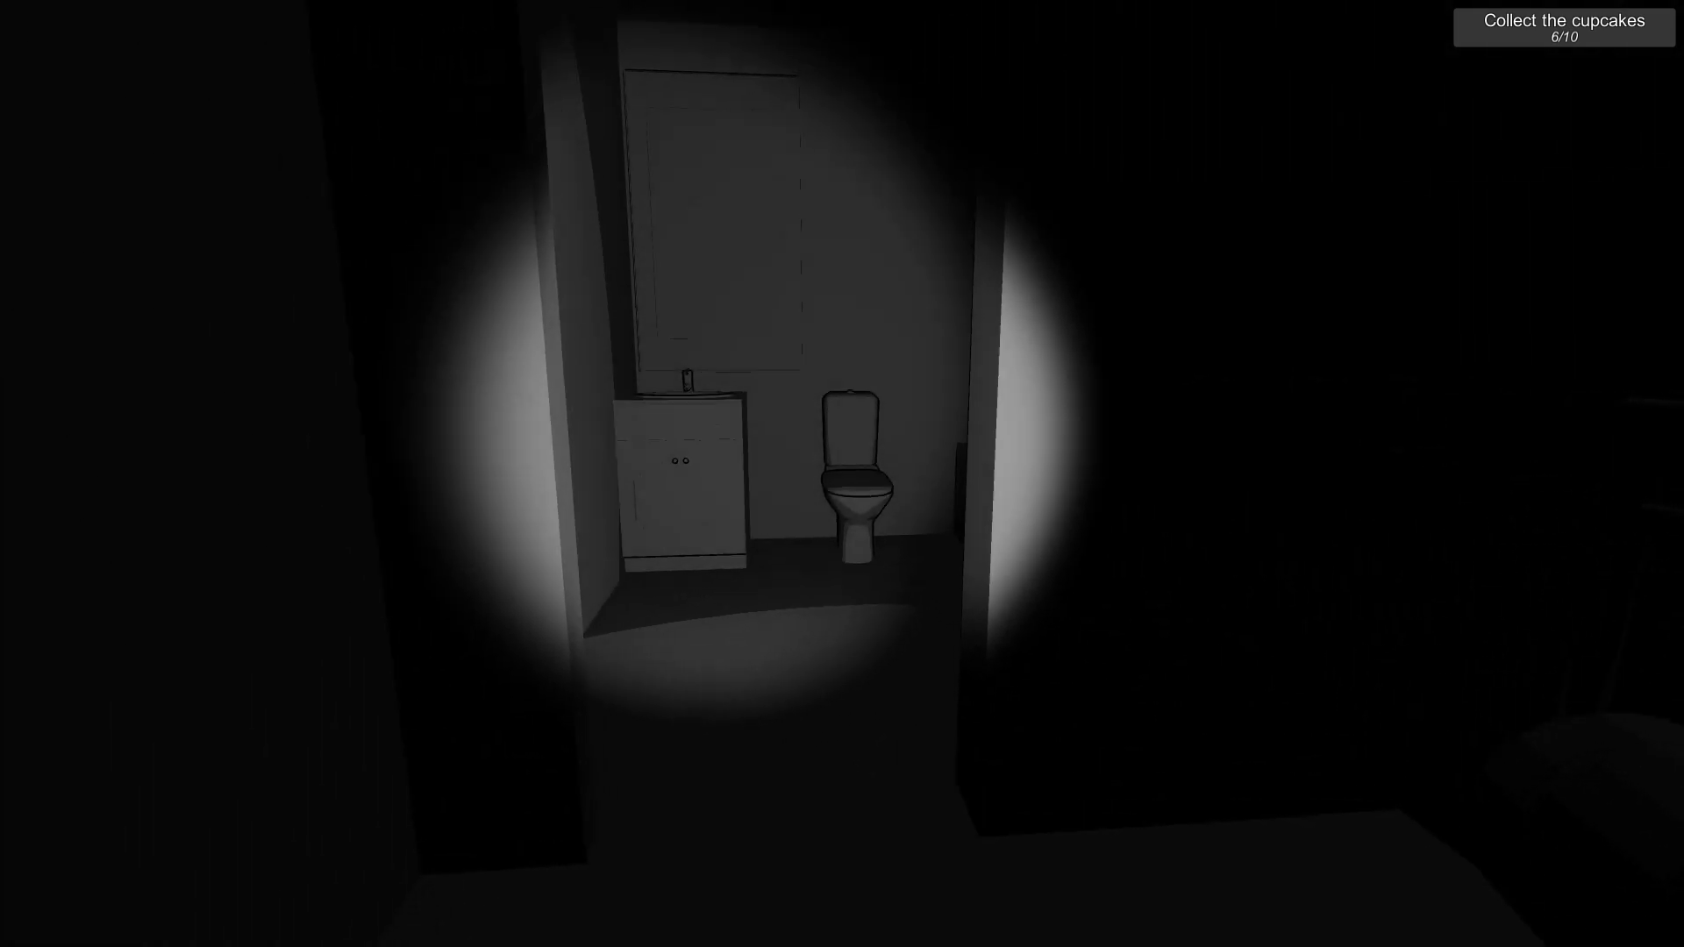
pyautogui.moveTo(842, 473)
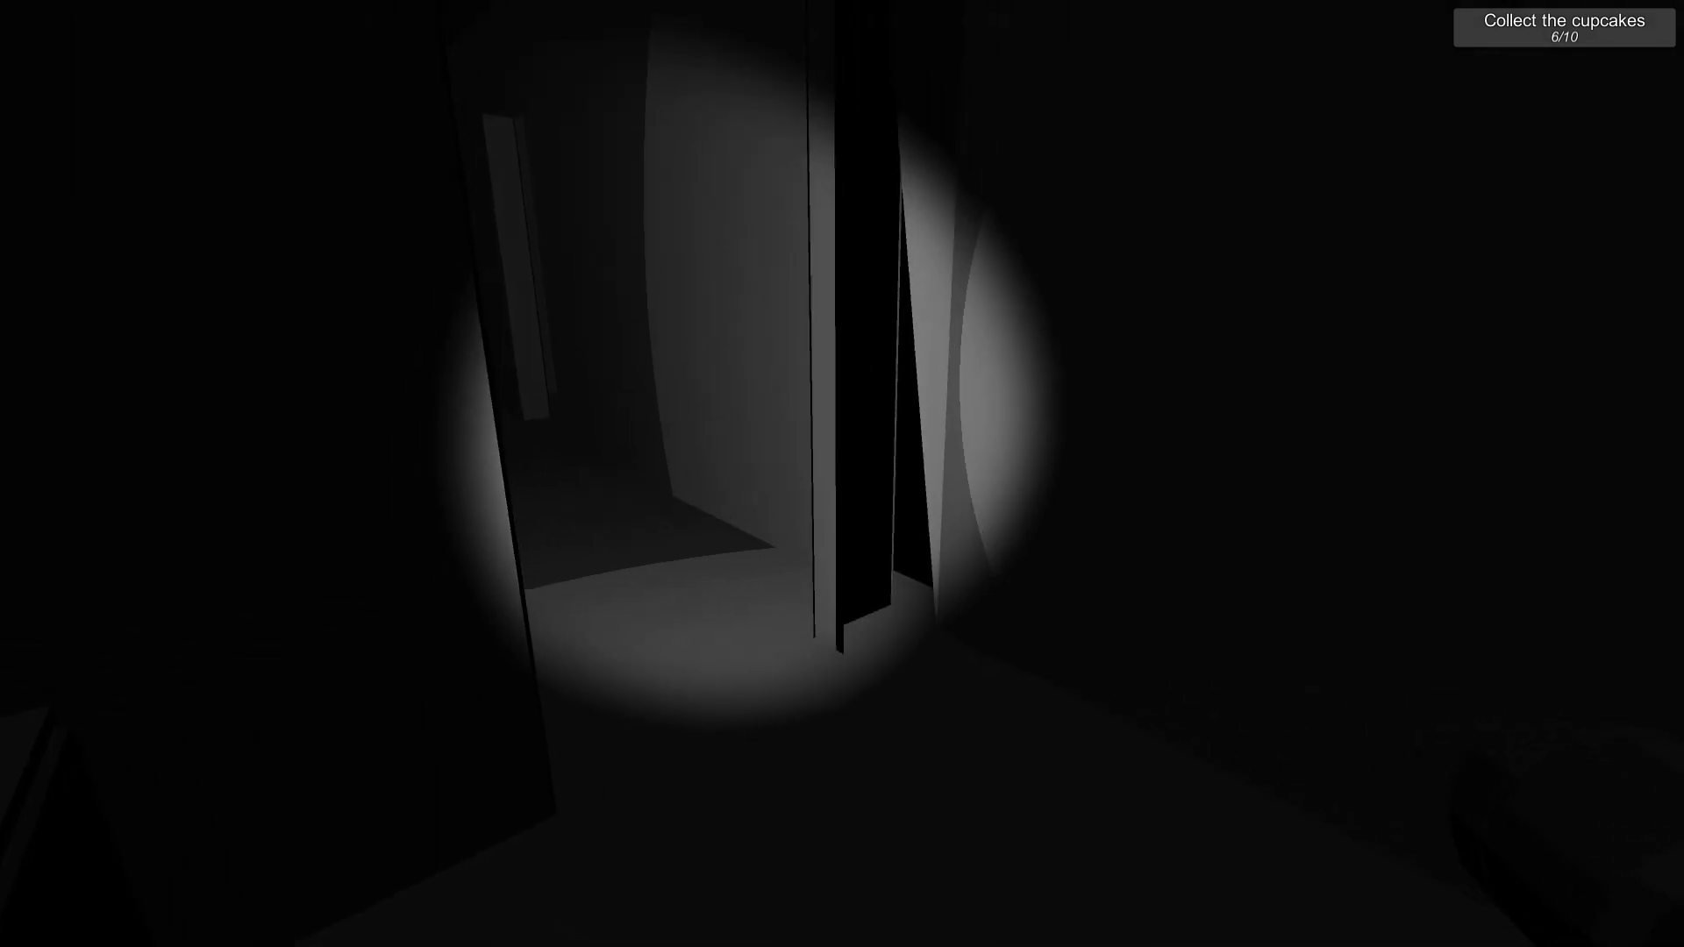
pyautogui.moveTo(842, 473)
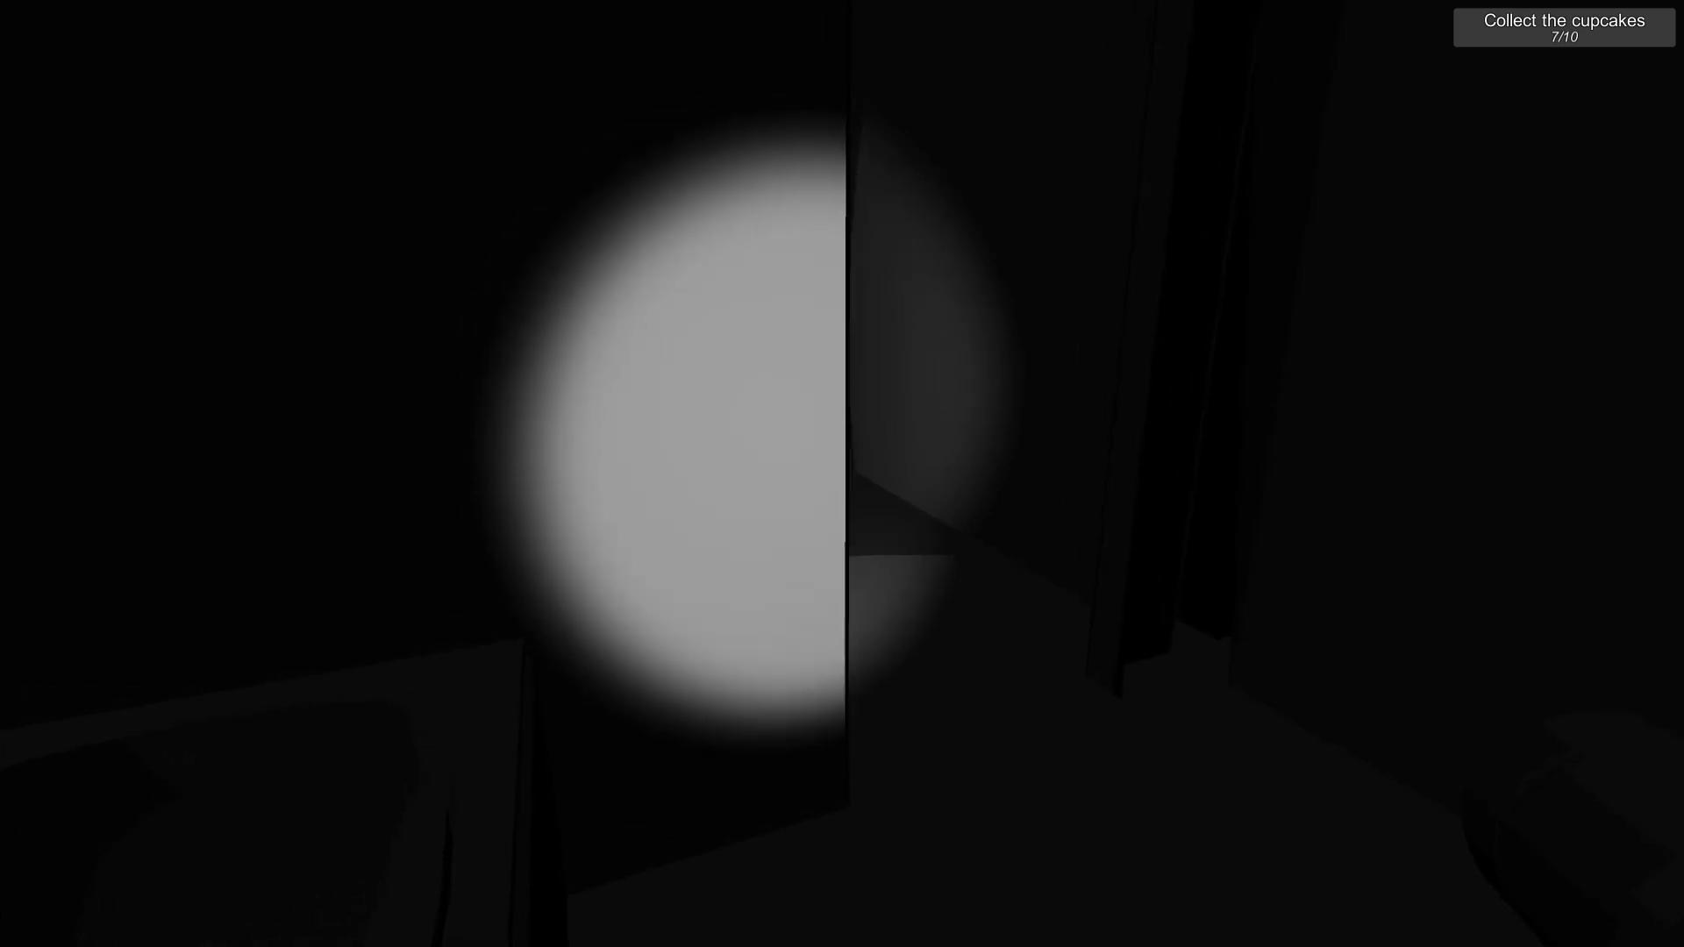
pyautogui.moveTo(842, 473)
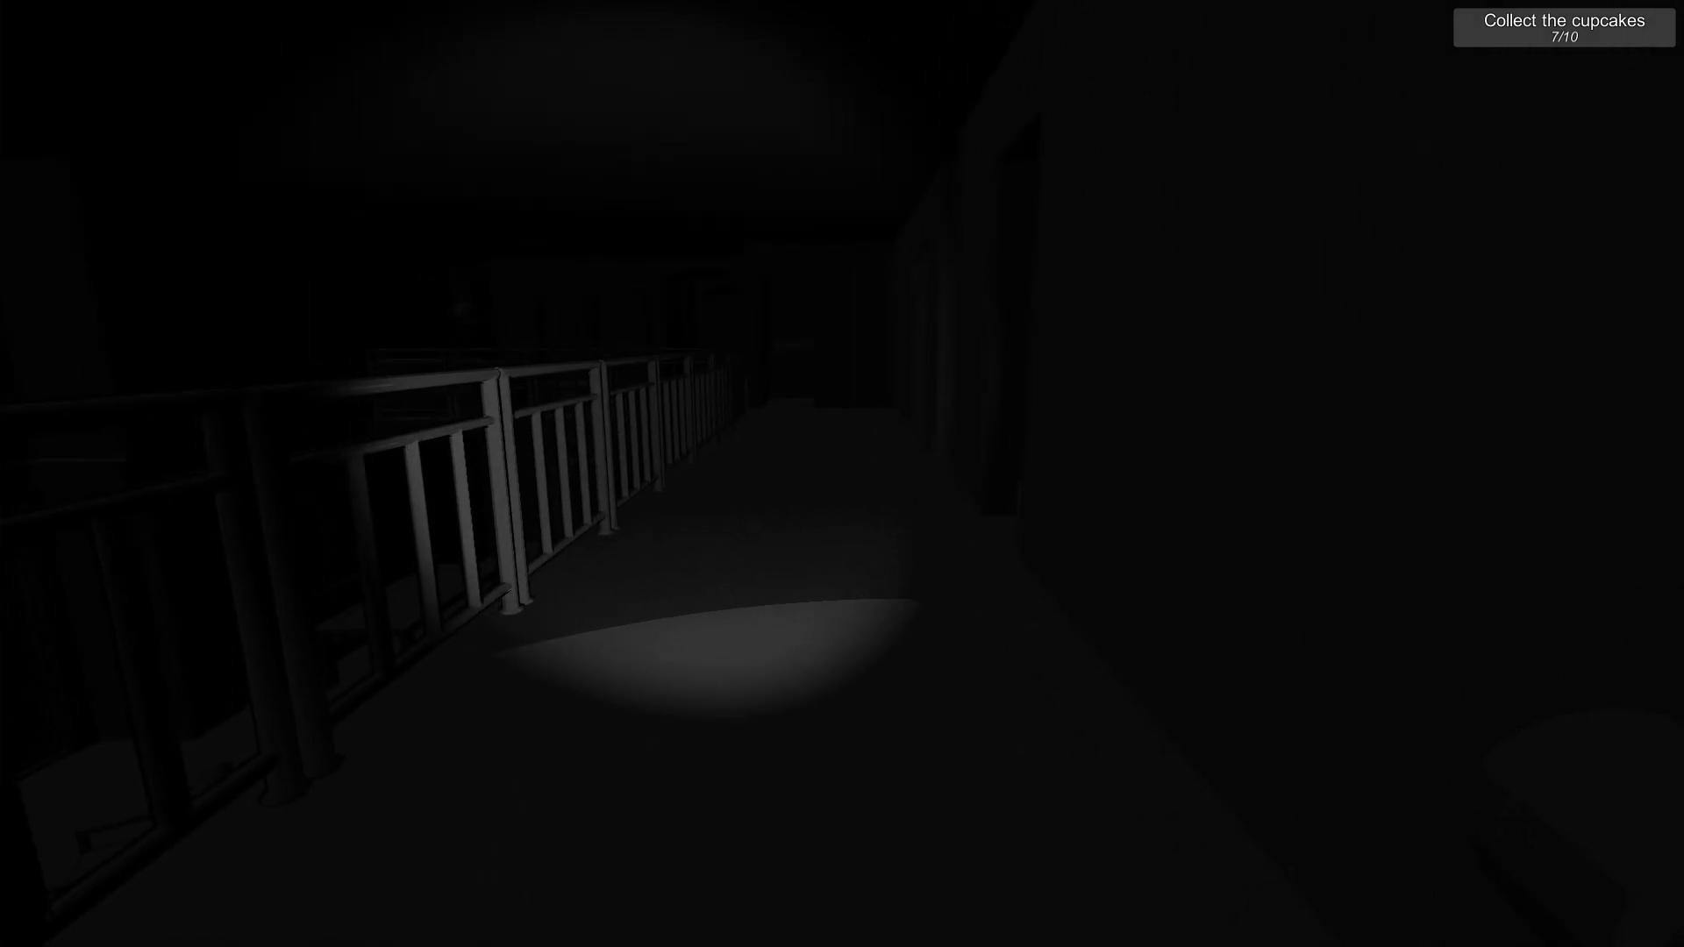
pyautogui.moveTo(842, 474)
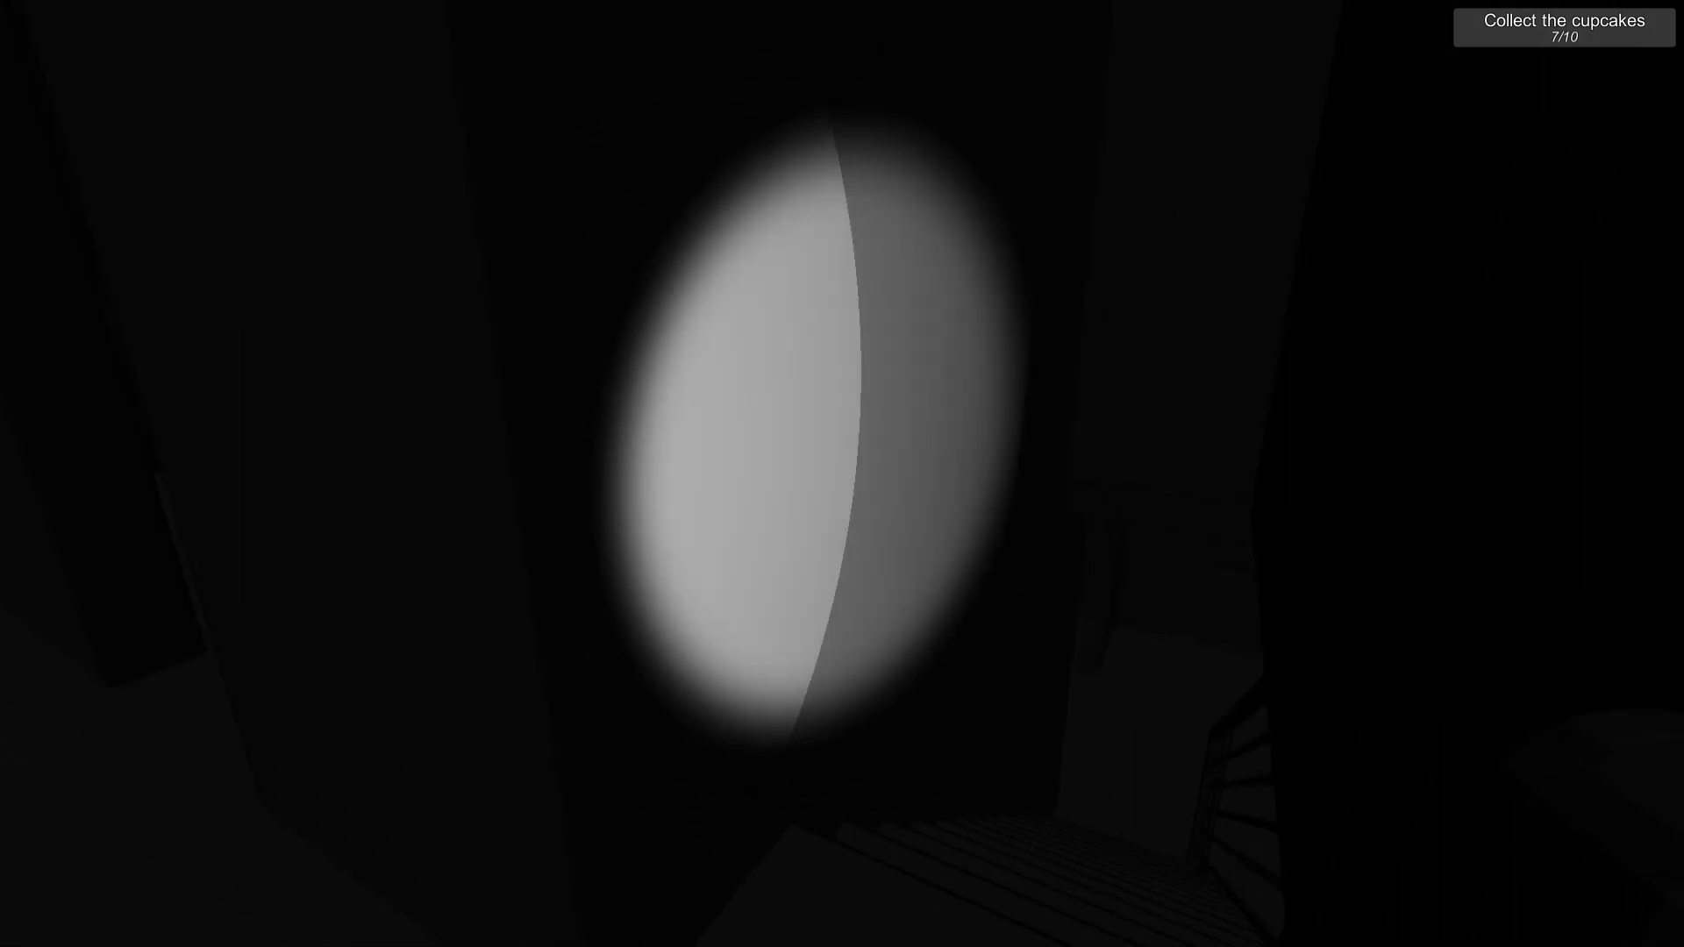
pyautogui.moveTo(842, 474)
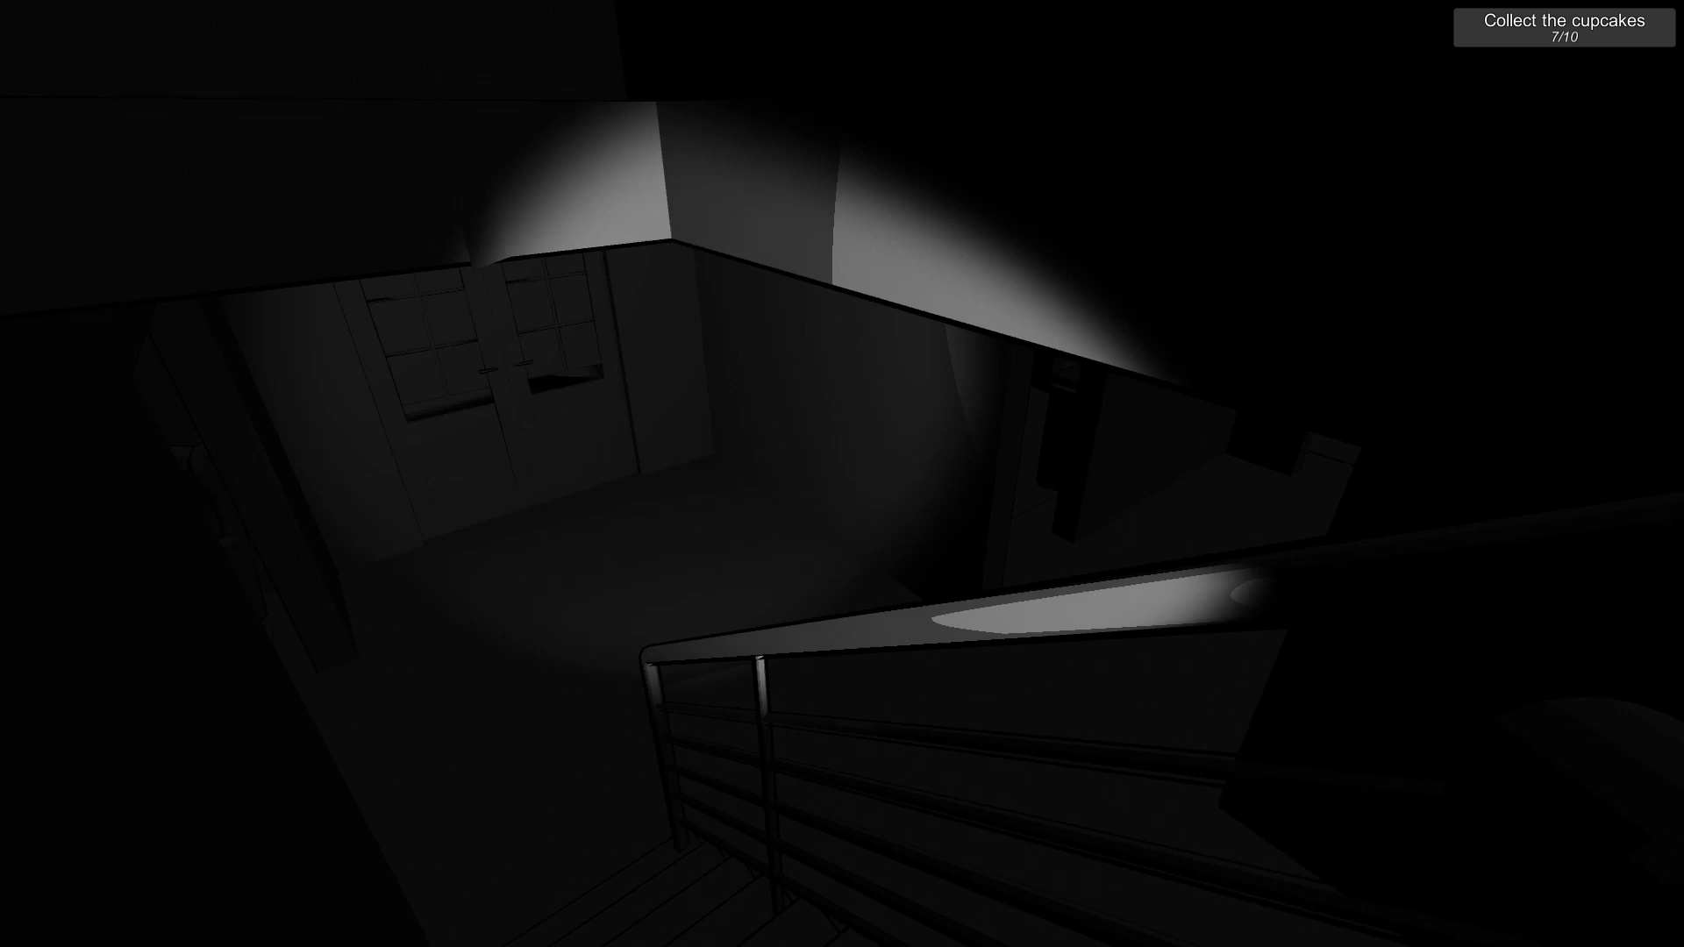
pyautogui.moveTo(842, 474)
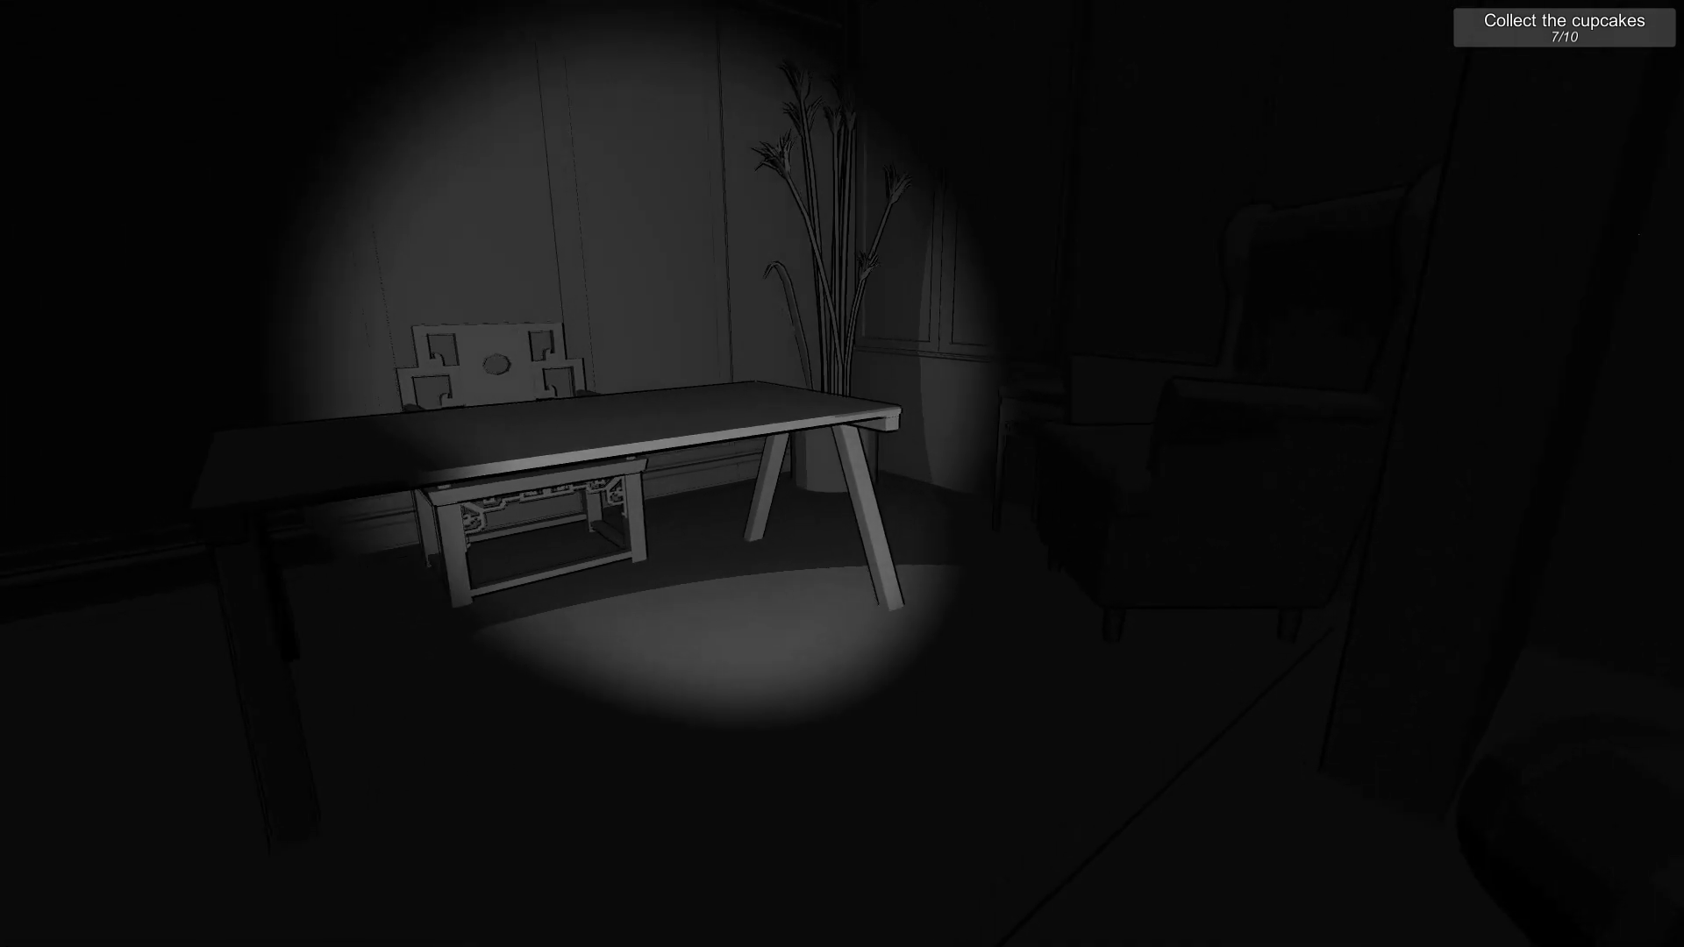
pyautogui.moveTo(842, 474)
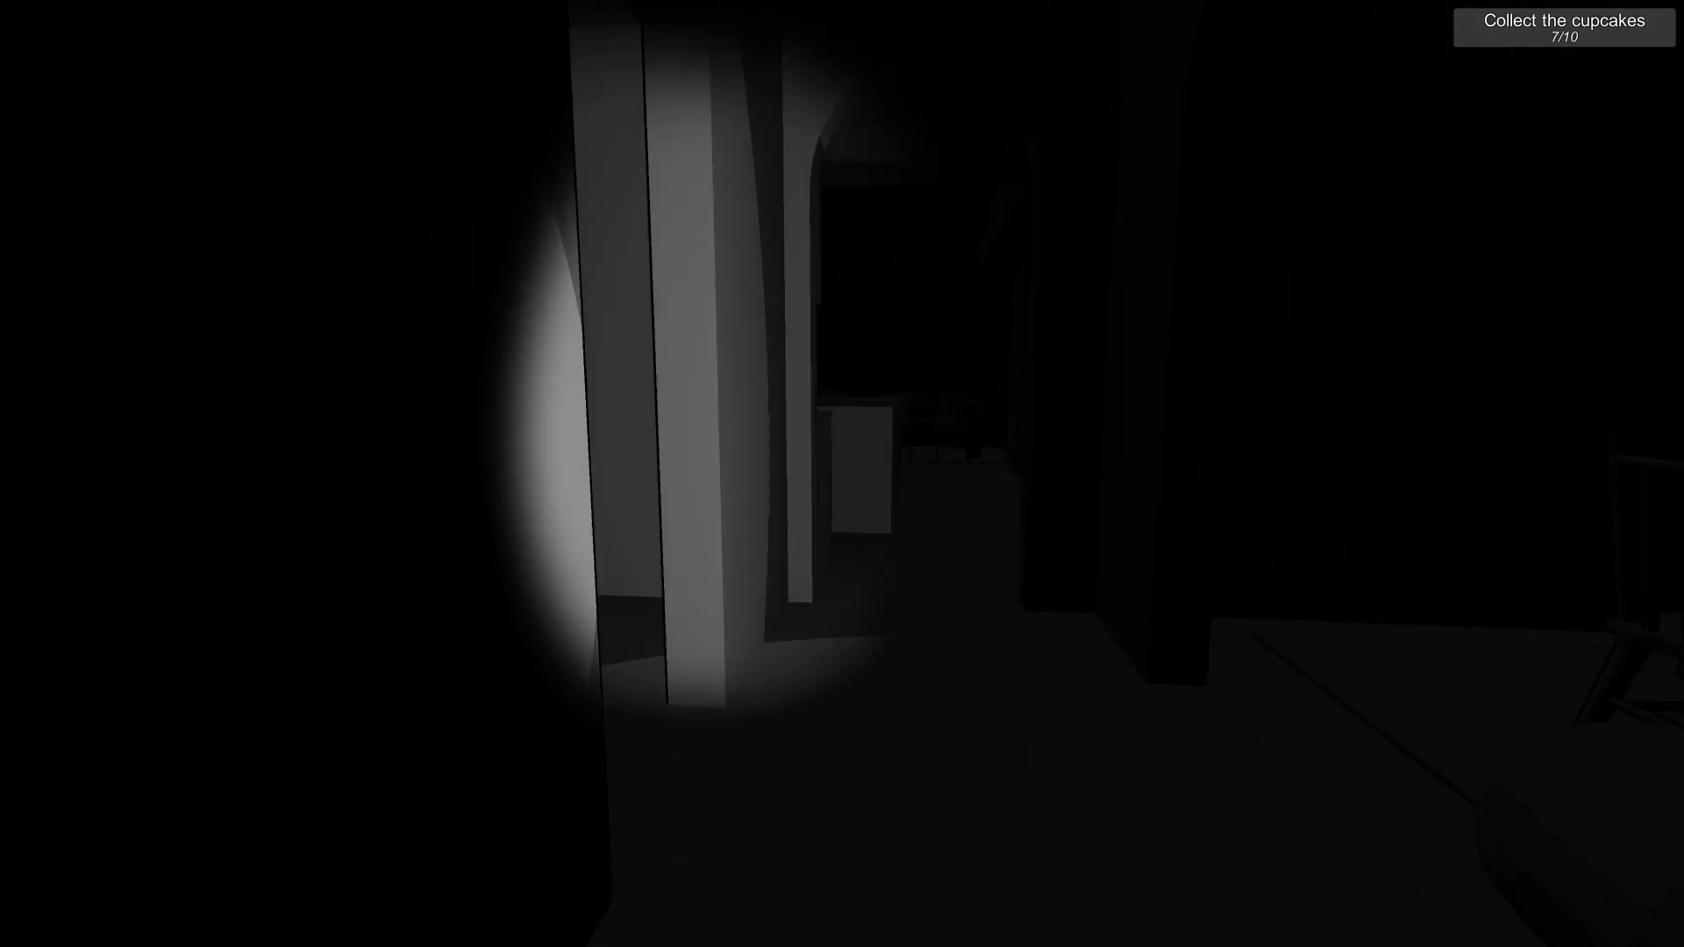
pyautogui.moveTo(842, 474)
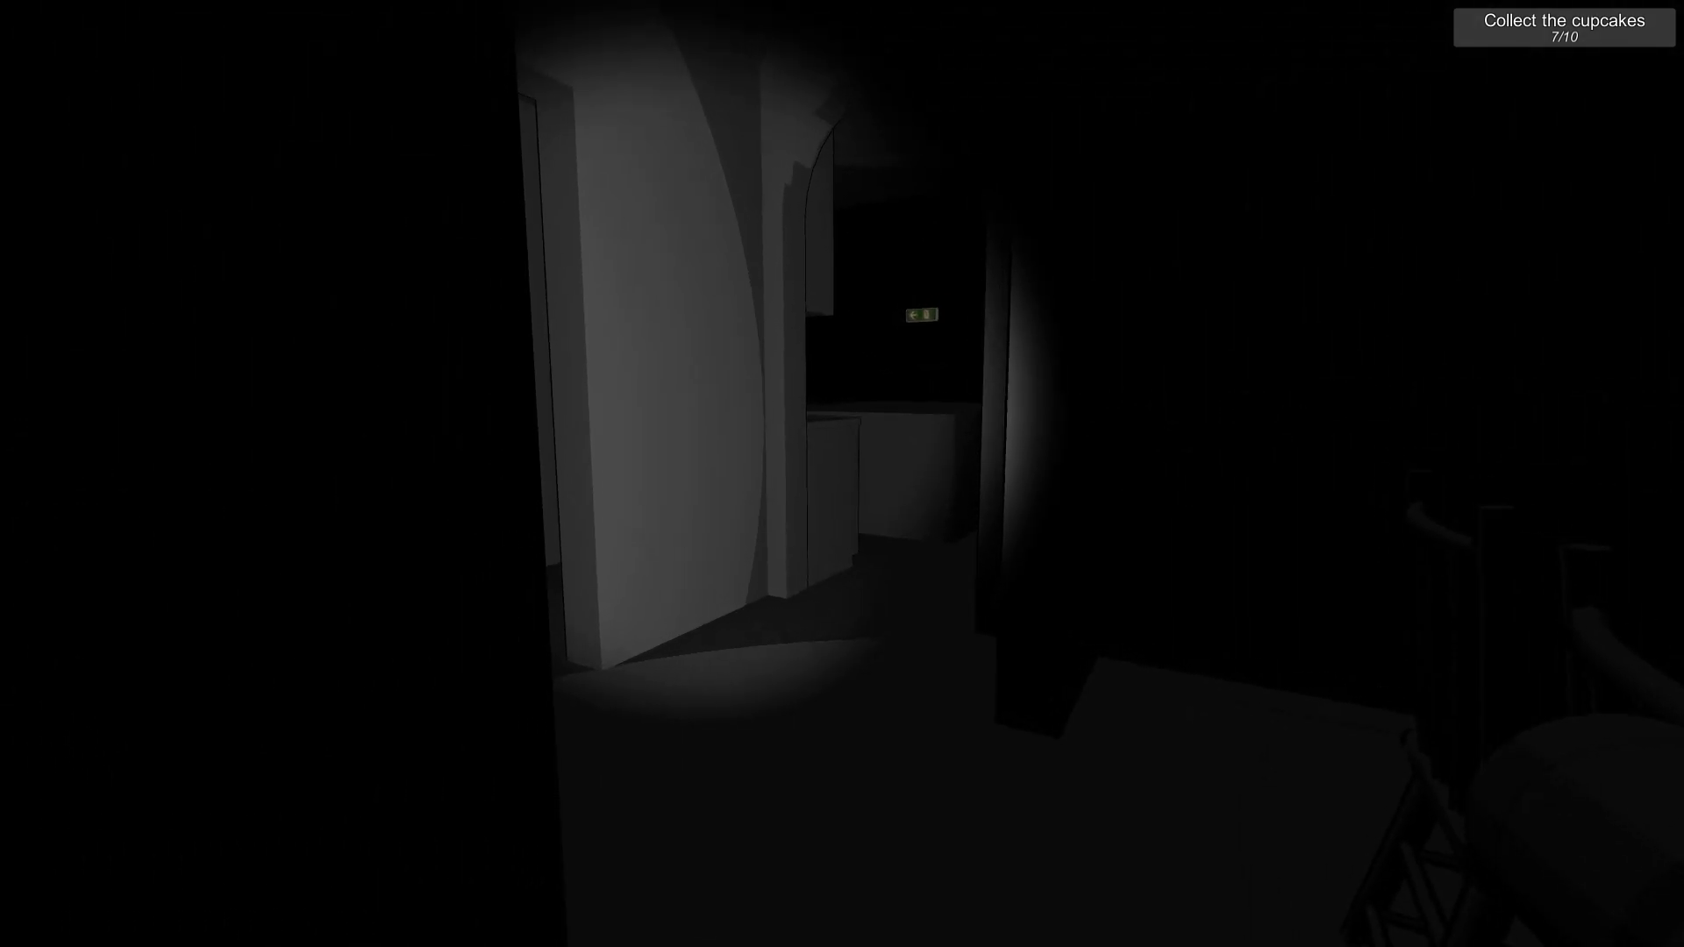
pyautogui.moveTo(842, 474)
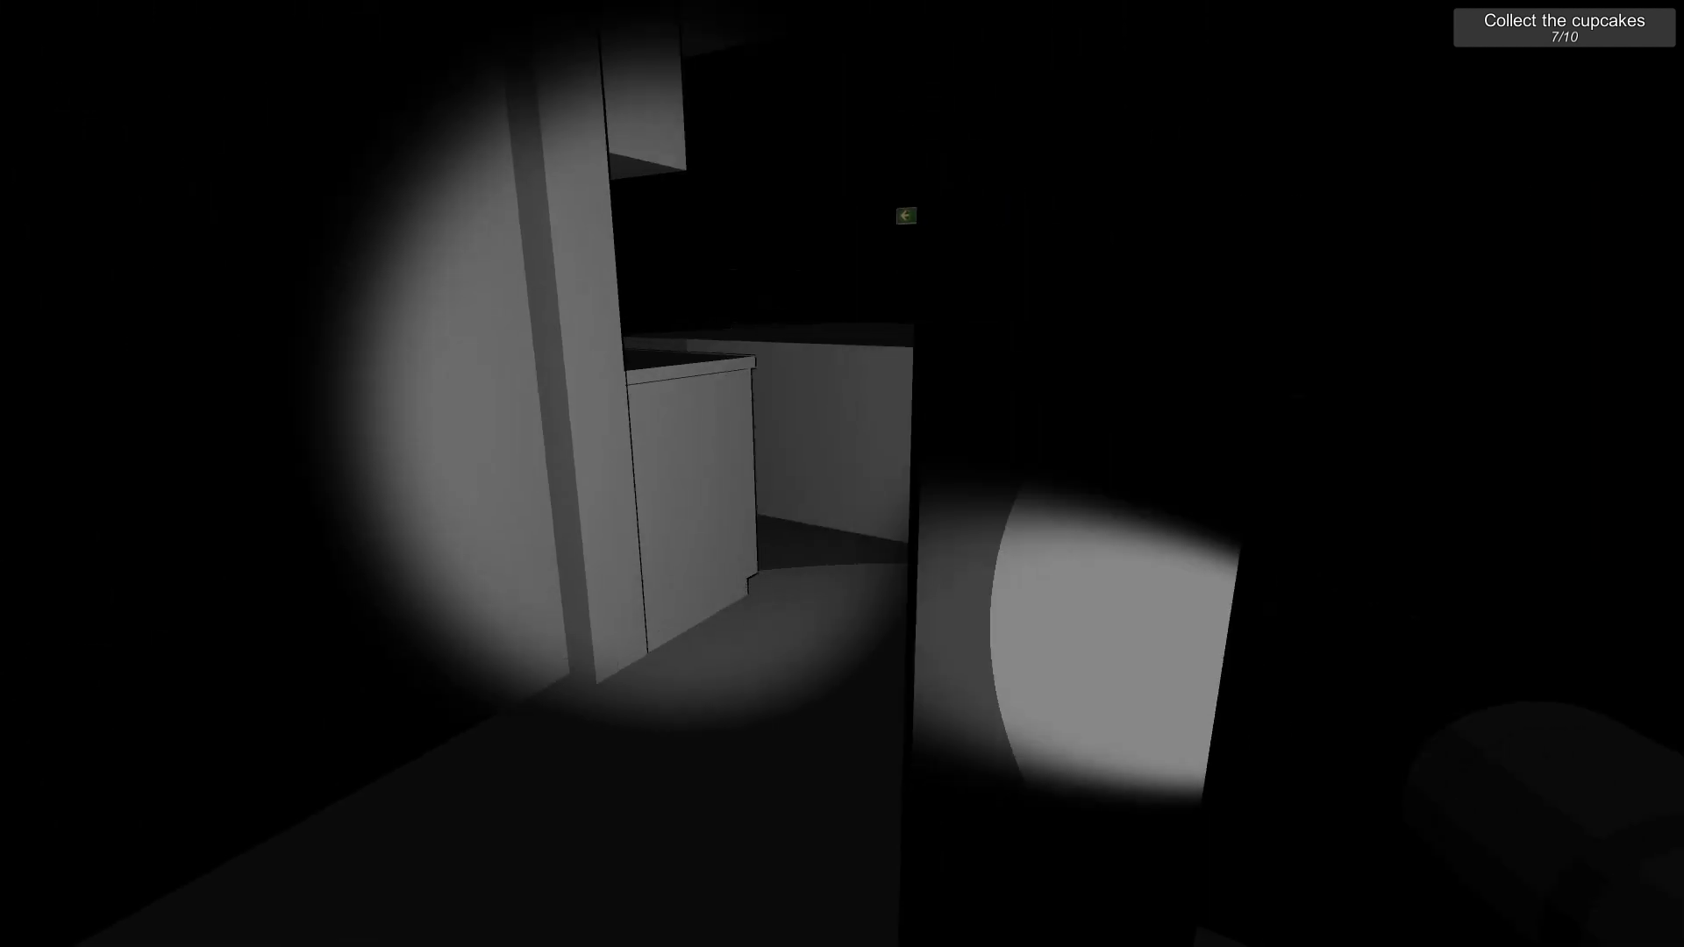
pyautogui.moveTo(842, 474)
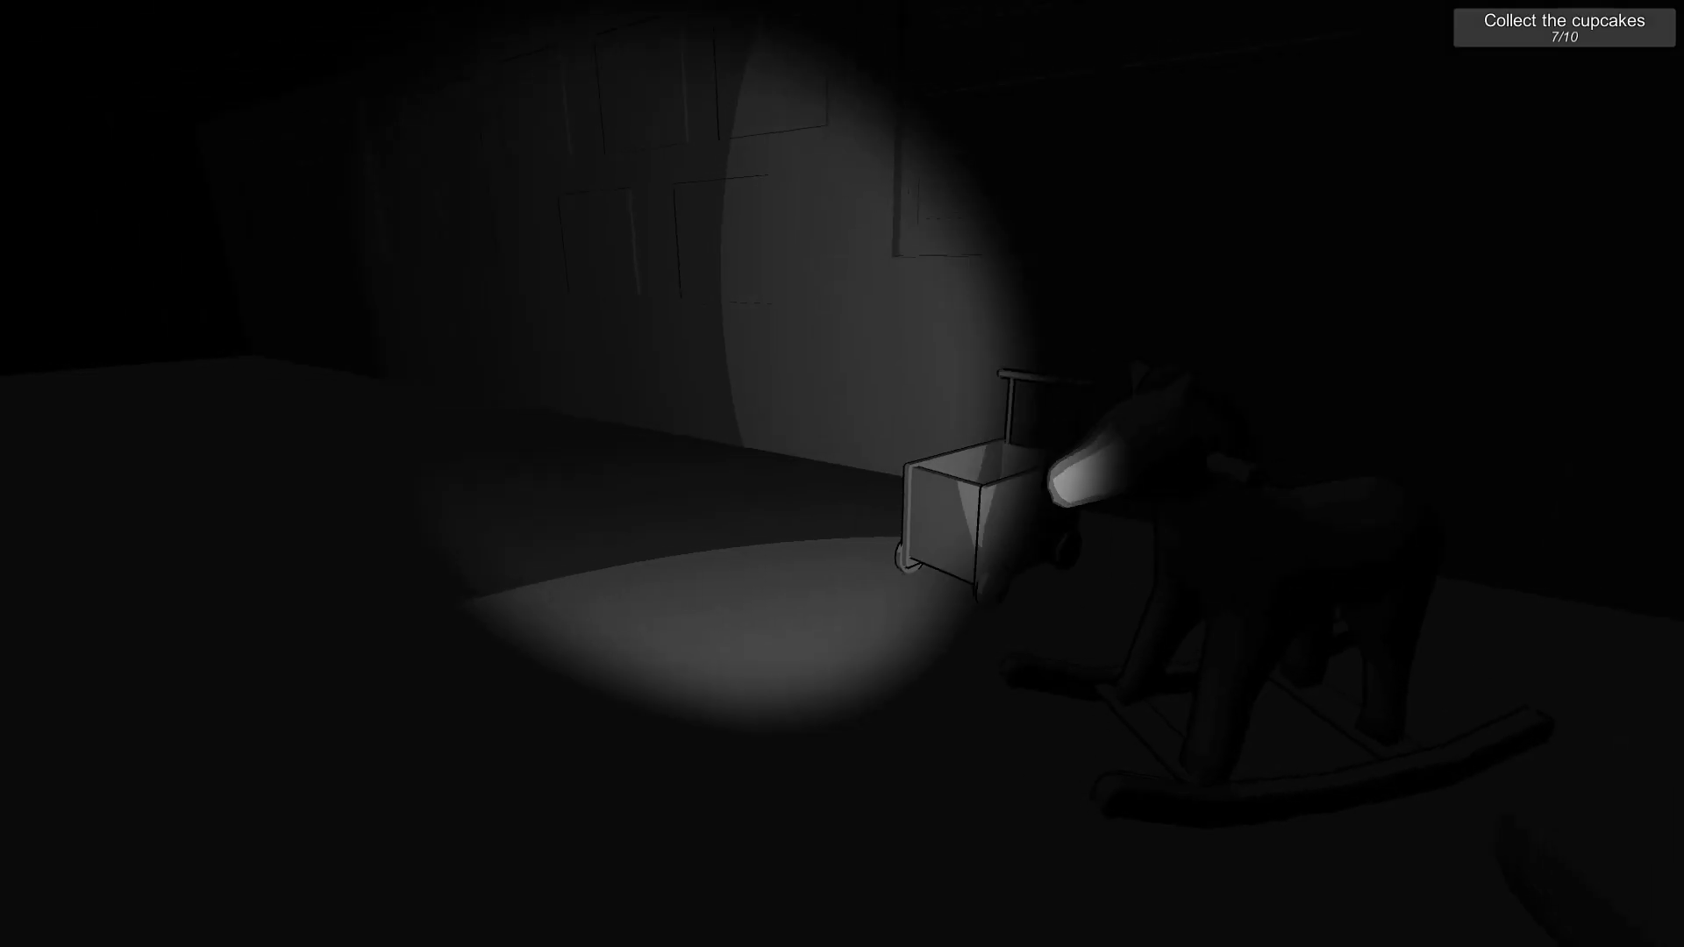
# Collect the cupcake in the nursery-like room, raising the counter to 8/10
pyautogui.click(951, 521)
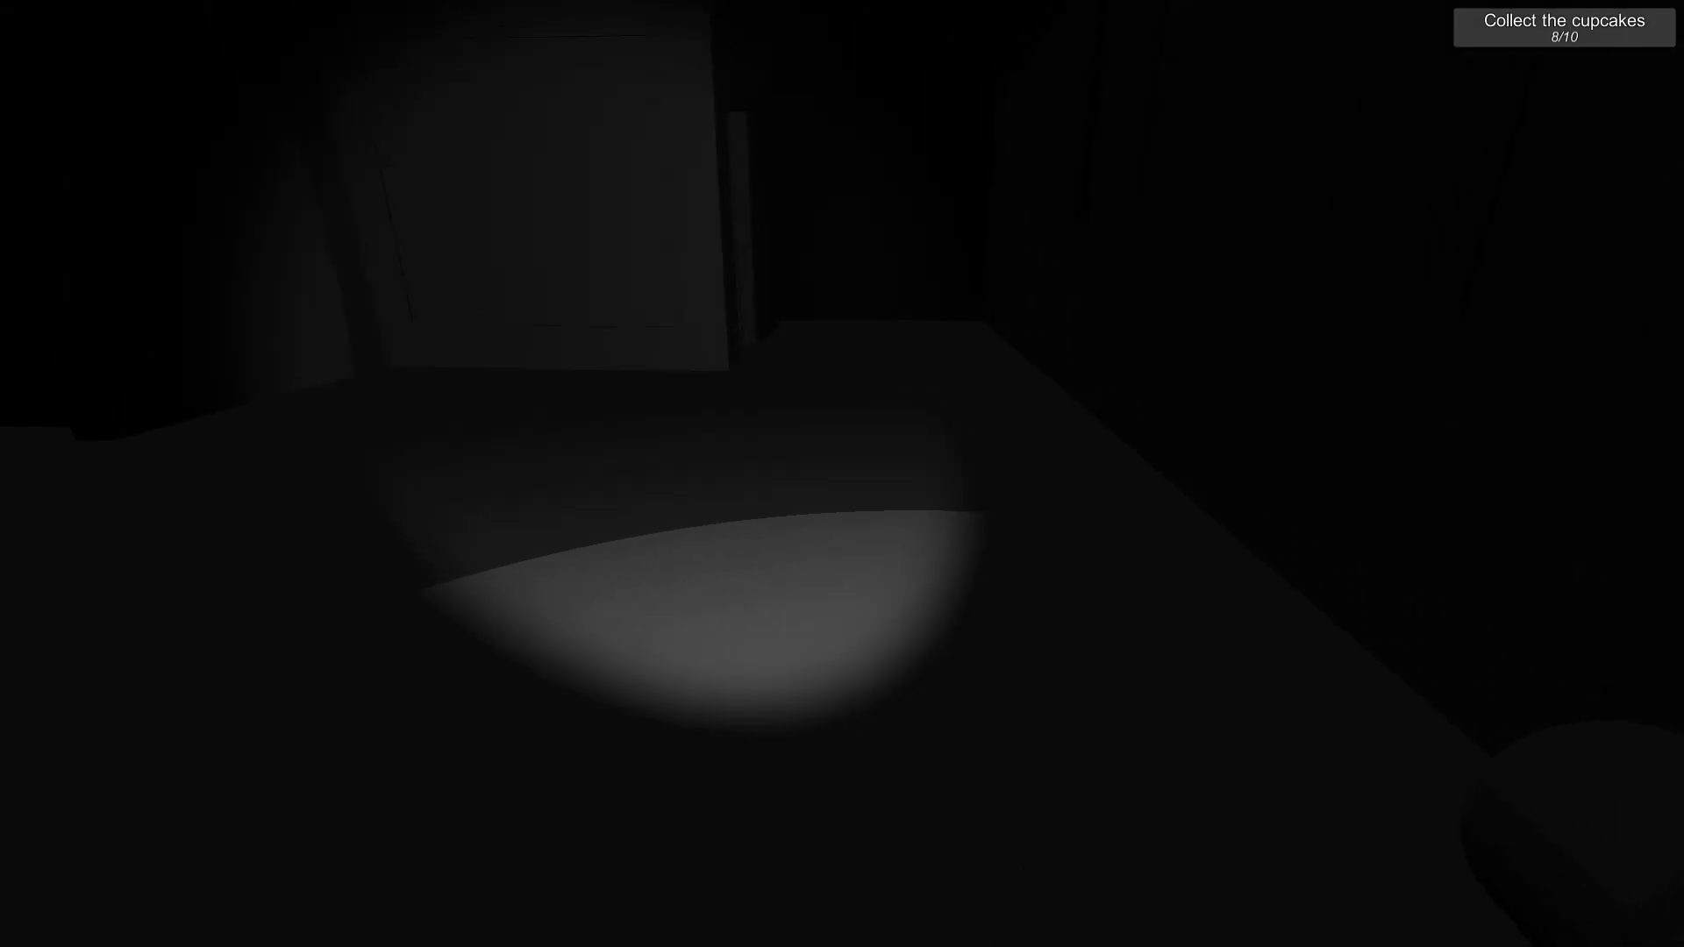
pyautogui.moveTo(842, 474)
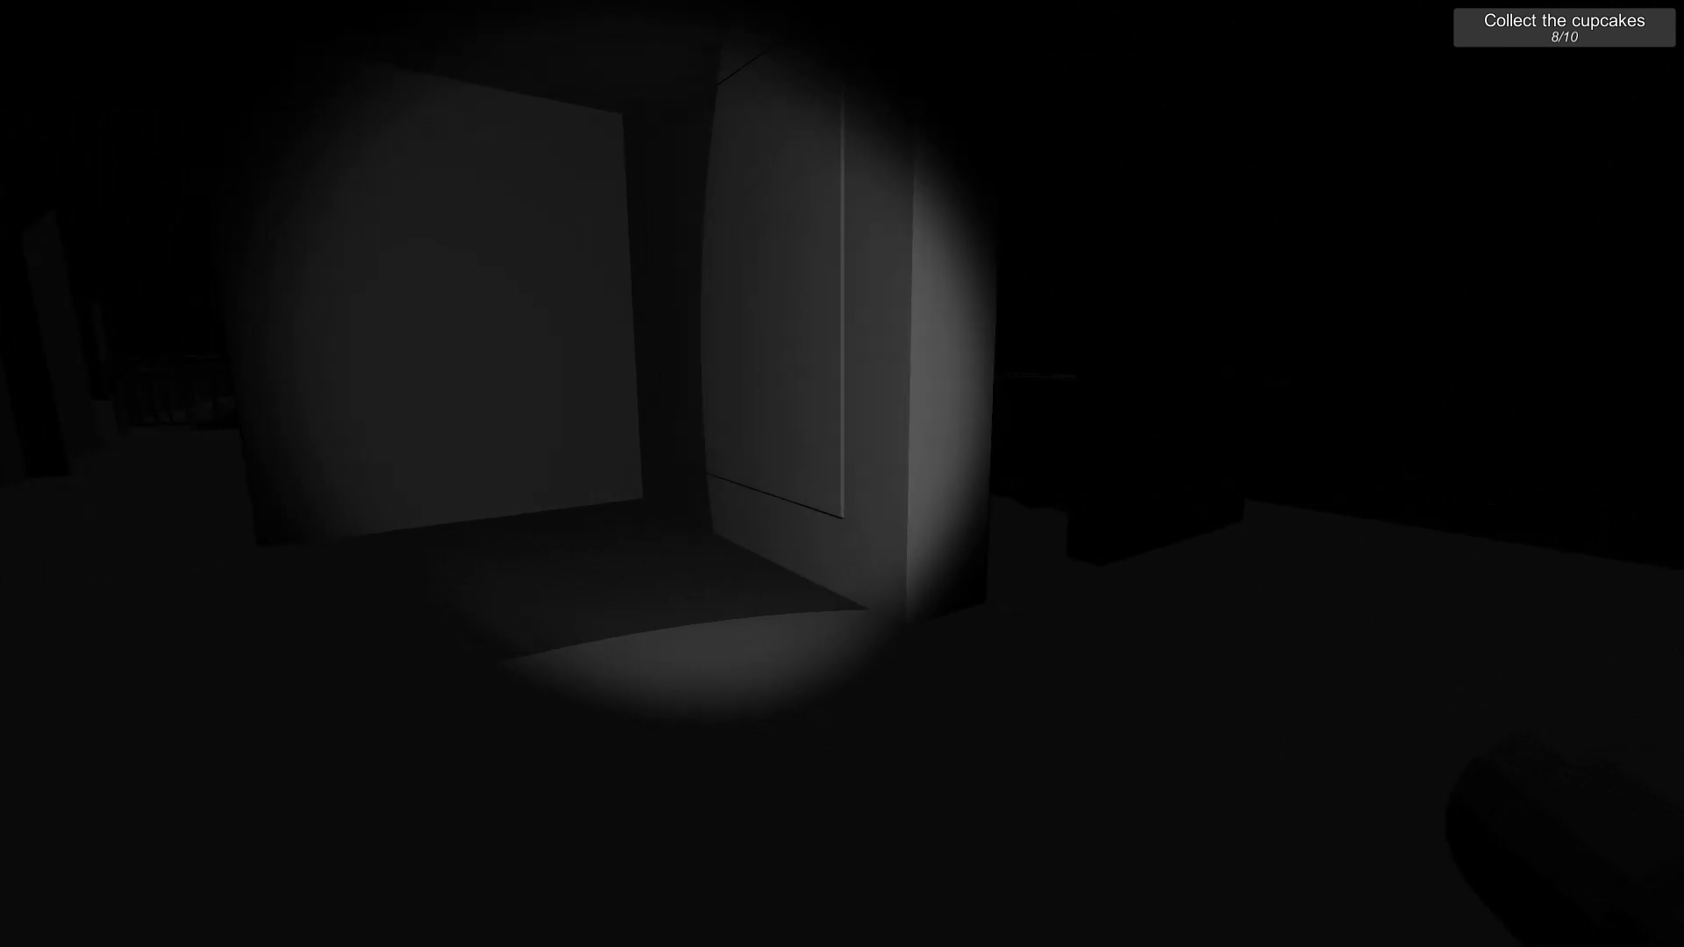
pyautogui.moveTo(842, 474)
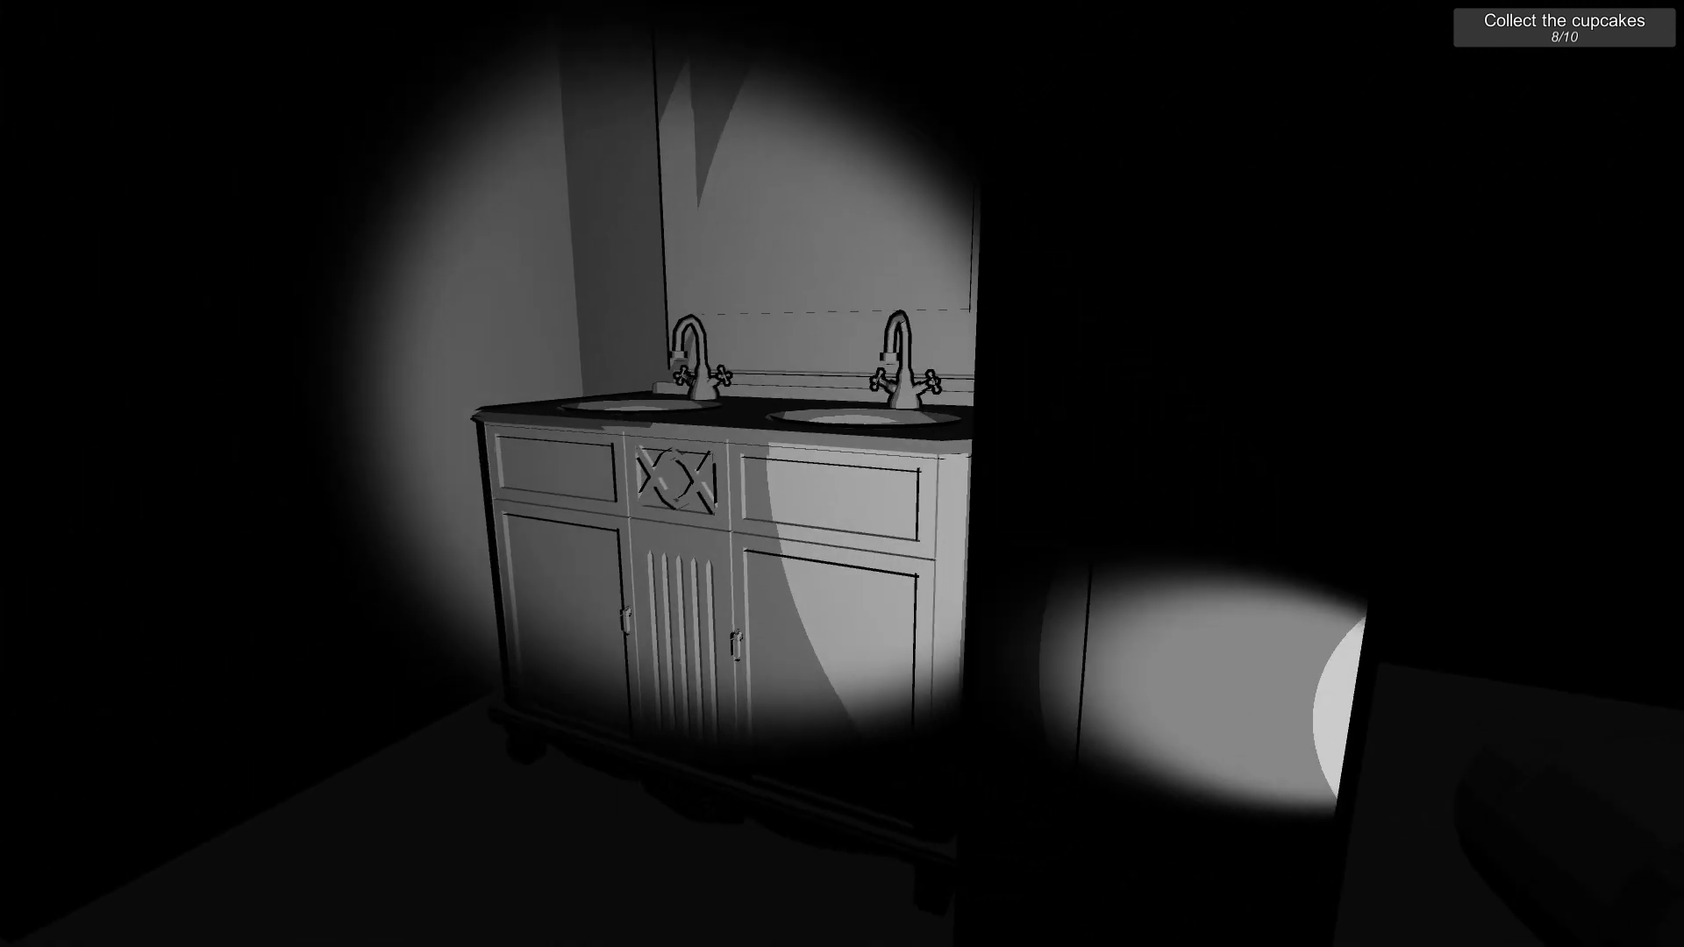
pyautogui.moveTo(842, 473)
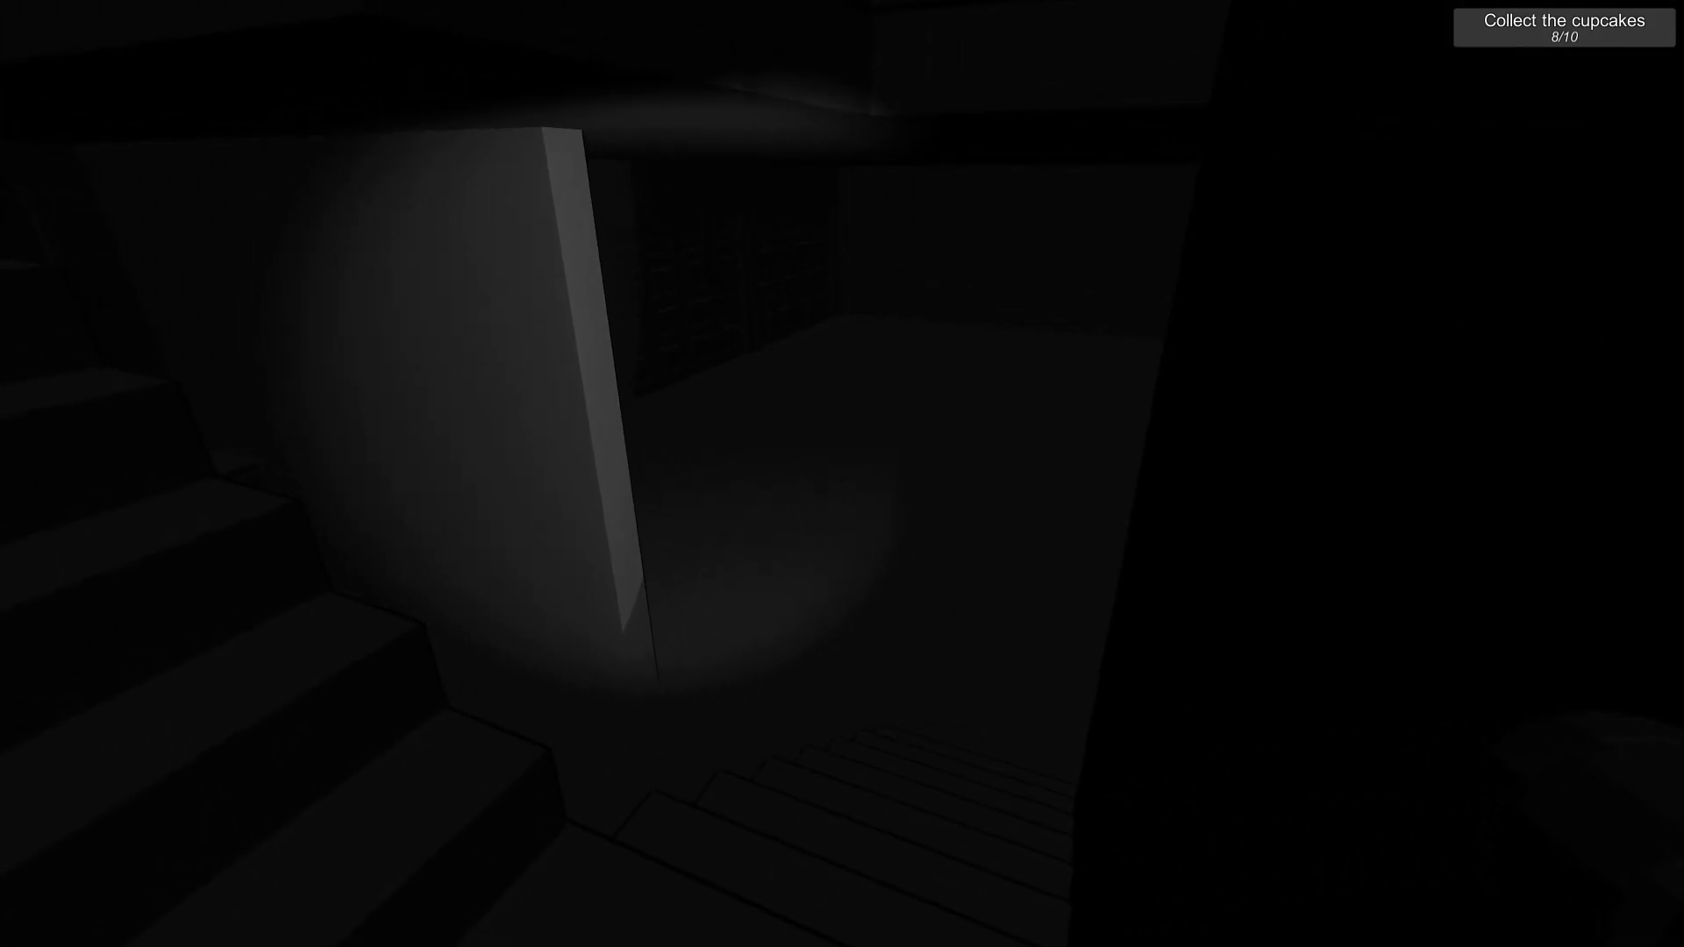
pyautogui.moveTo(842, 474)
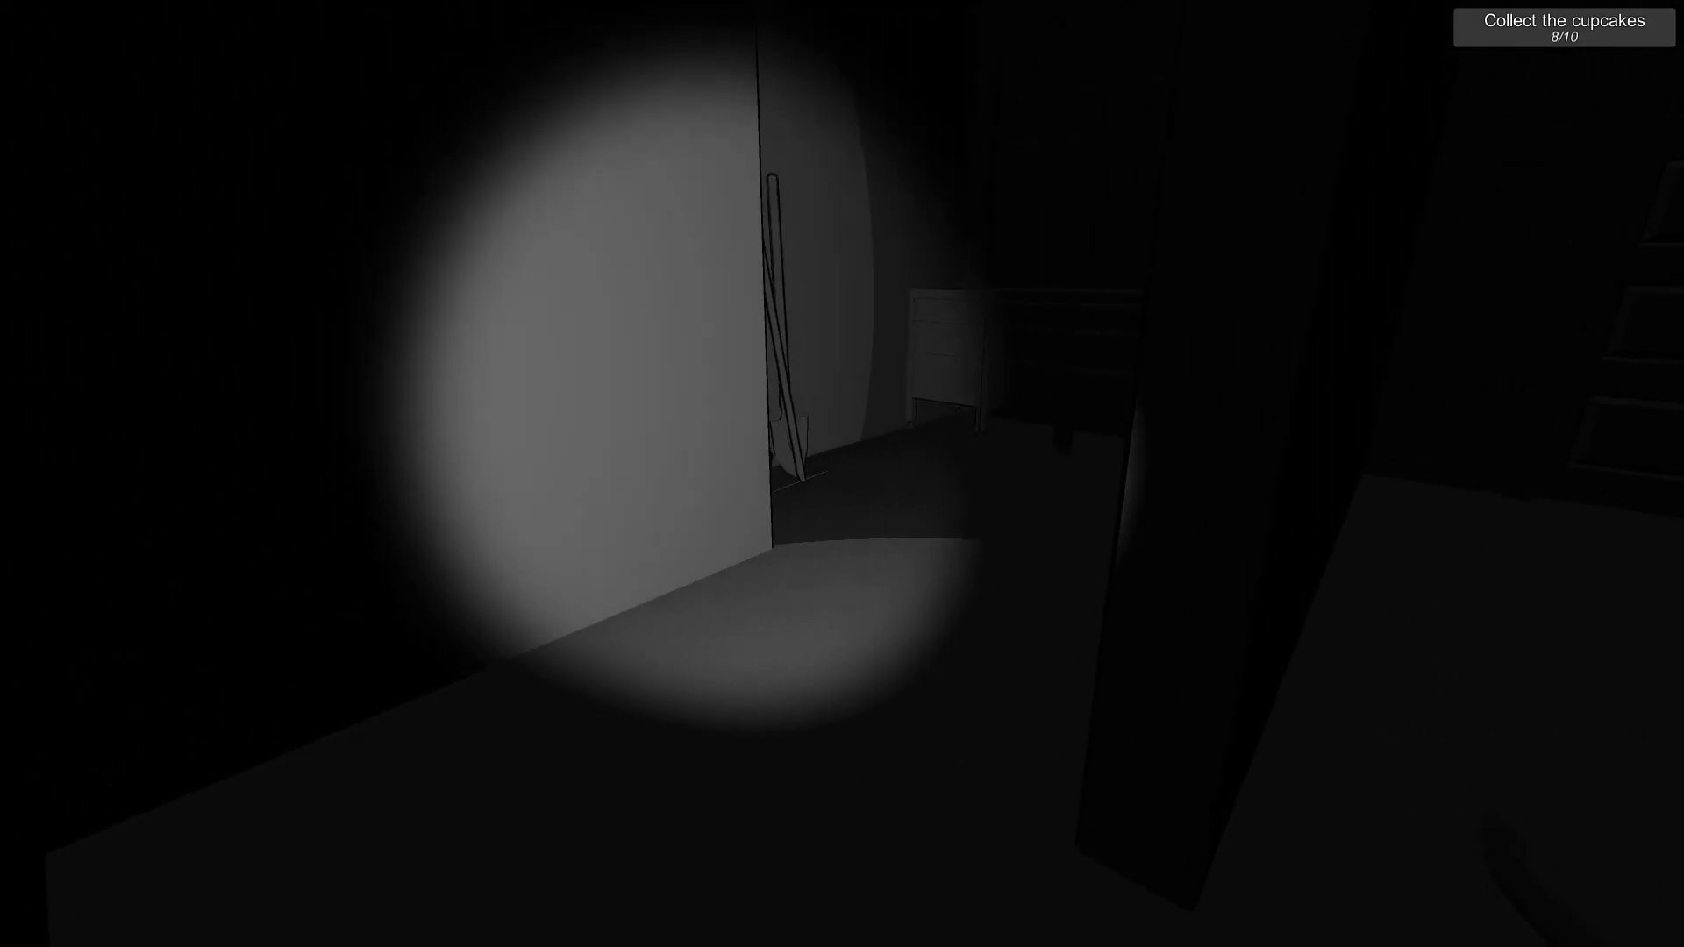
pyautogui.moveTo(842, 474)
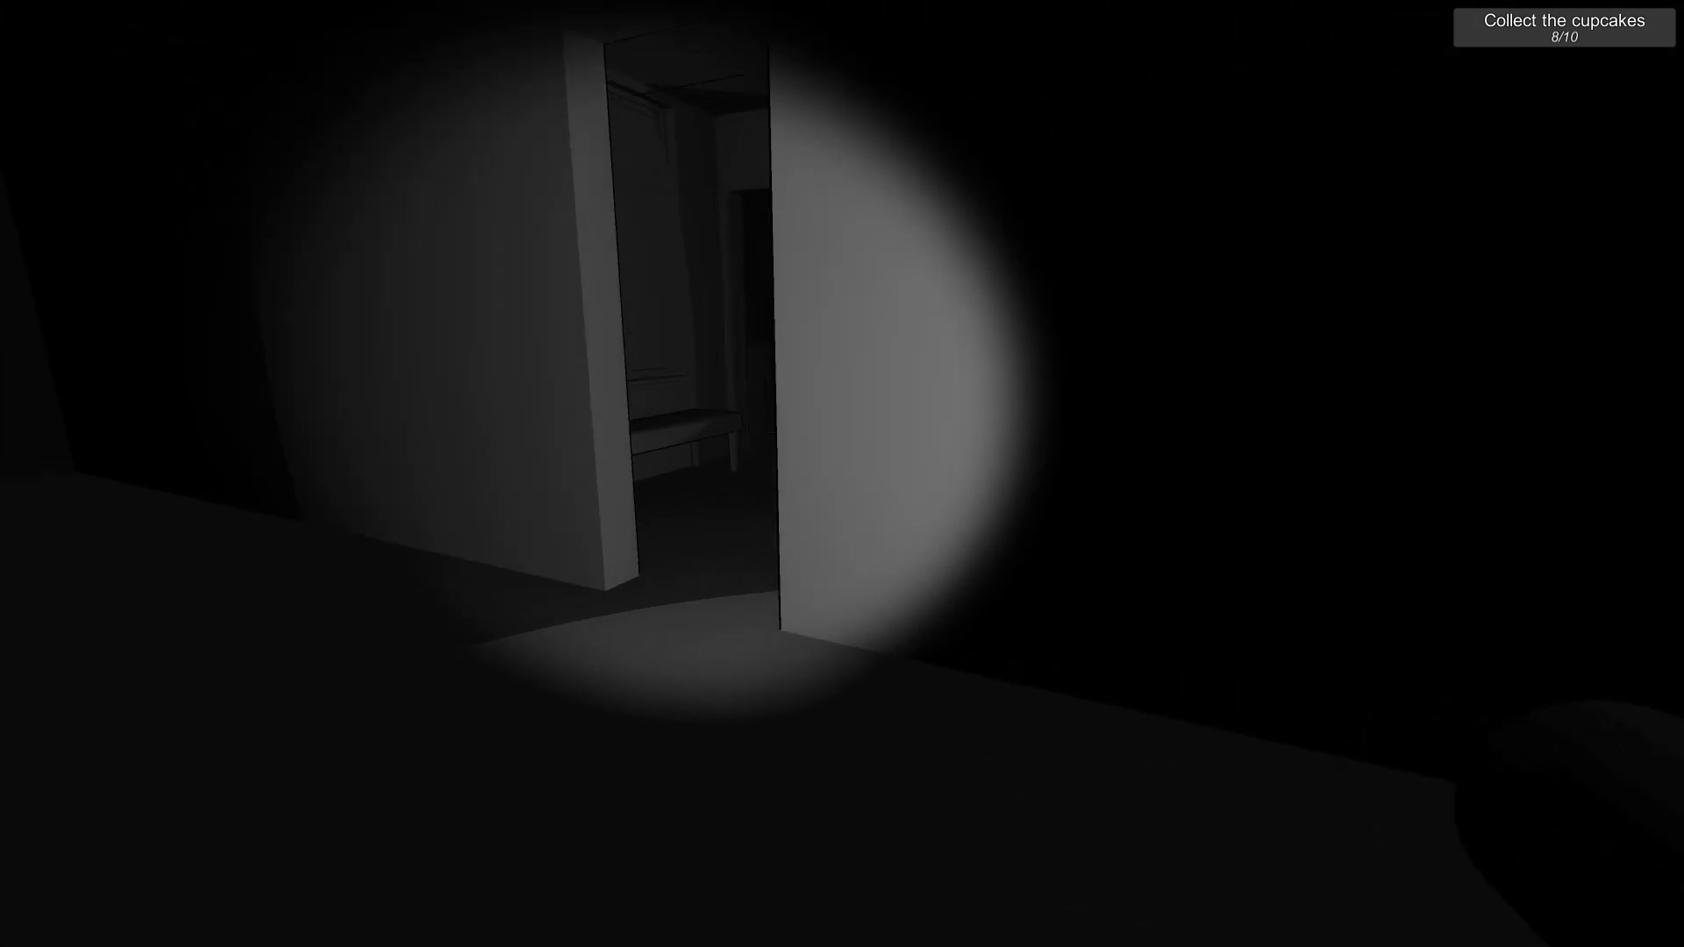
pyautogui.moveTo(842, 474)
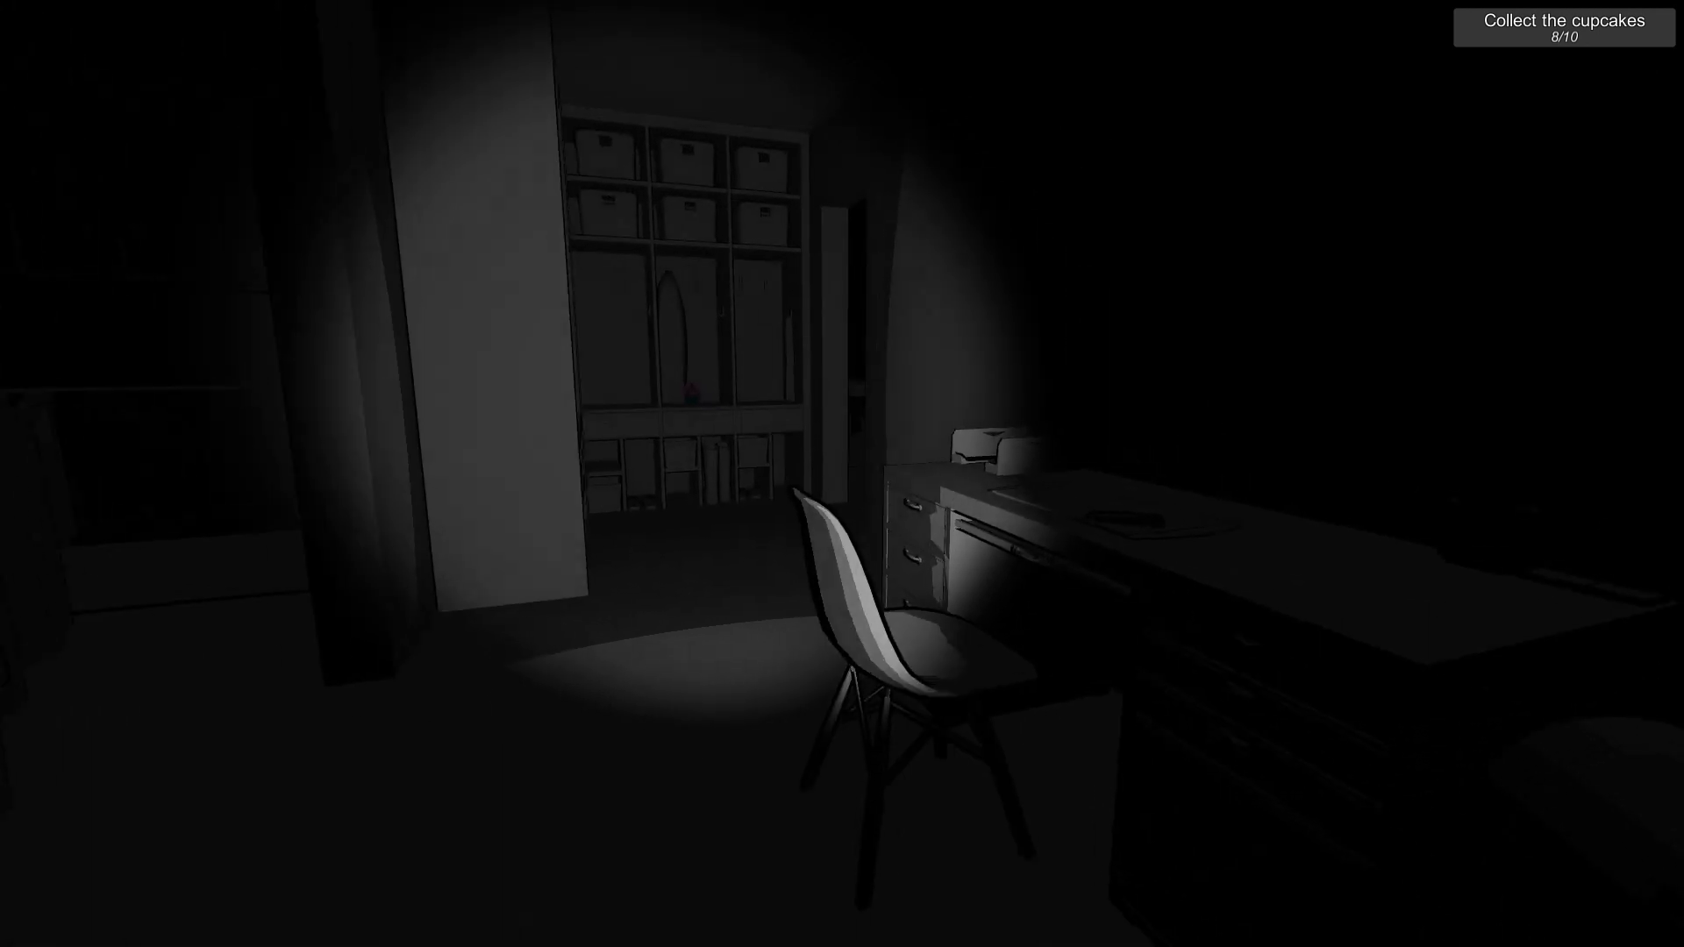
pyautogui.moveTo(842, 474)
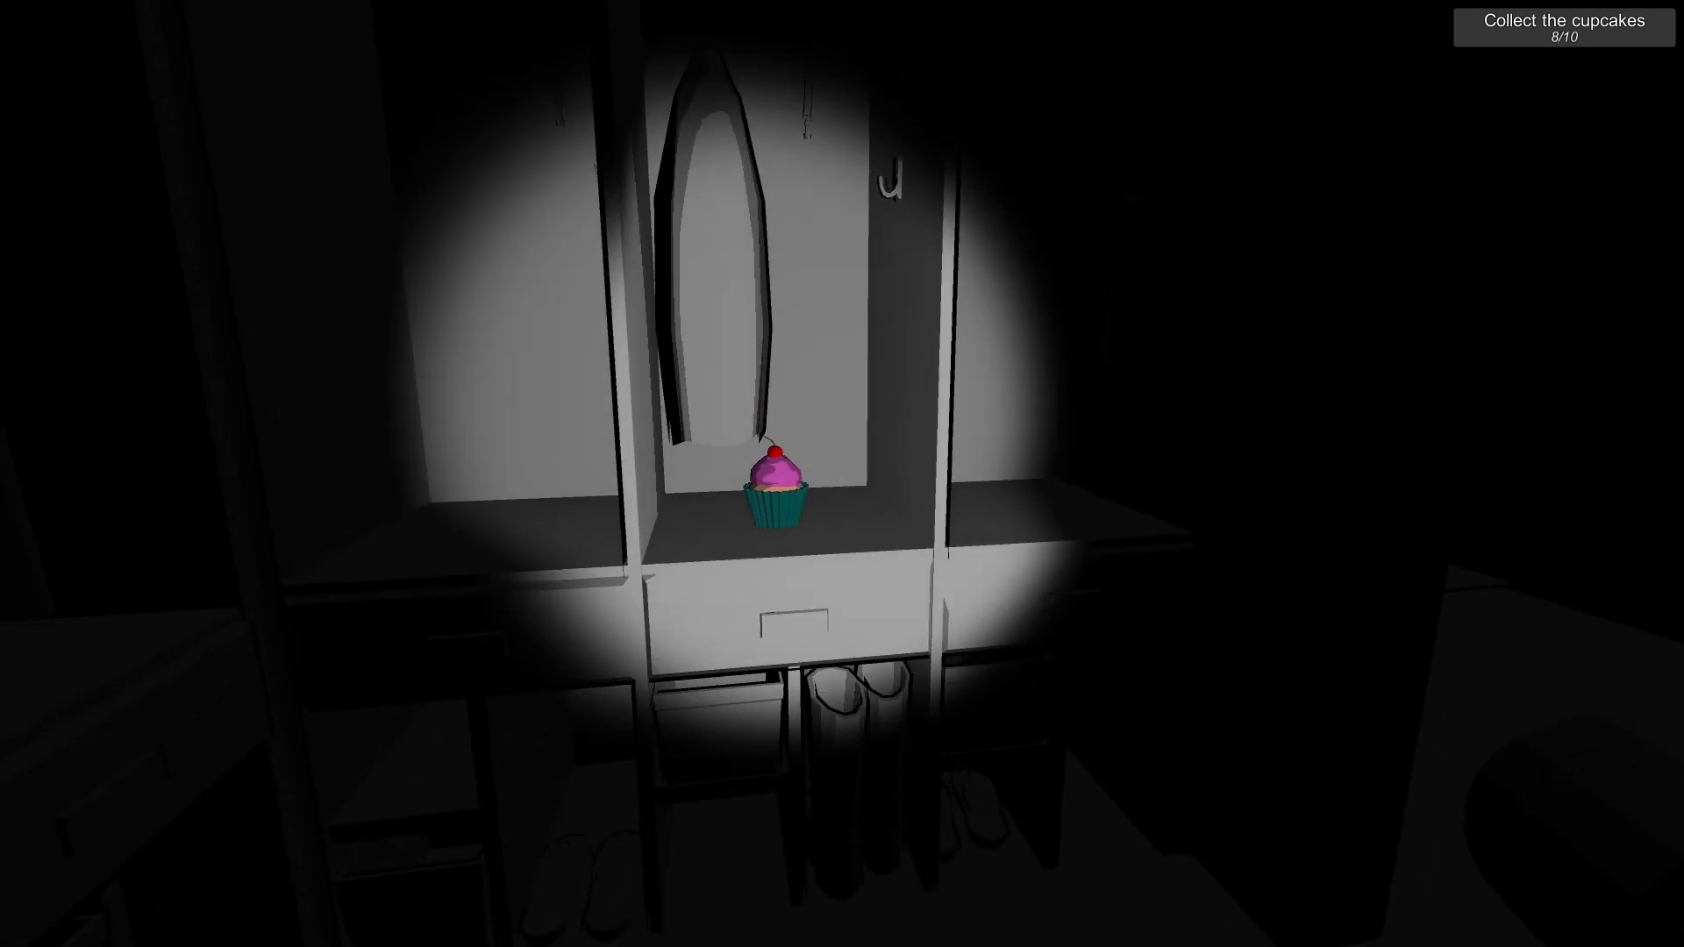
# Collect the pink cupcake from the storage-cubby shelf, reaching 9/10
pyautogui.click(778, 505)
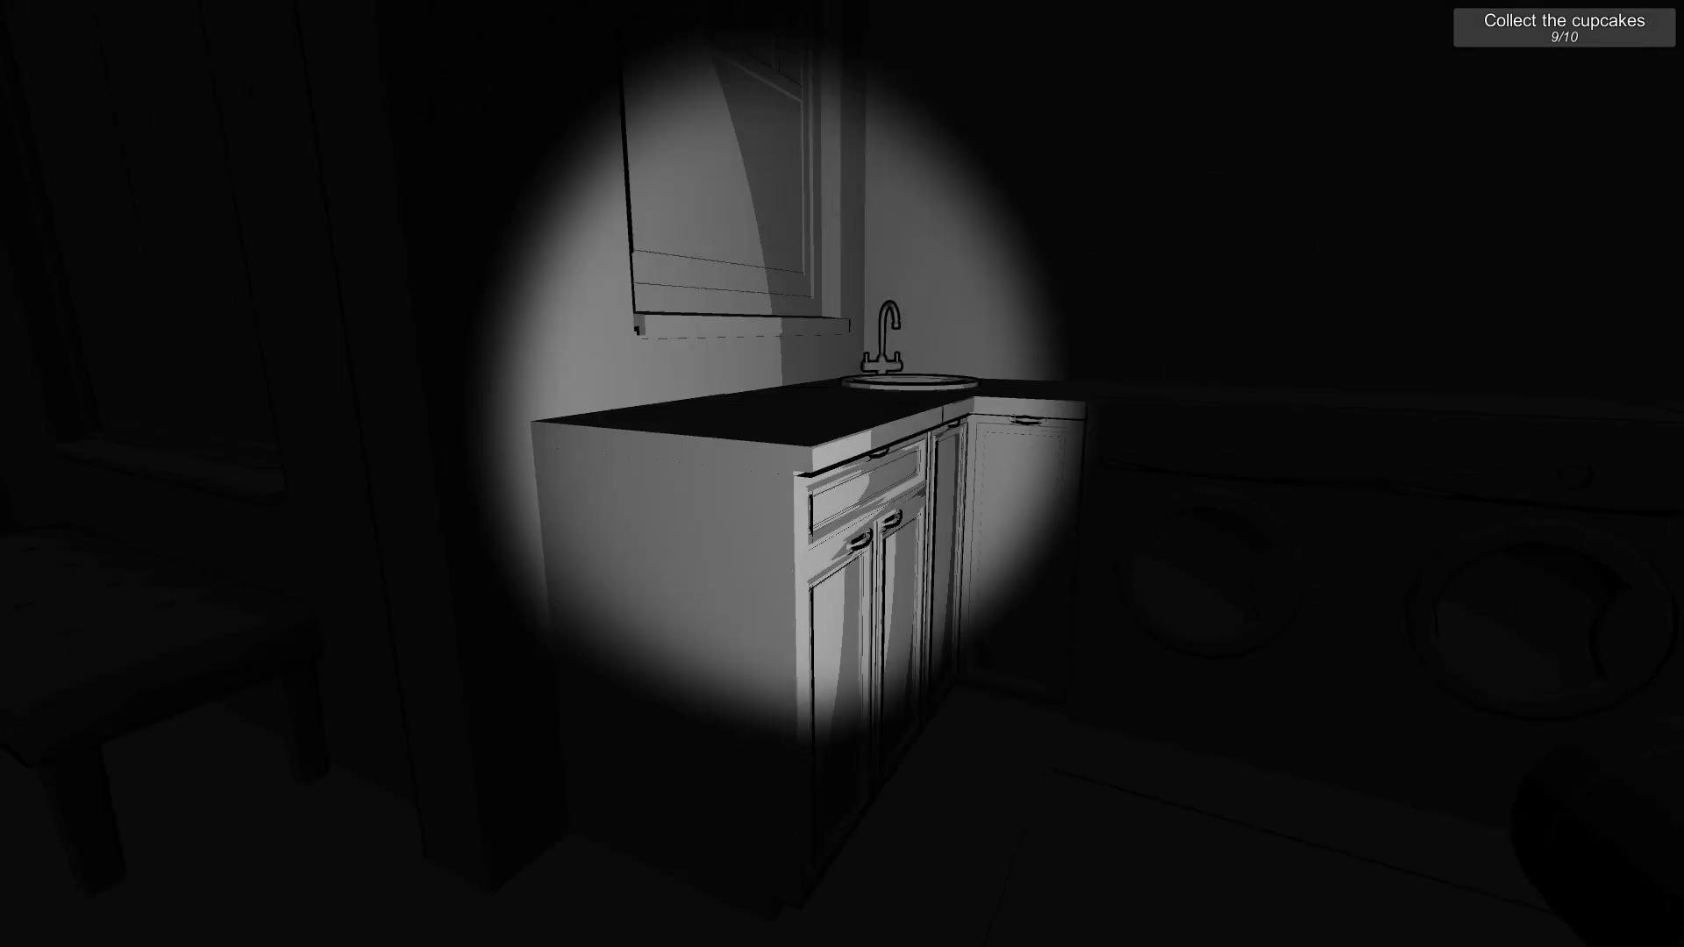
pyautogui.moveTo(842, 473)
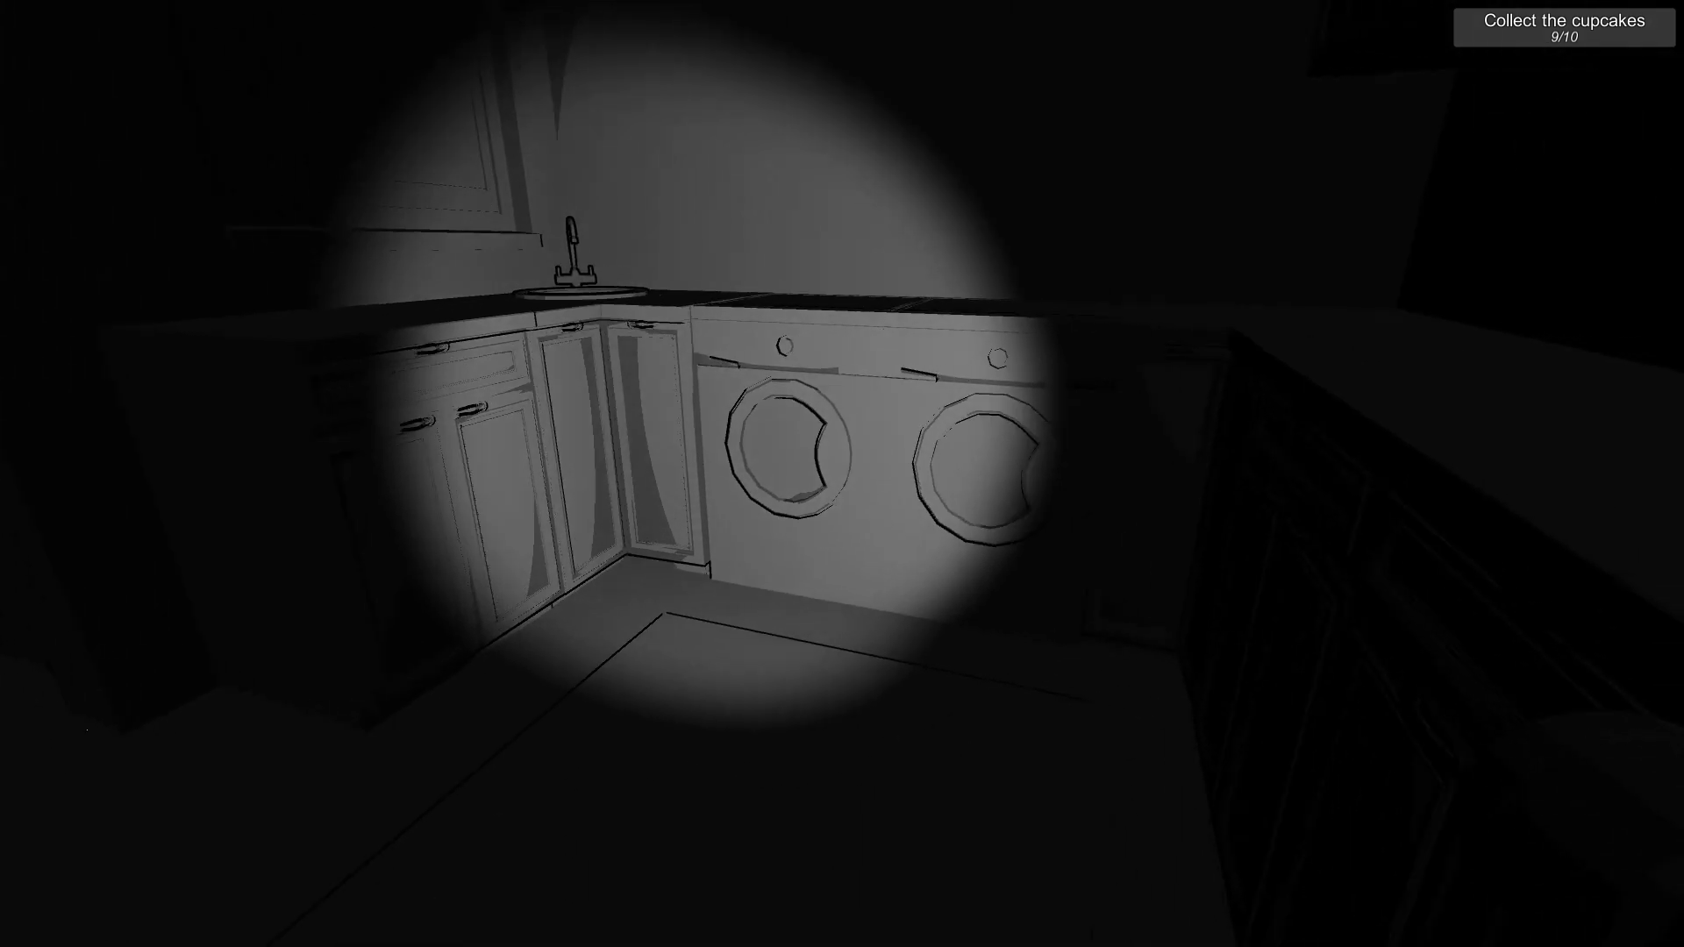
pyautogui.moveTo(842, 474)
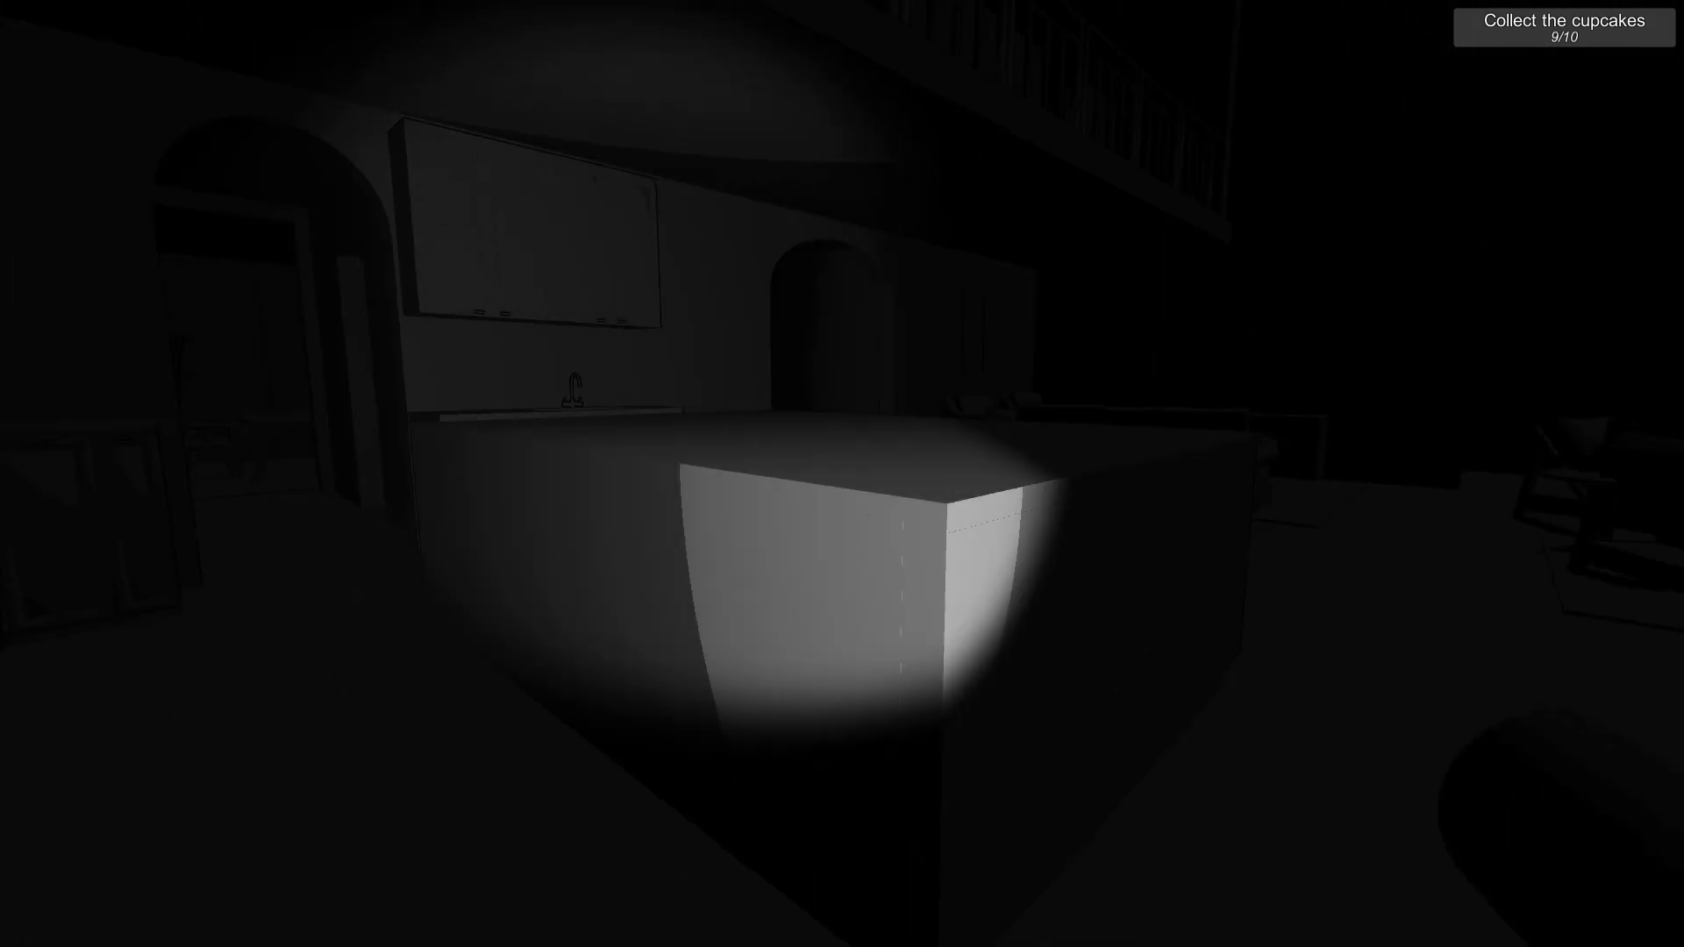
pyautogui.moveTo(842, 473)
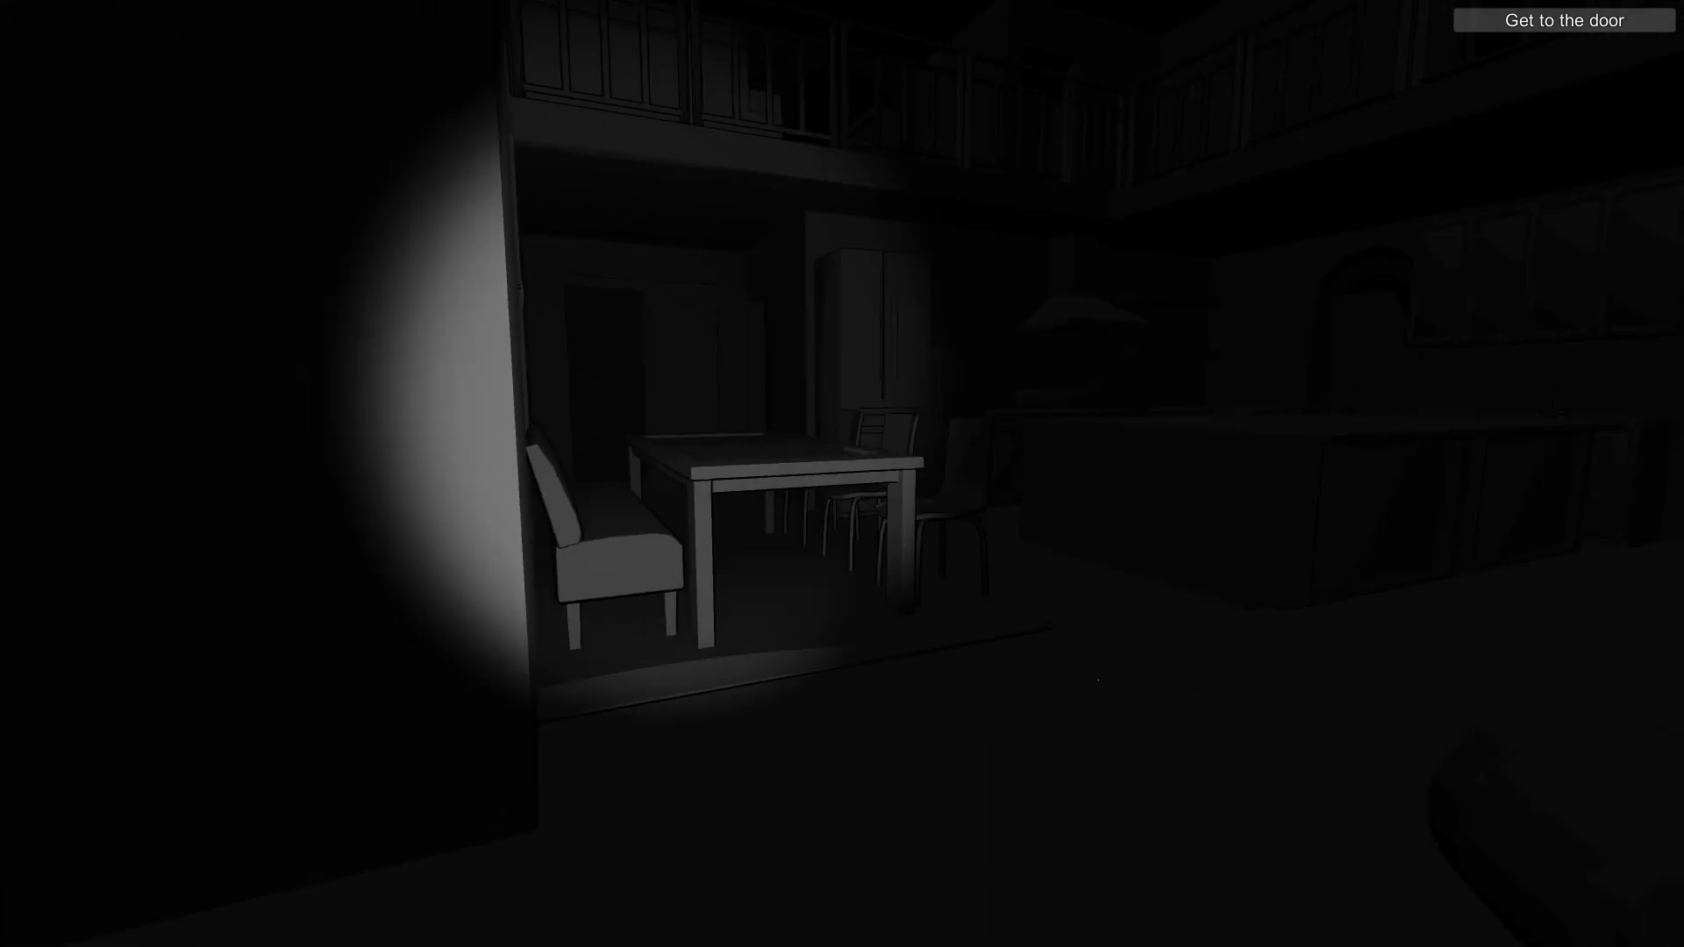
pyautogui.moveTo(842, 473)
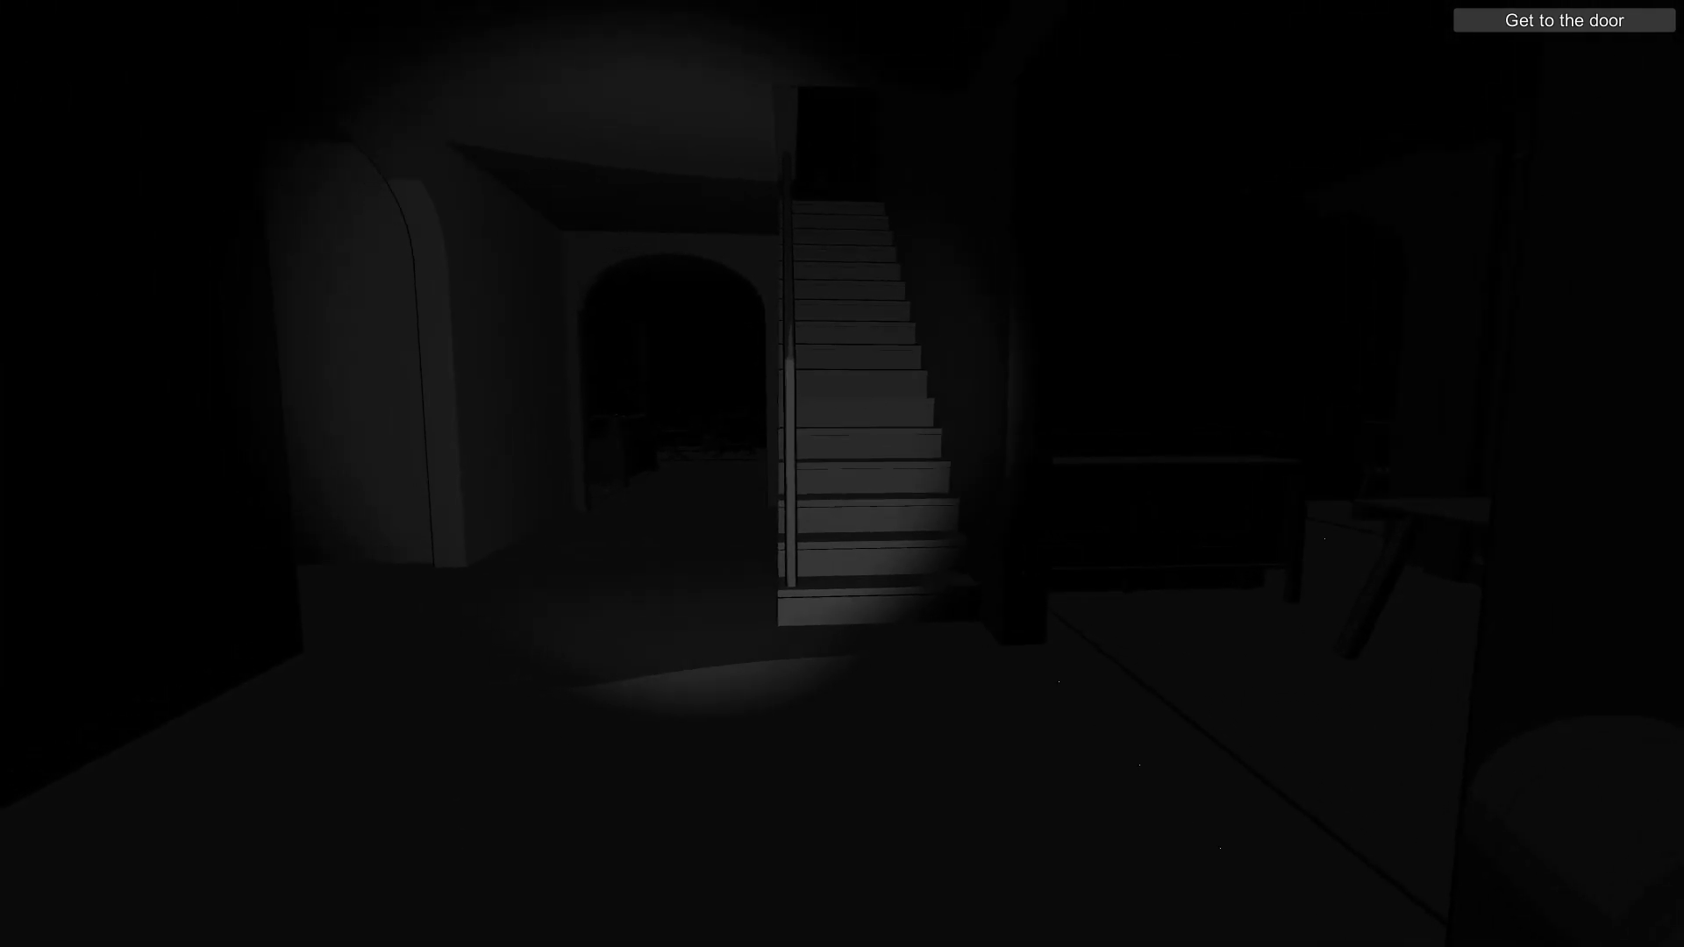
# Walk forward across the ground floor toward the exit door
pyautogui.press('w')
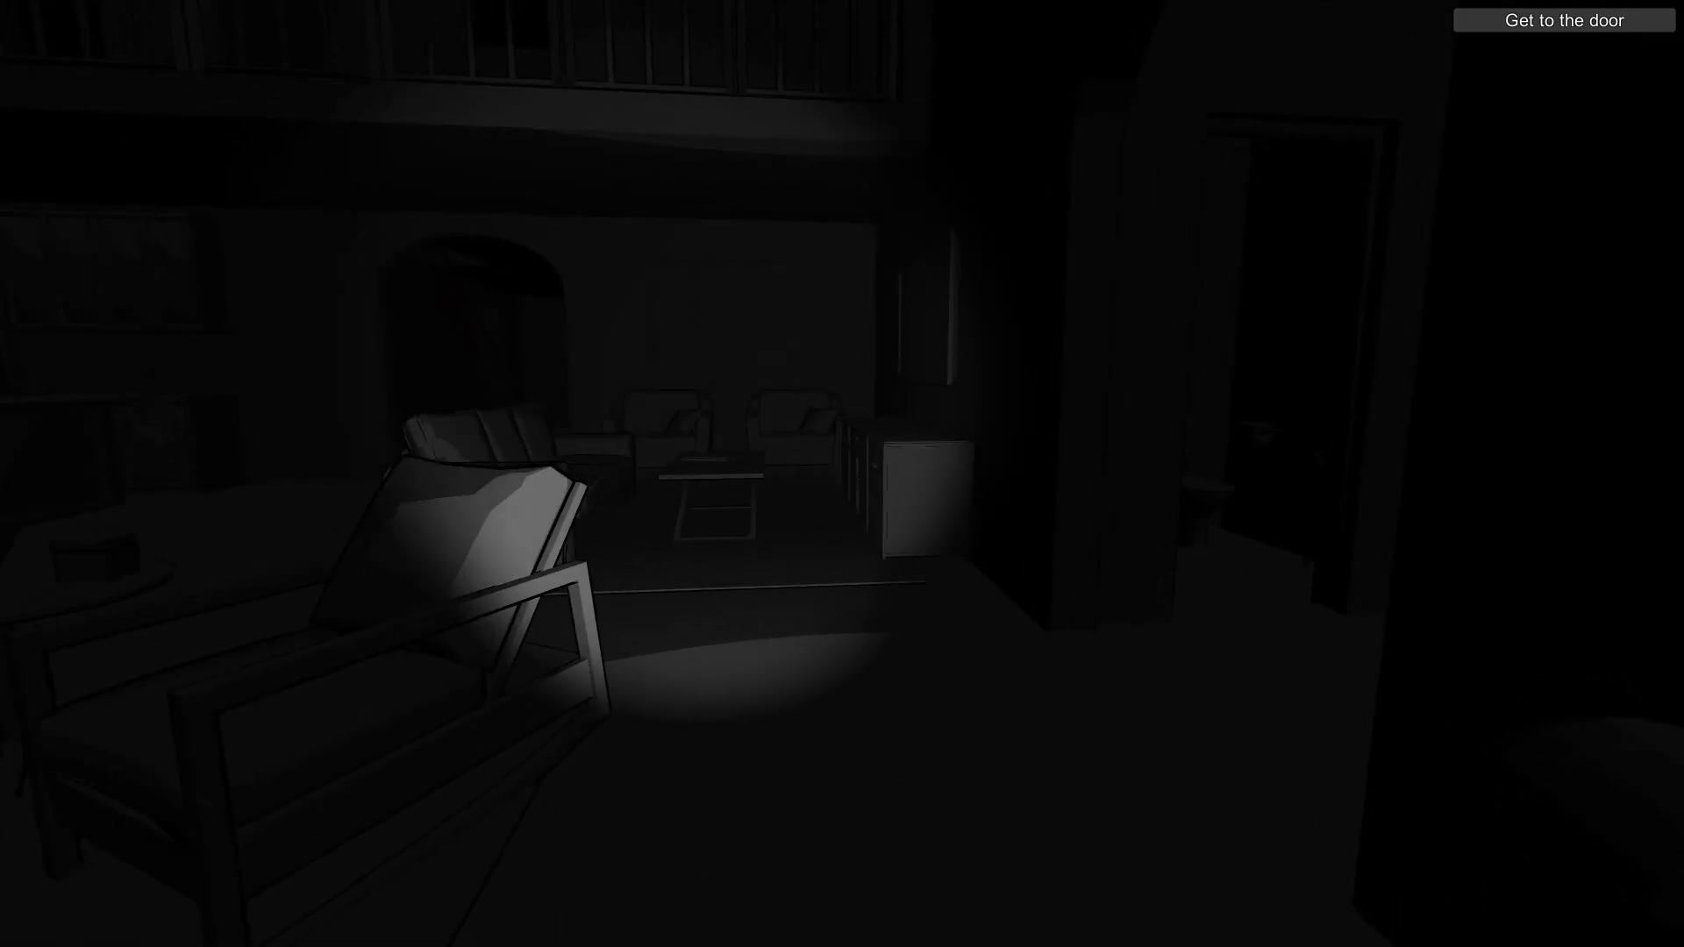
pyautogui.moveTo(843, 473)
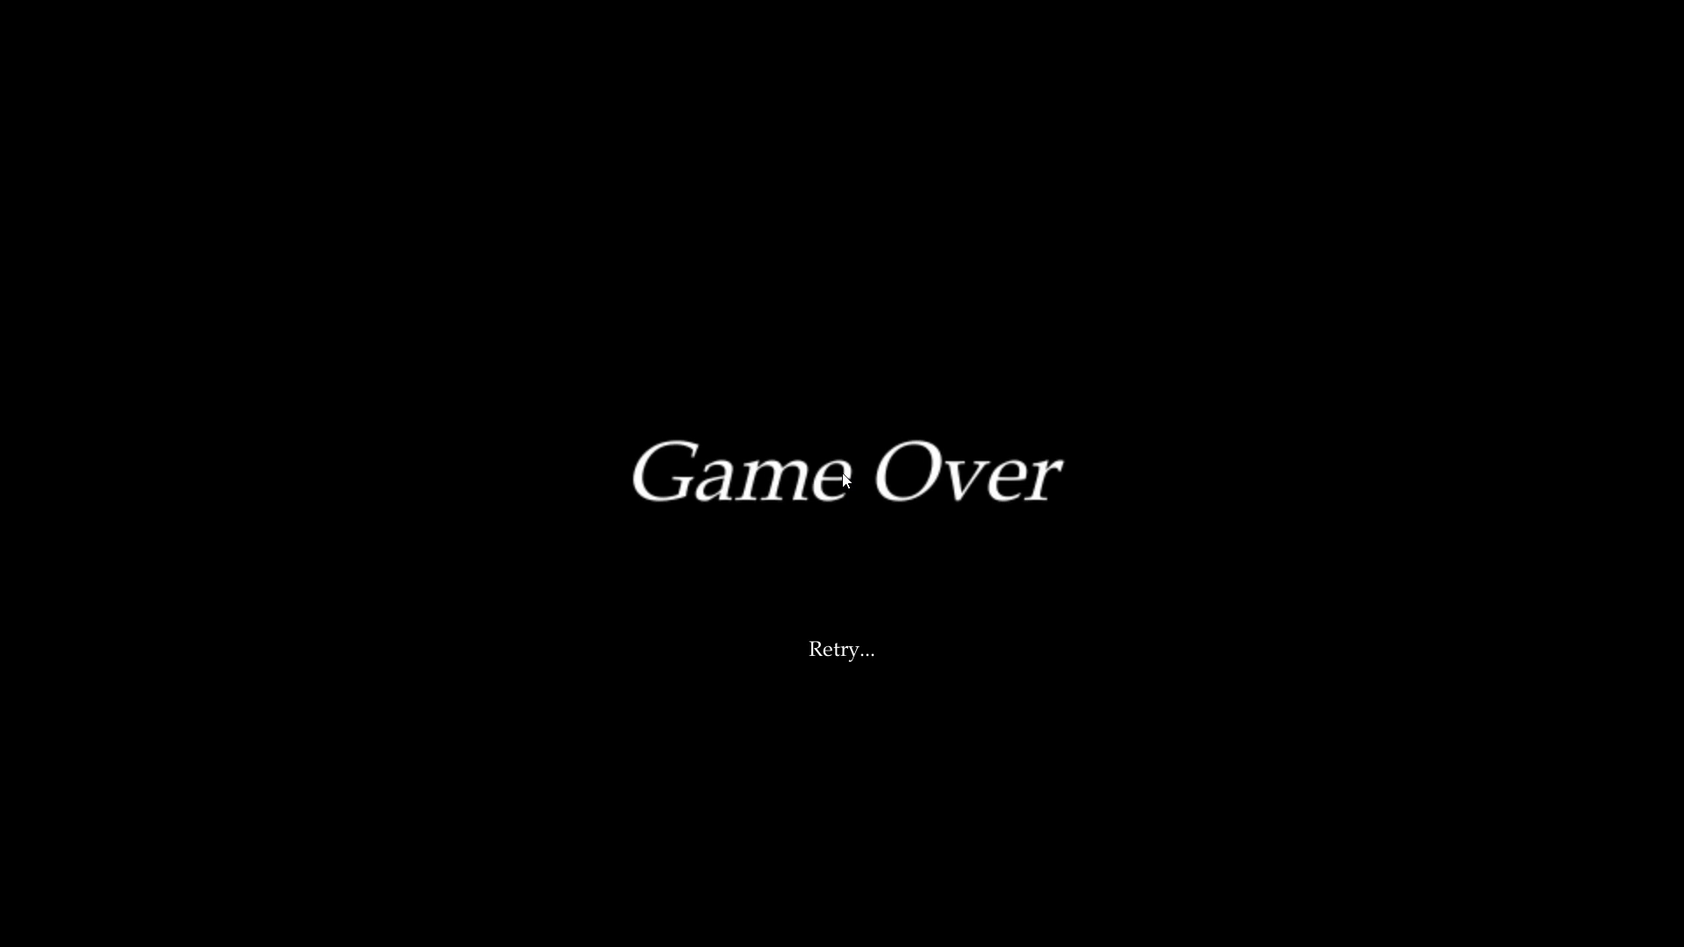
pyautogui.moveTo(842, 482)
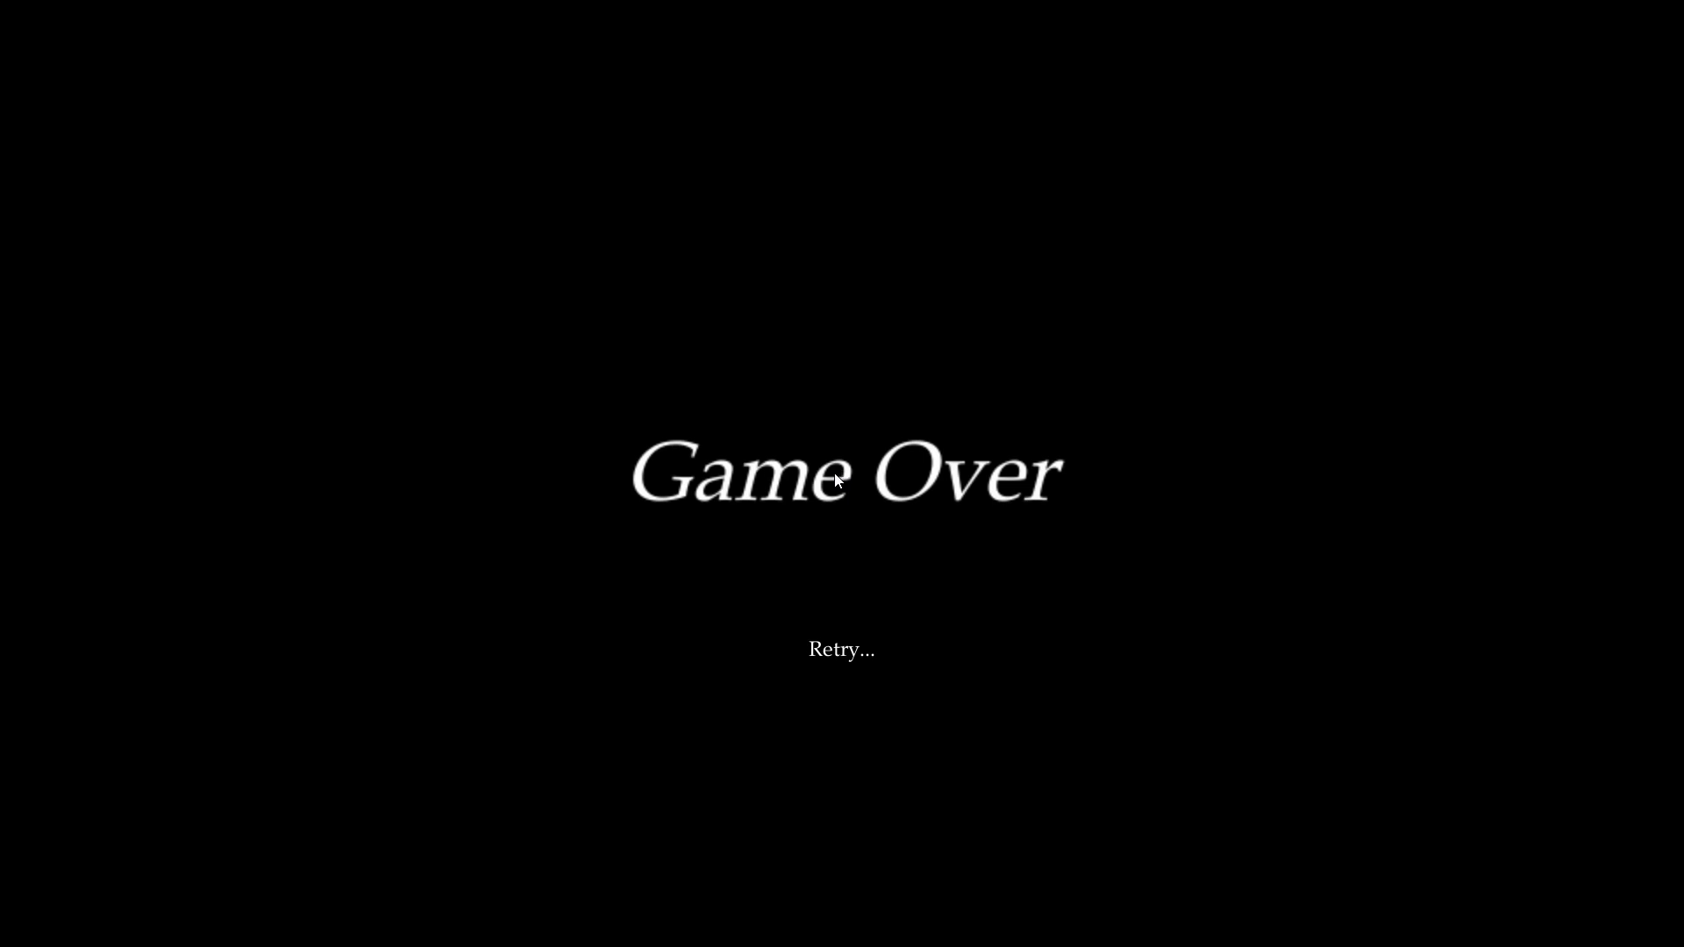
pyautogui.moveTo(988, 503)
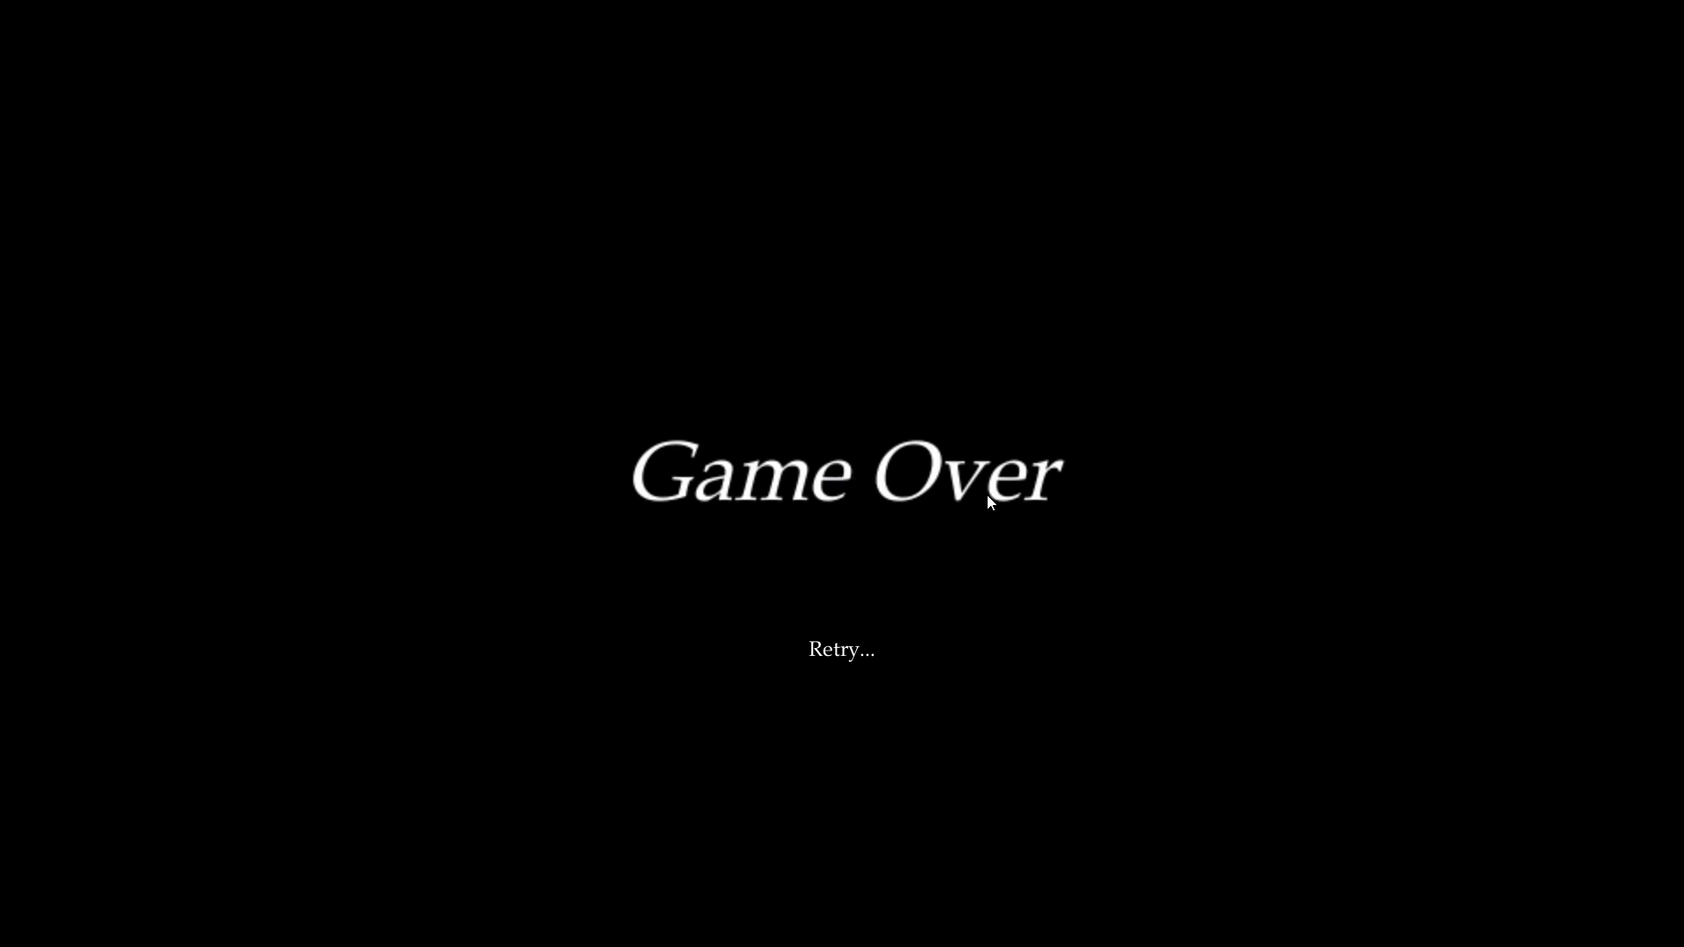